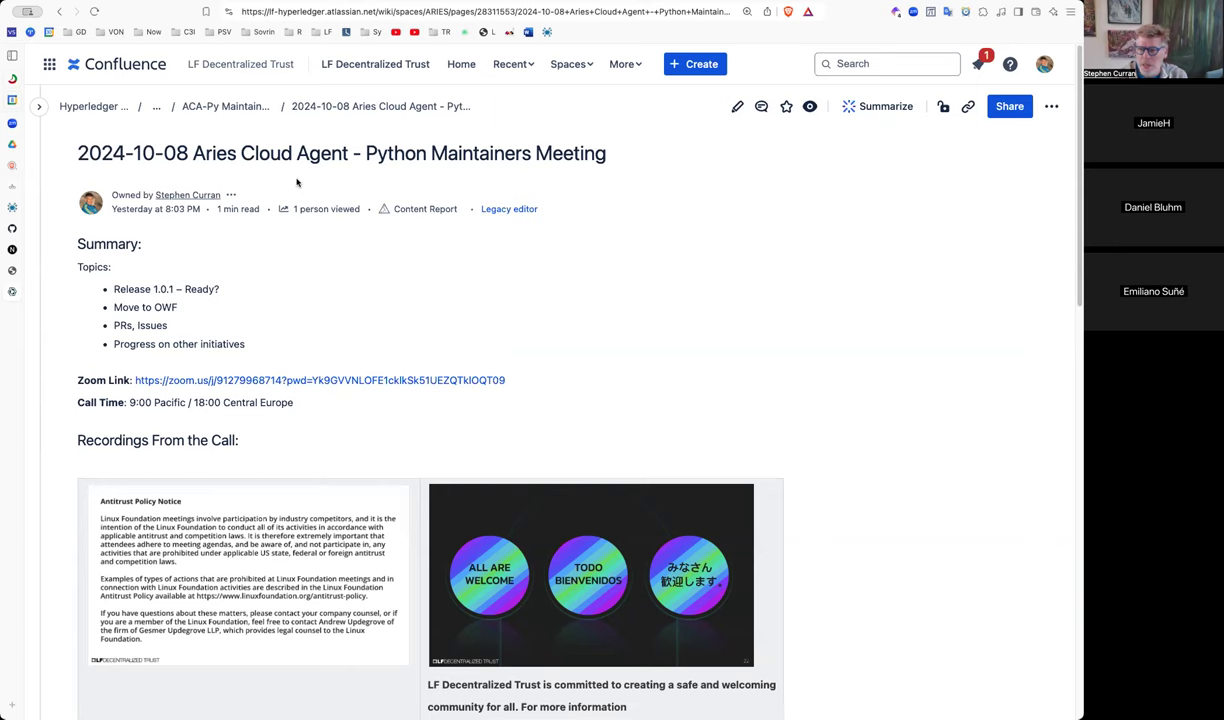
- Scroll through the 2024-10-08 maintainers meeting notes, then switch the page into edit mode
scroll("down", 3)
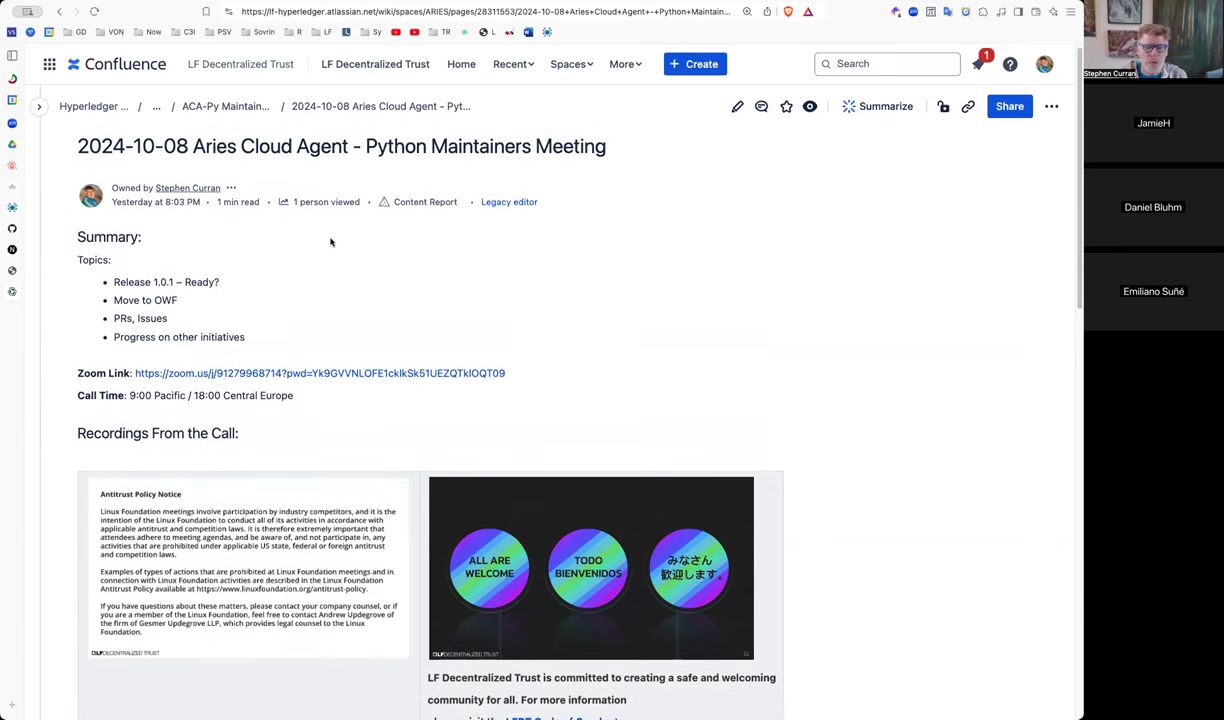
scroll("down", 3)
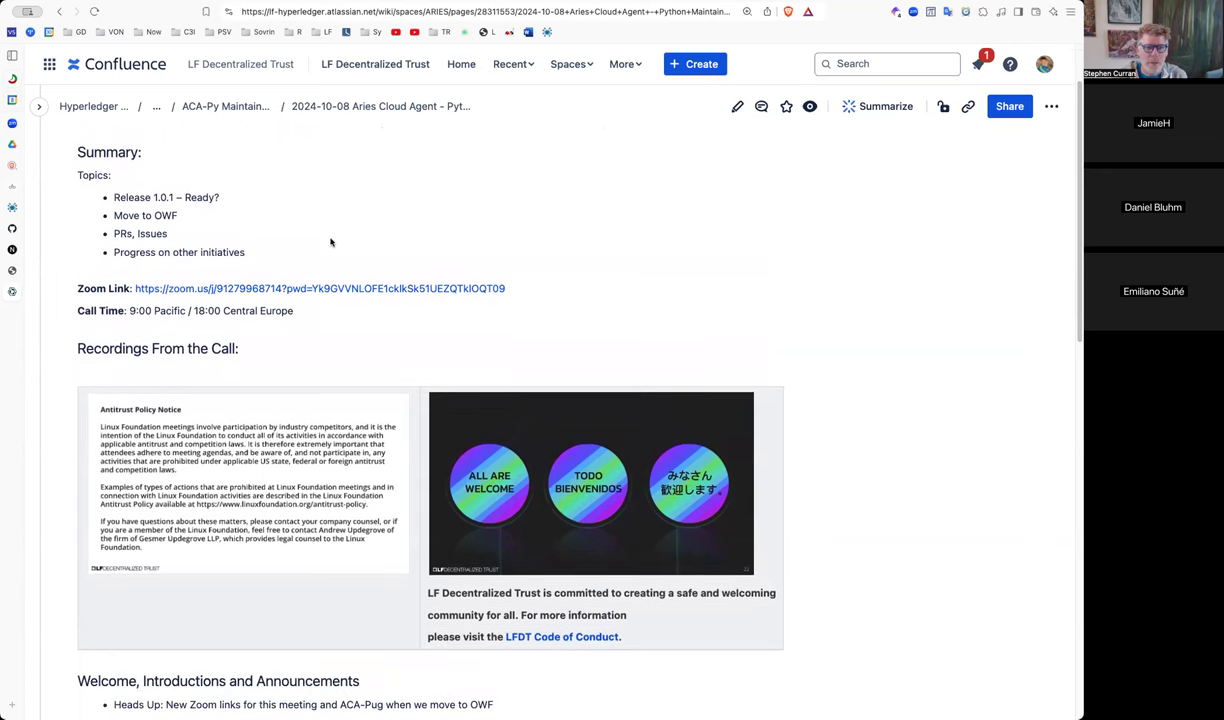
scroll("down", 3)
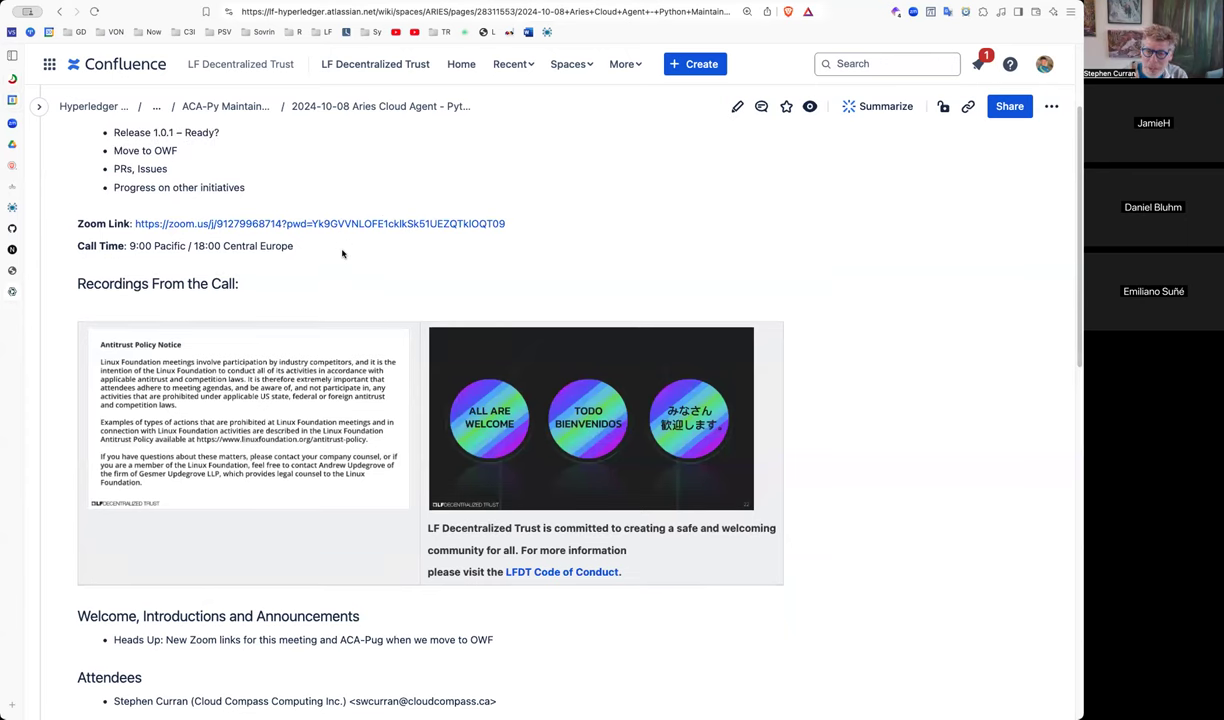
mouse_move(398, 246)
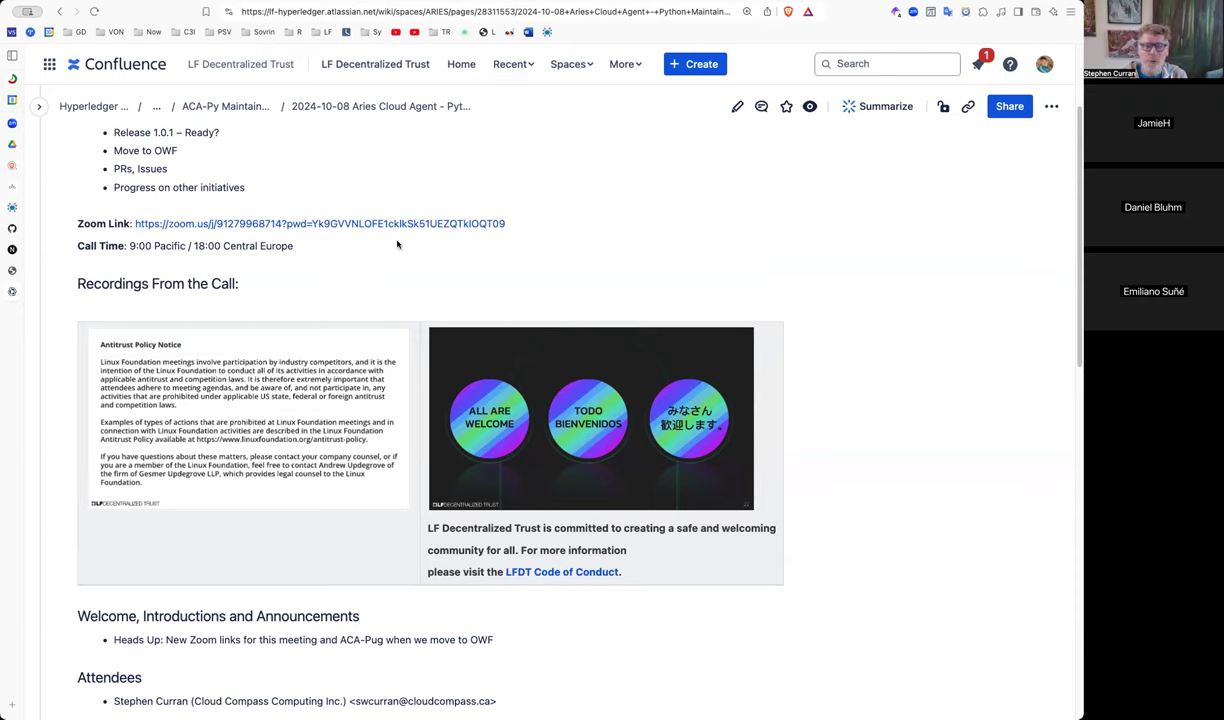
mouse_move(184, 332)
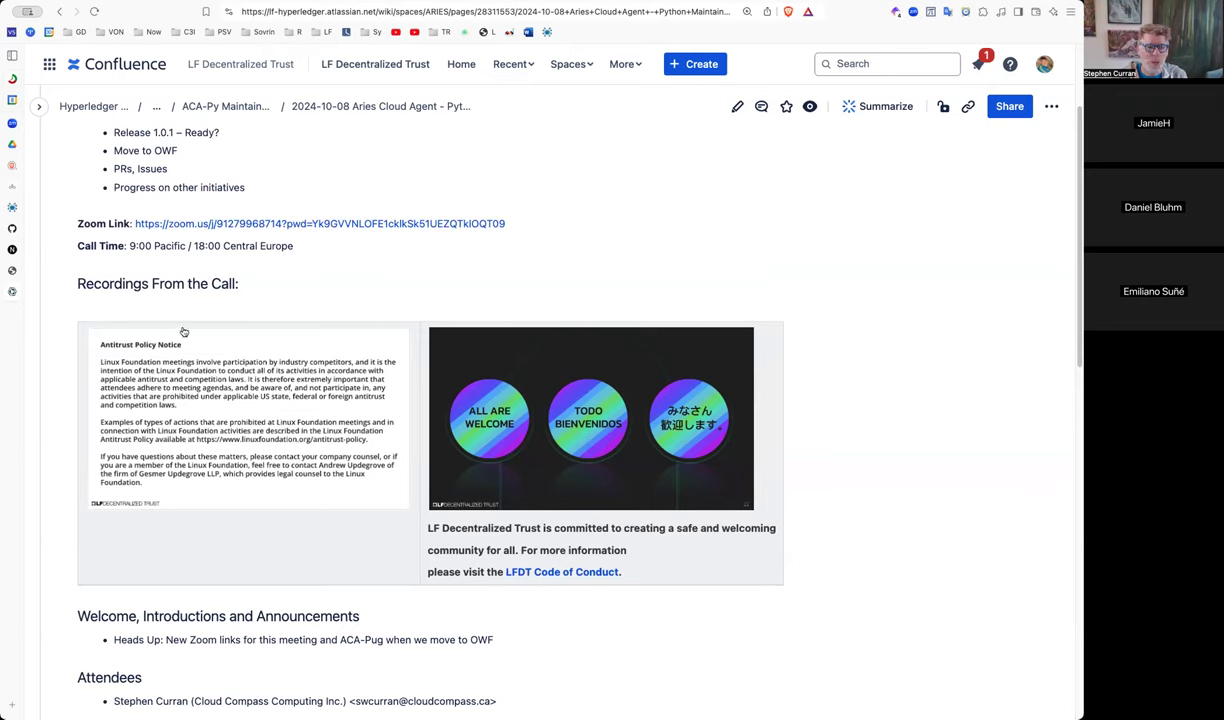
mouse_move(93, 447)
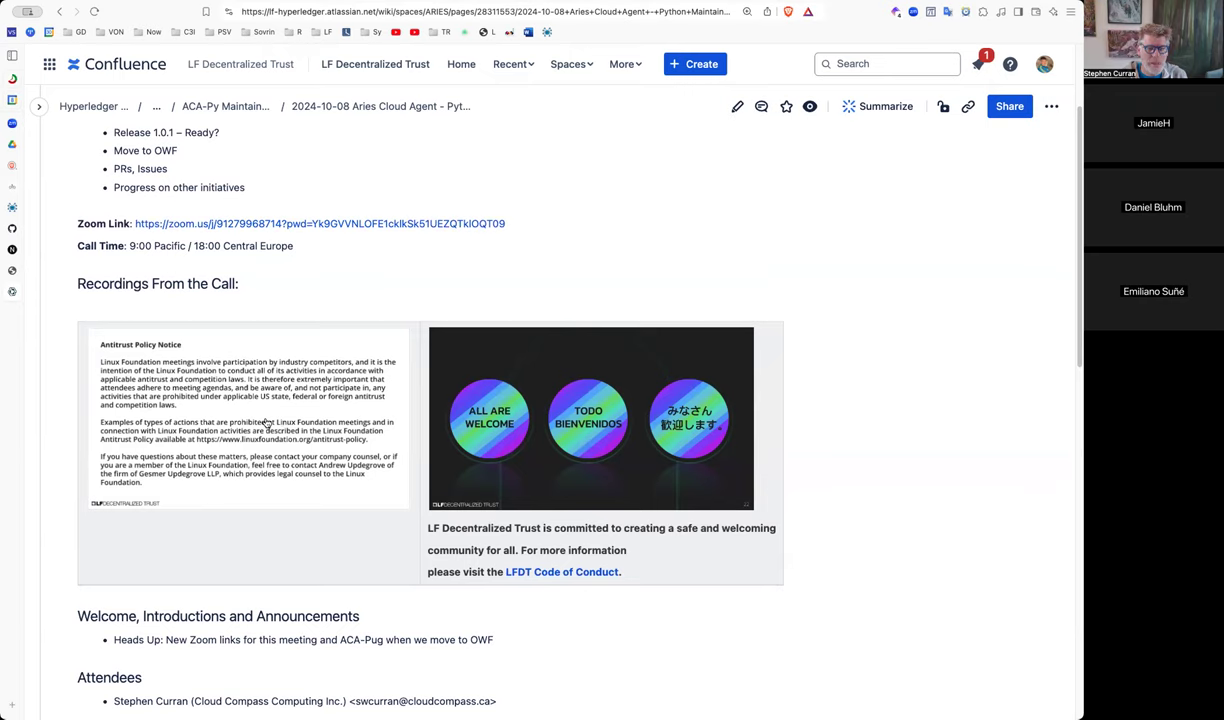
mouse_move(591, 510)
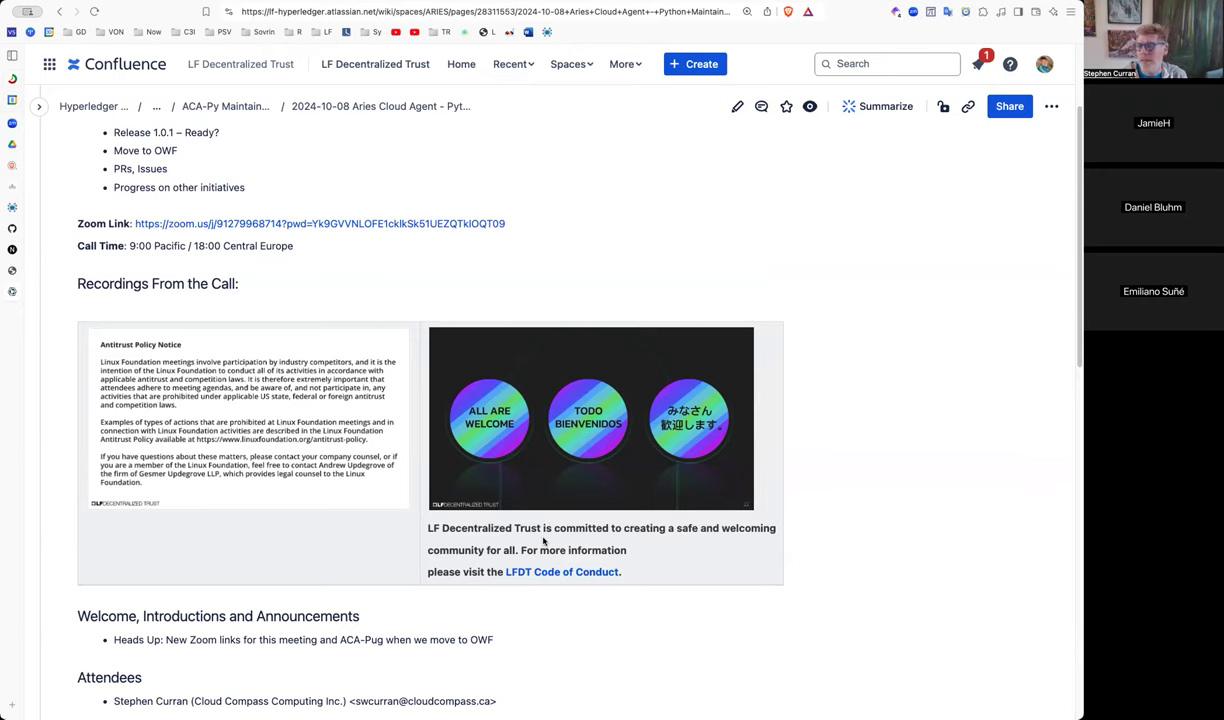
scroll("down", 3)
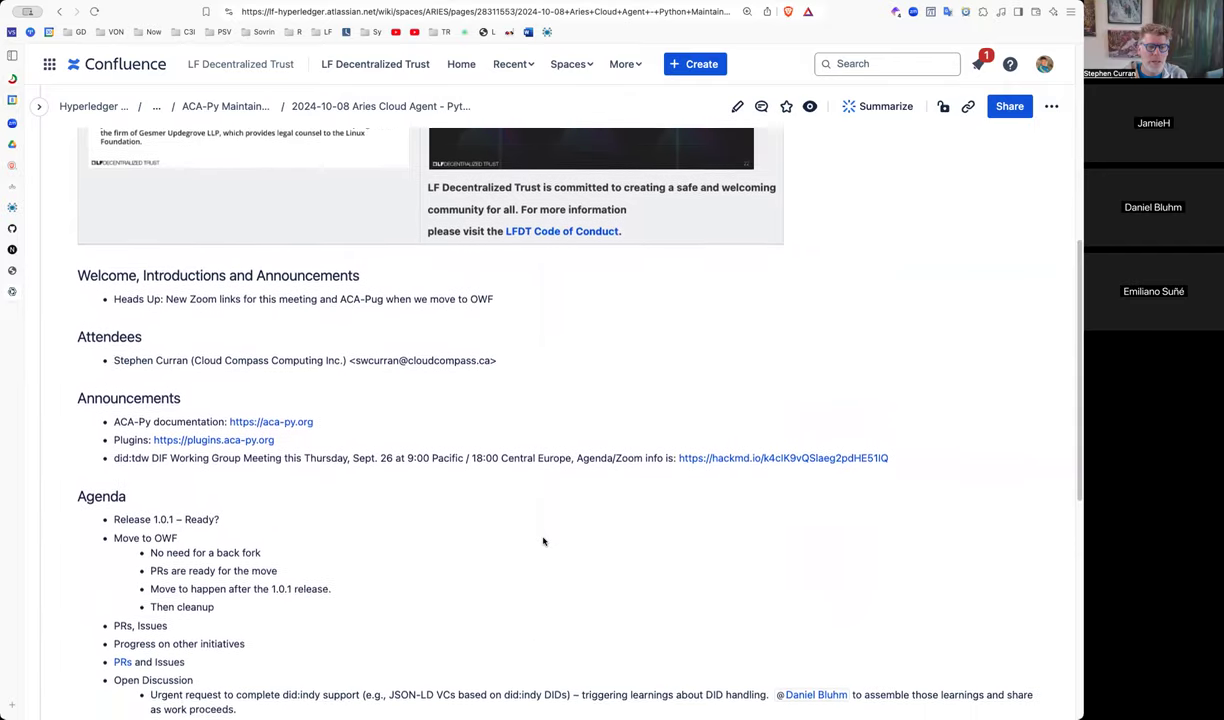
scroll("down", 3)
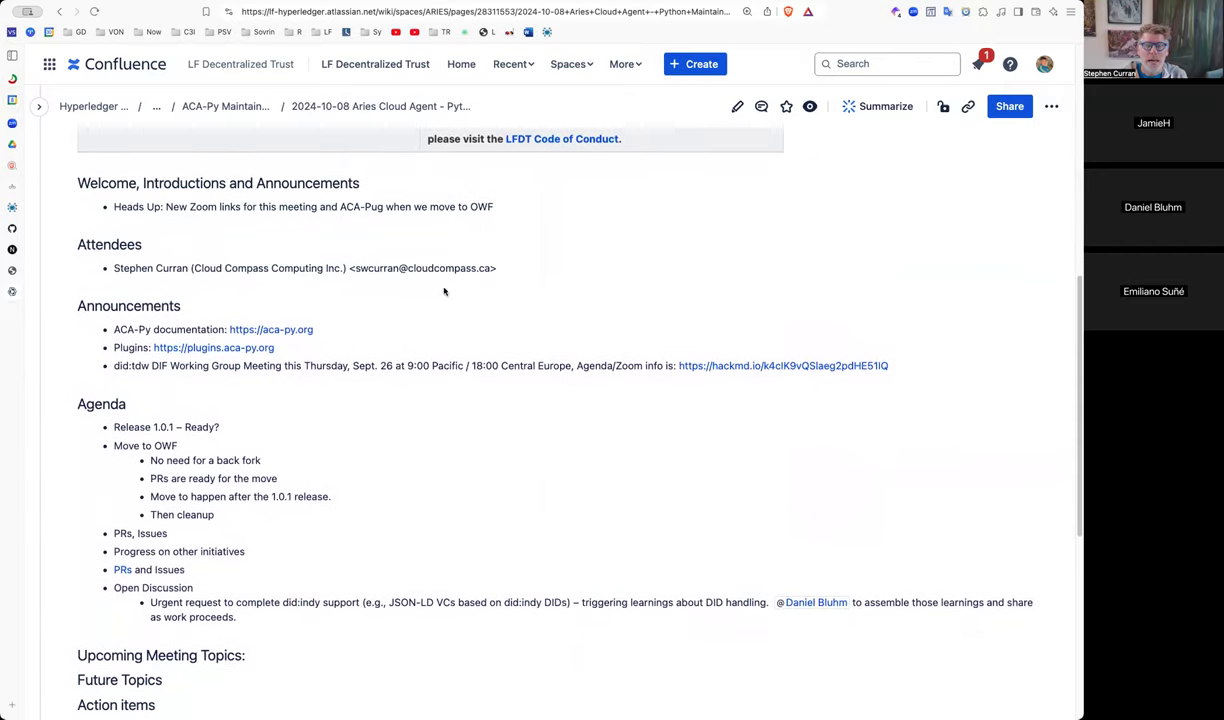
mouse_move(421, 220)
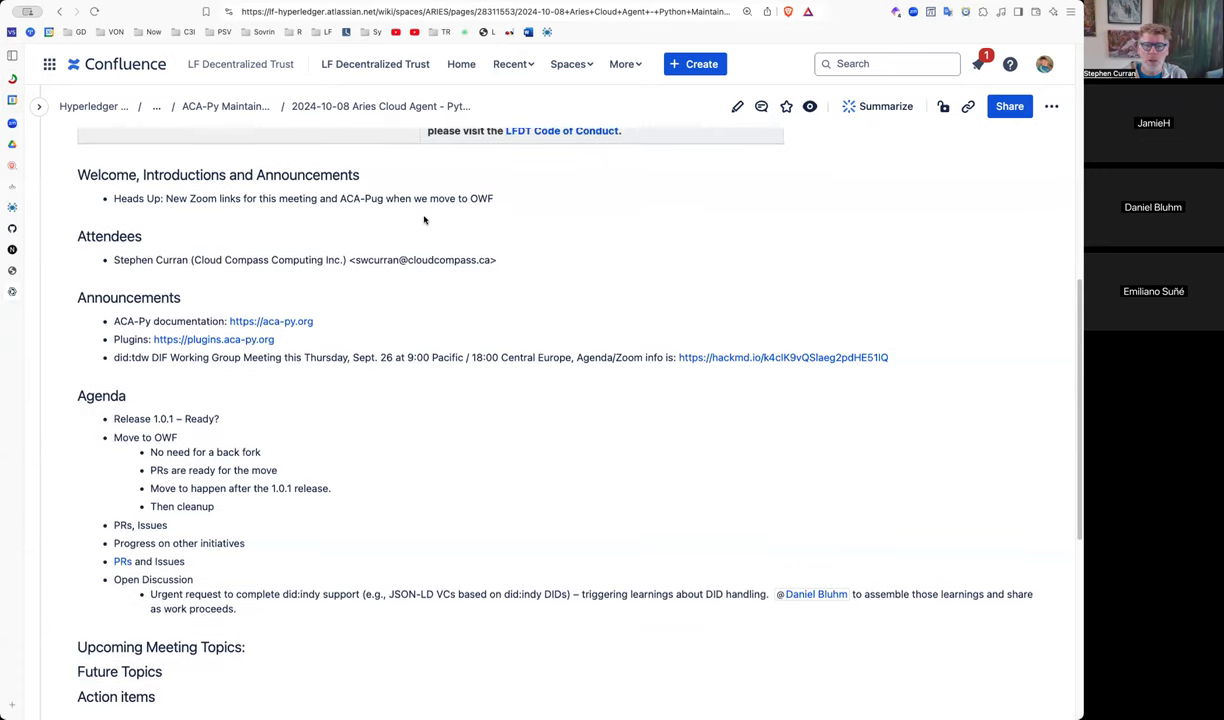
scroll("down", 3)
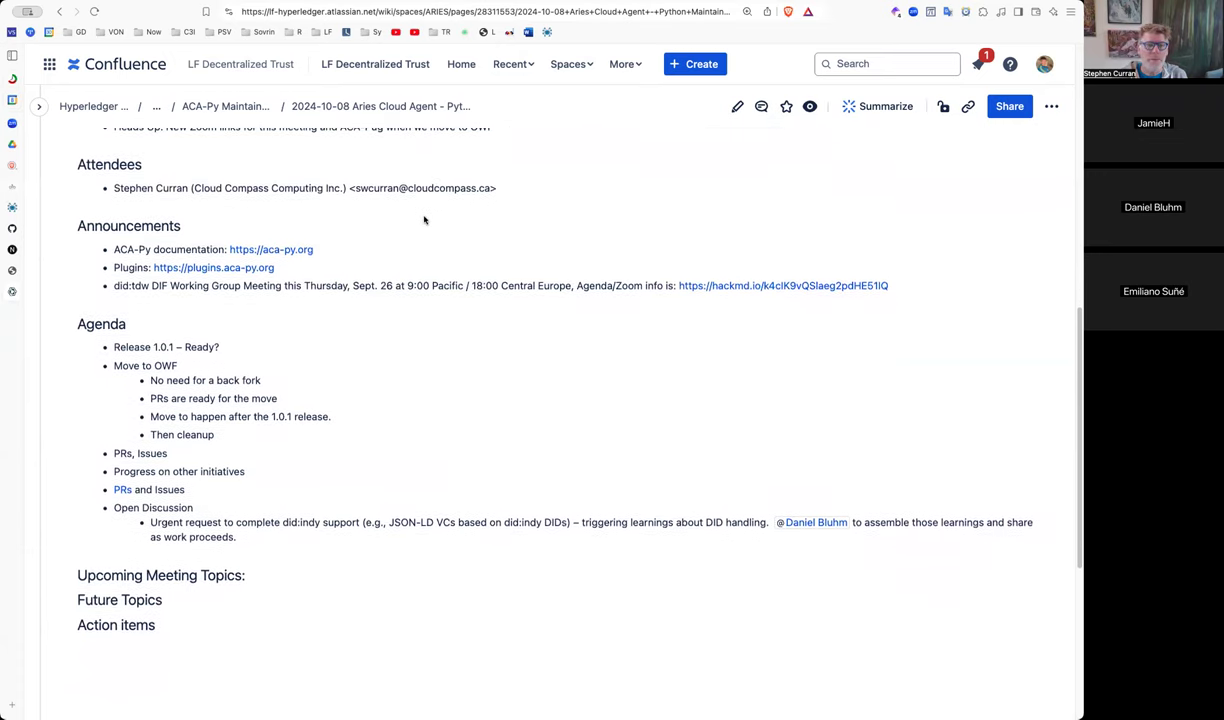
scroll("down", 3)
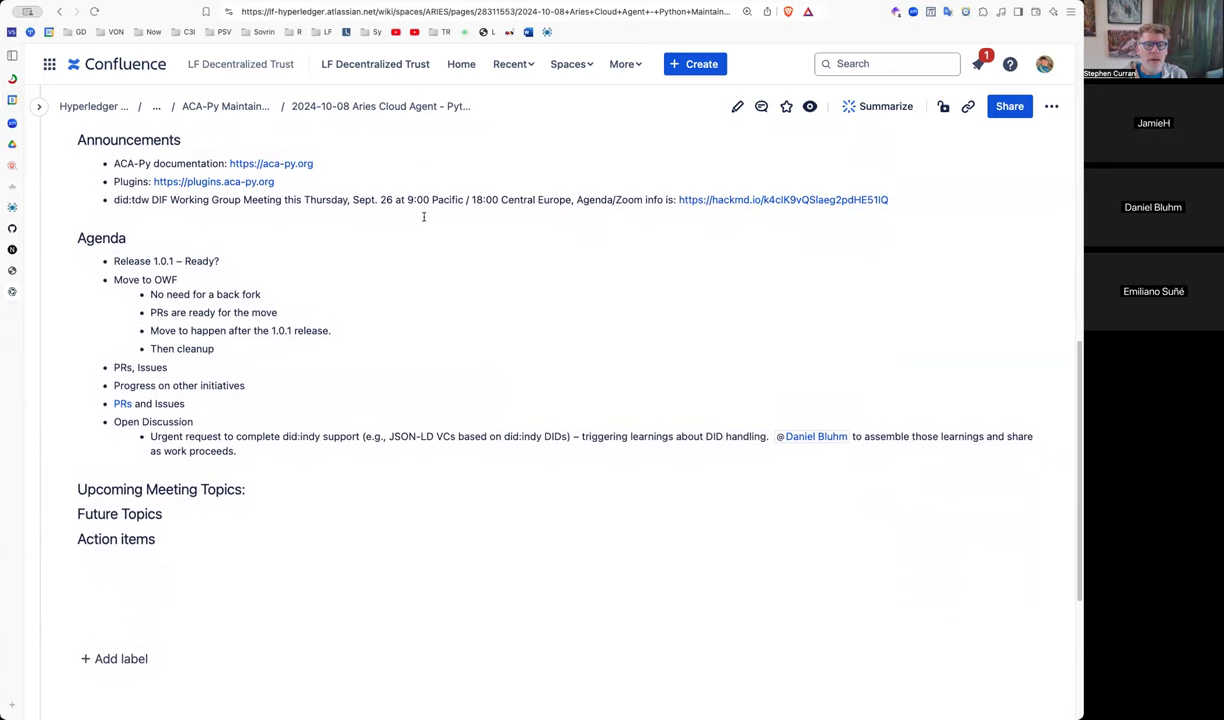
mouse_move(424, 218)
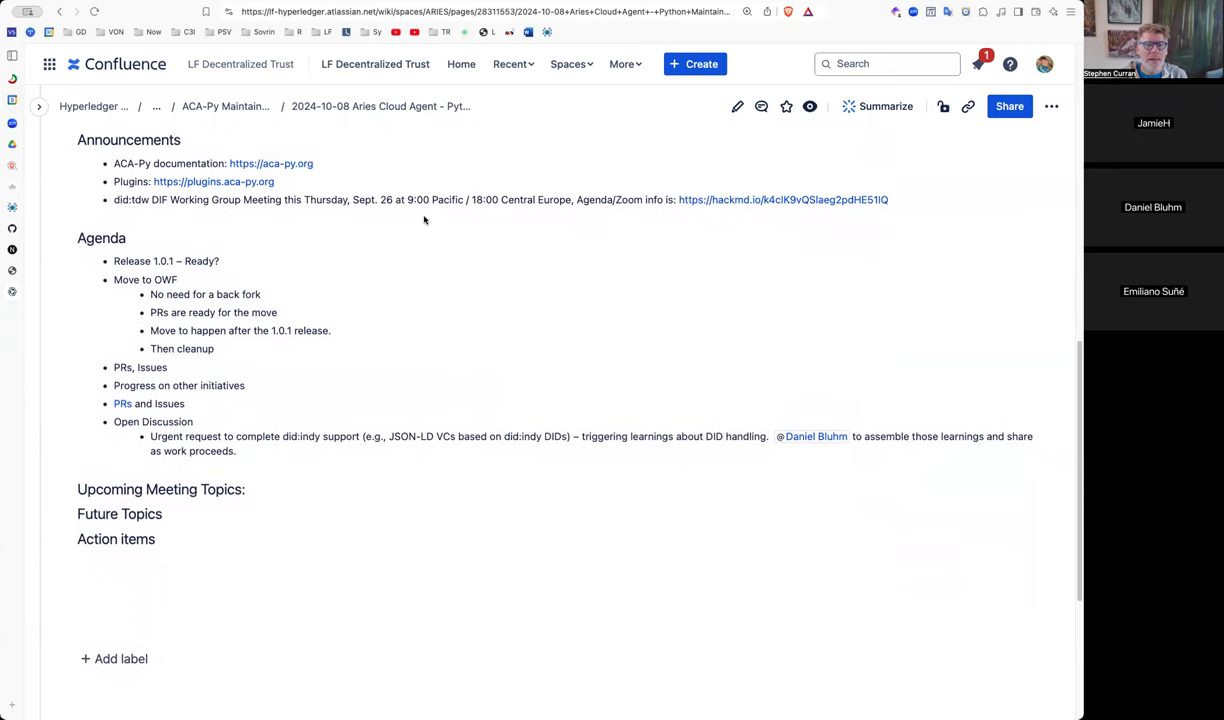
mouse_move(495, 186)
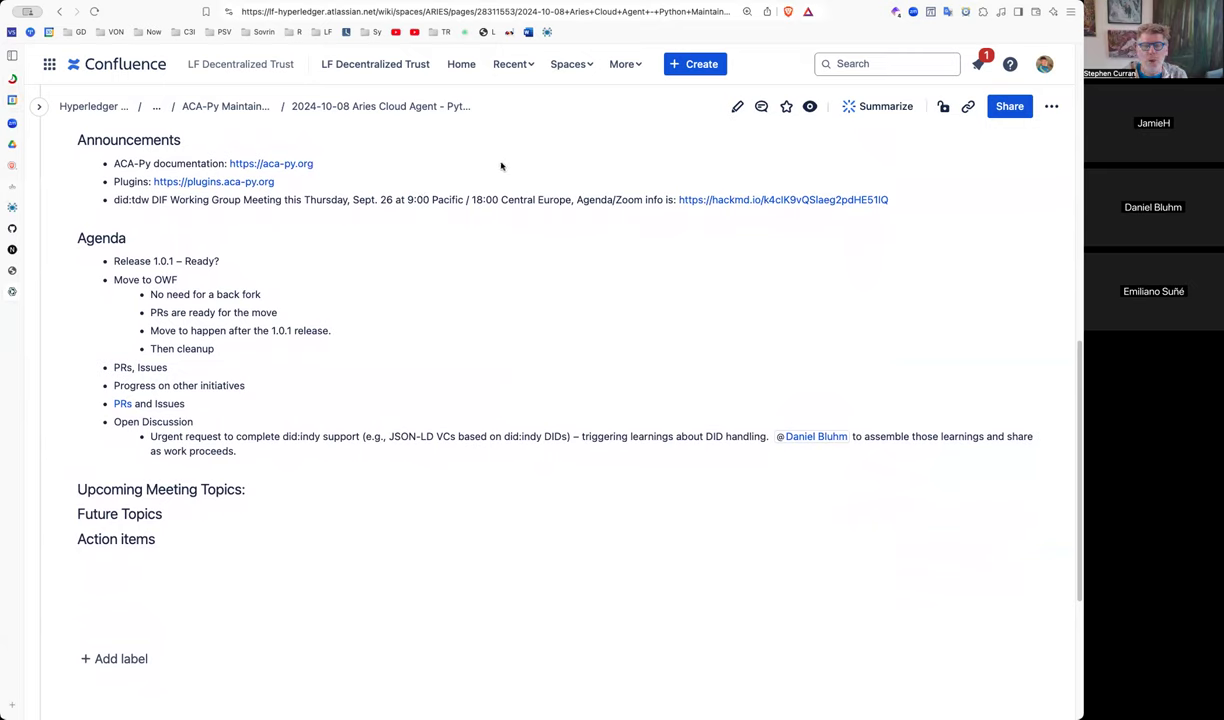
mouse_move(713, 146)
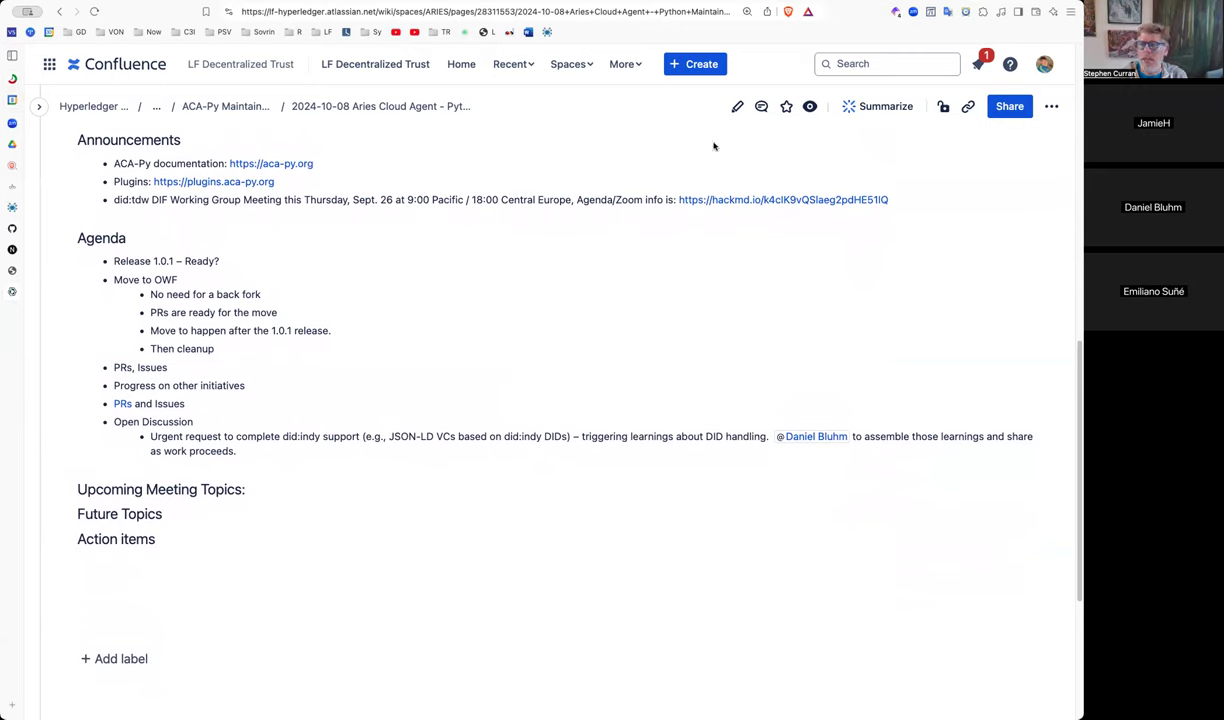
left_click(738, 106)
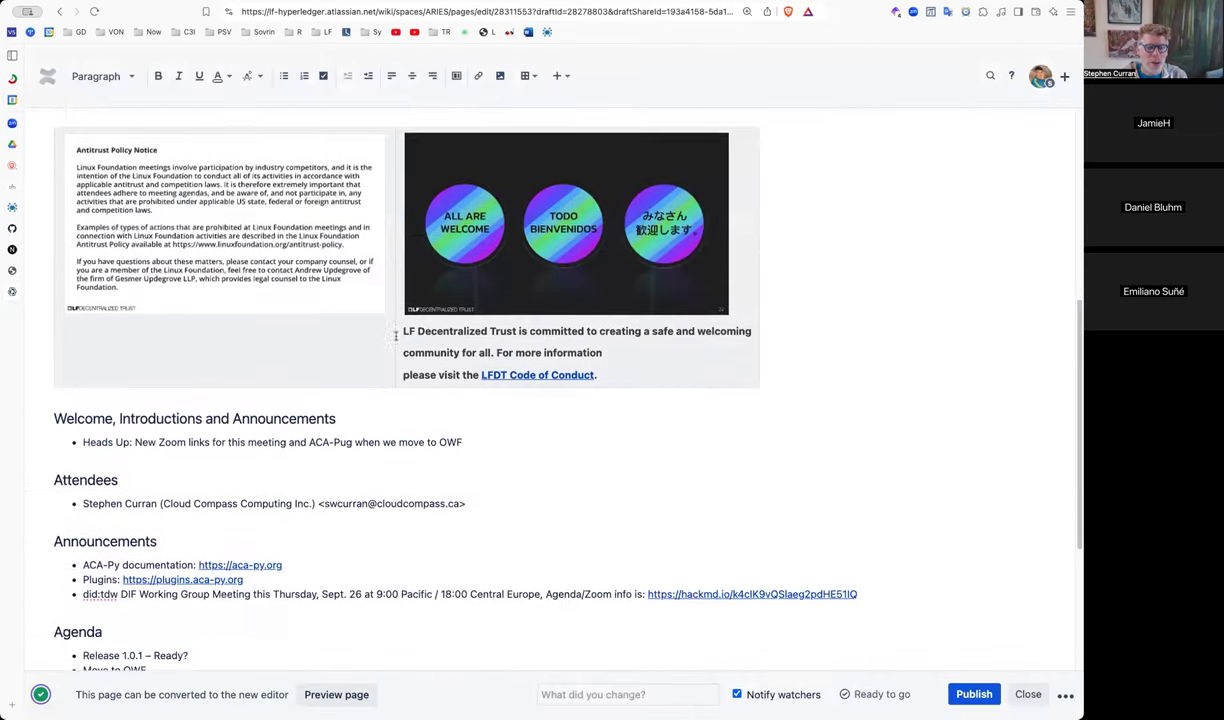
scroll("down", 3)
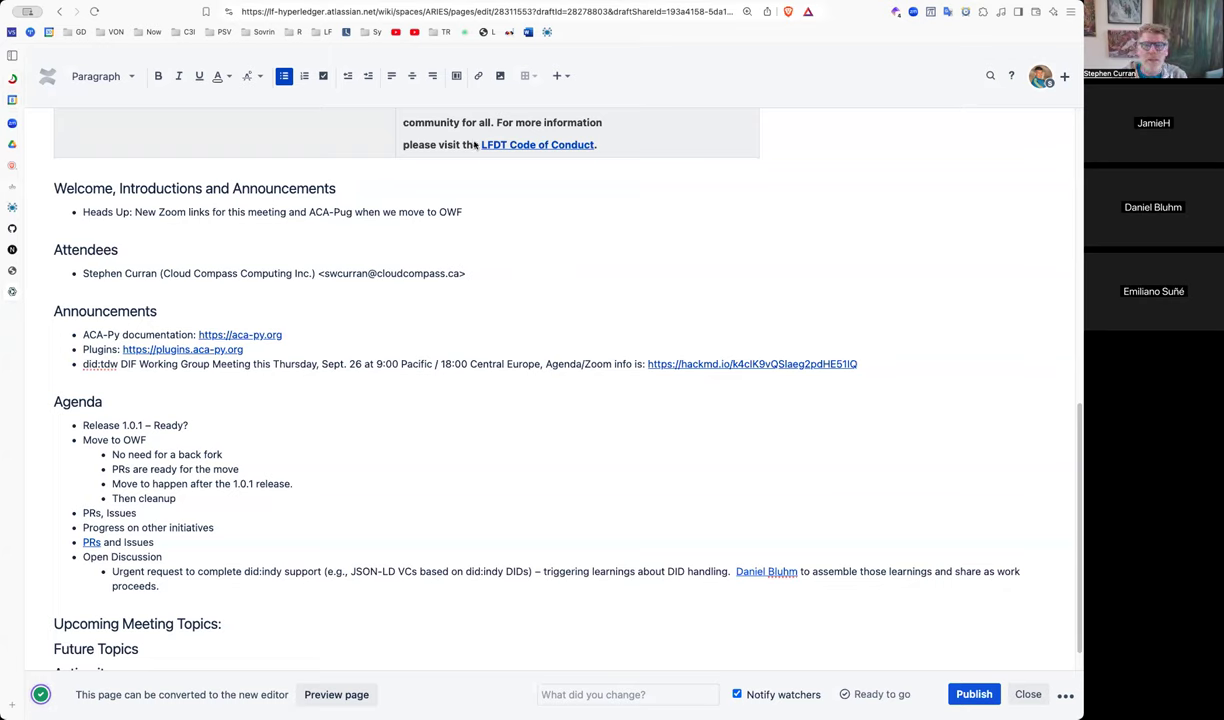
mouse_move(522, 153)
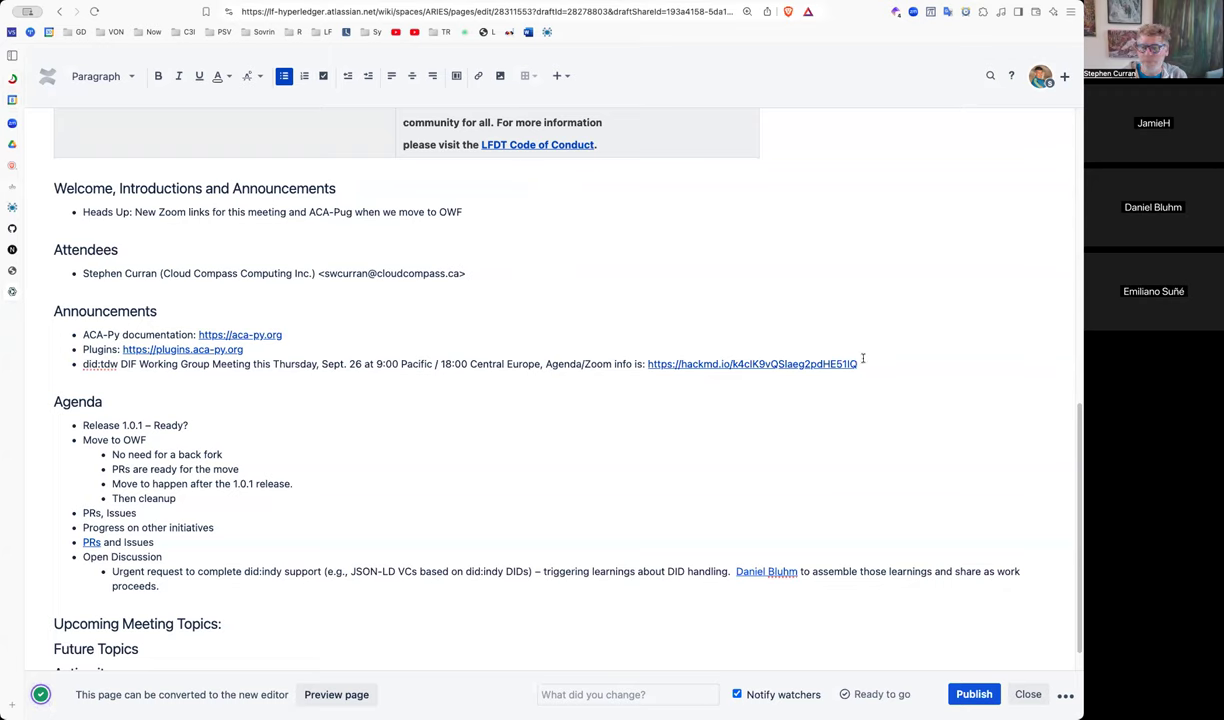
key("Return")
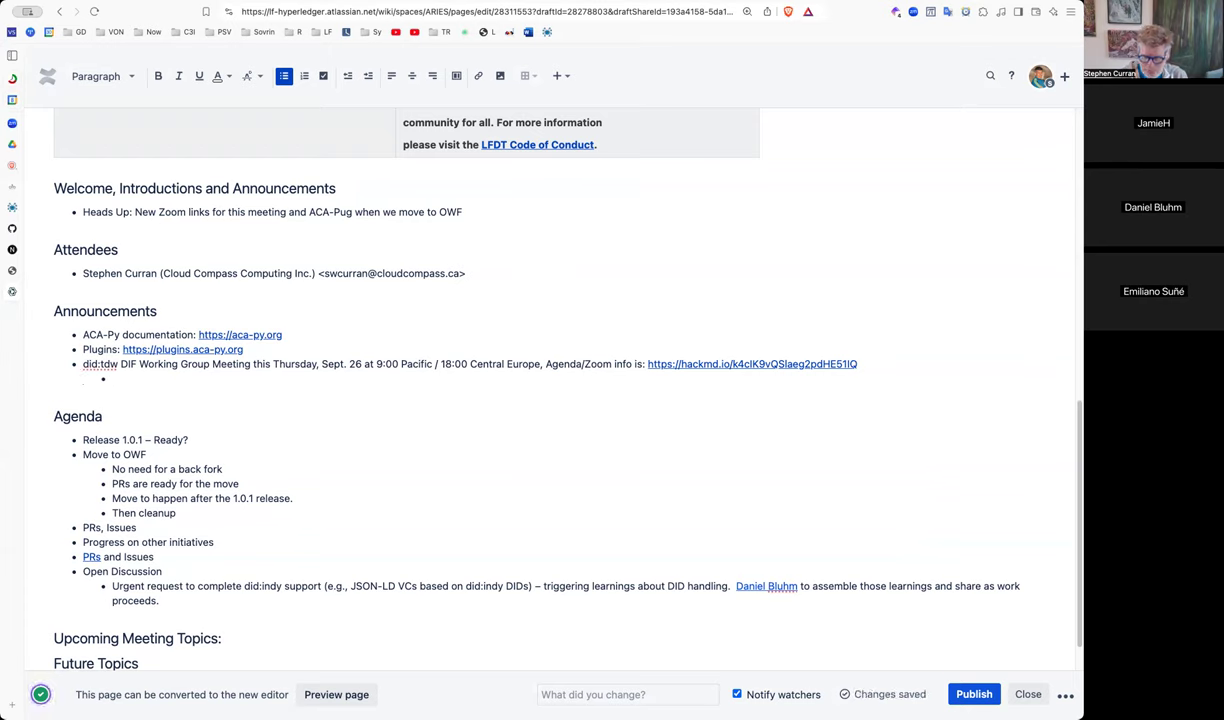
type("Information:")
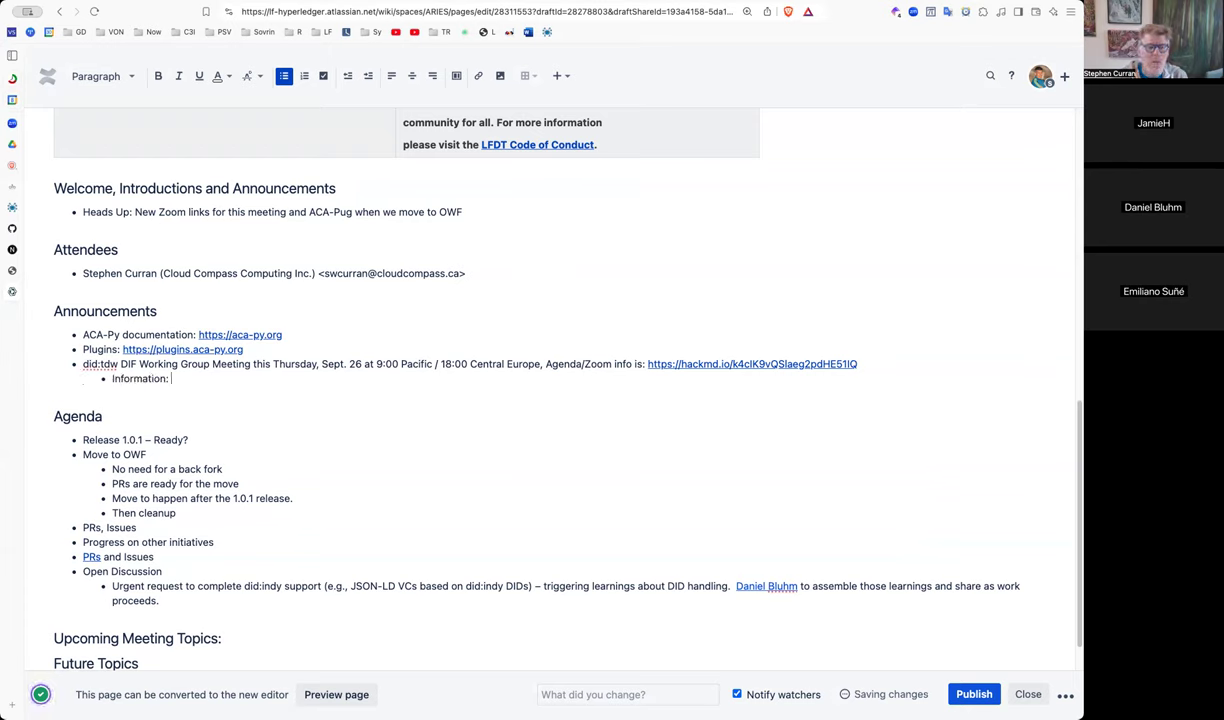
type("https://didtdw.org/")
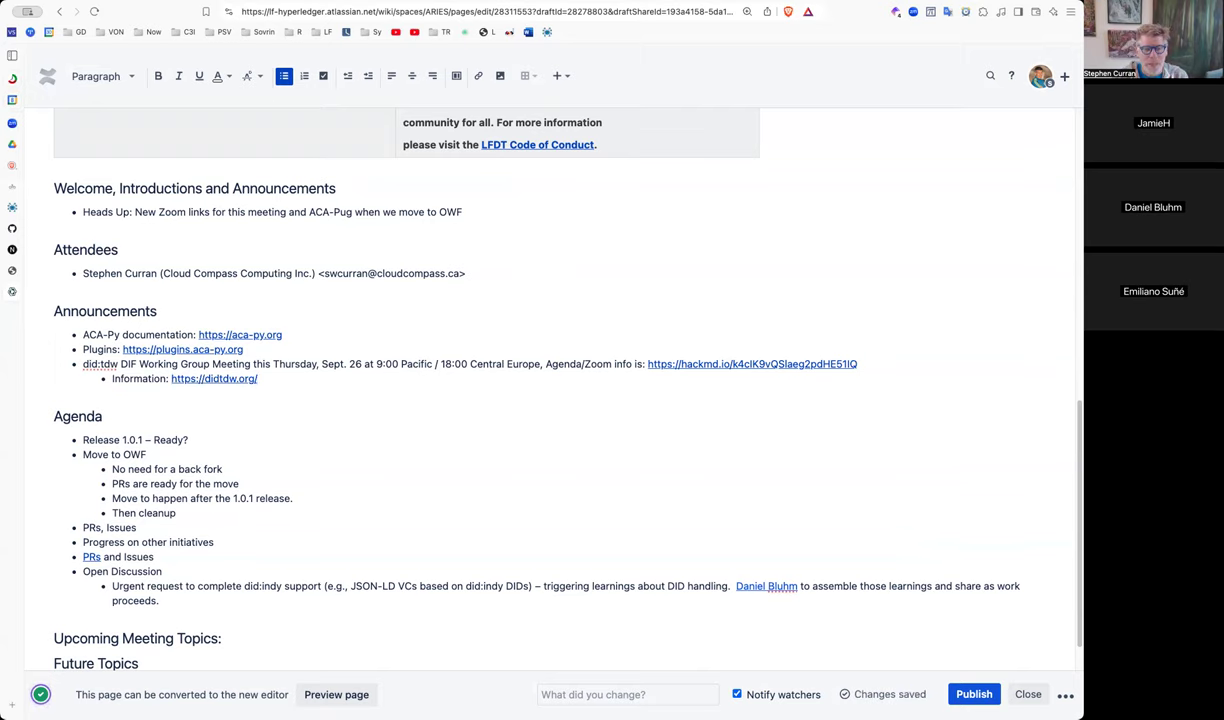
mouse_move(769, 474)
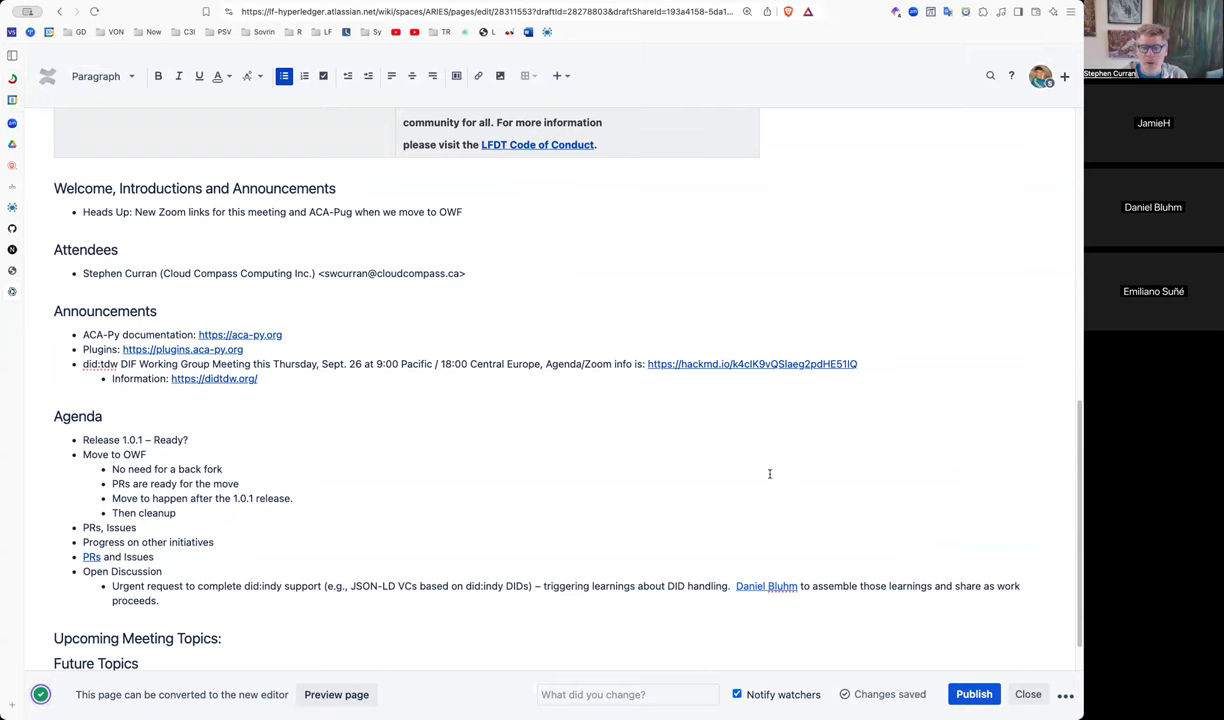
scroll("down", 3)
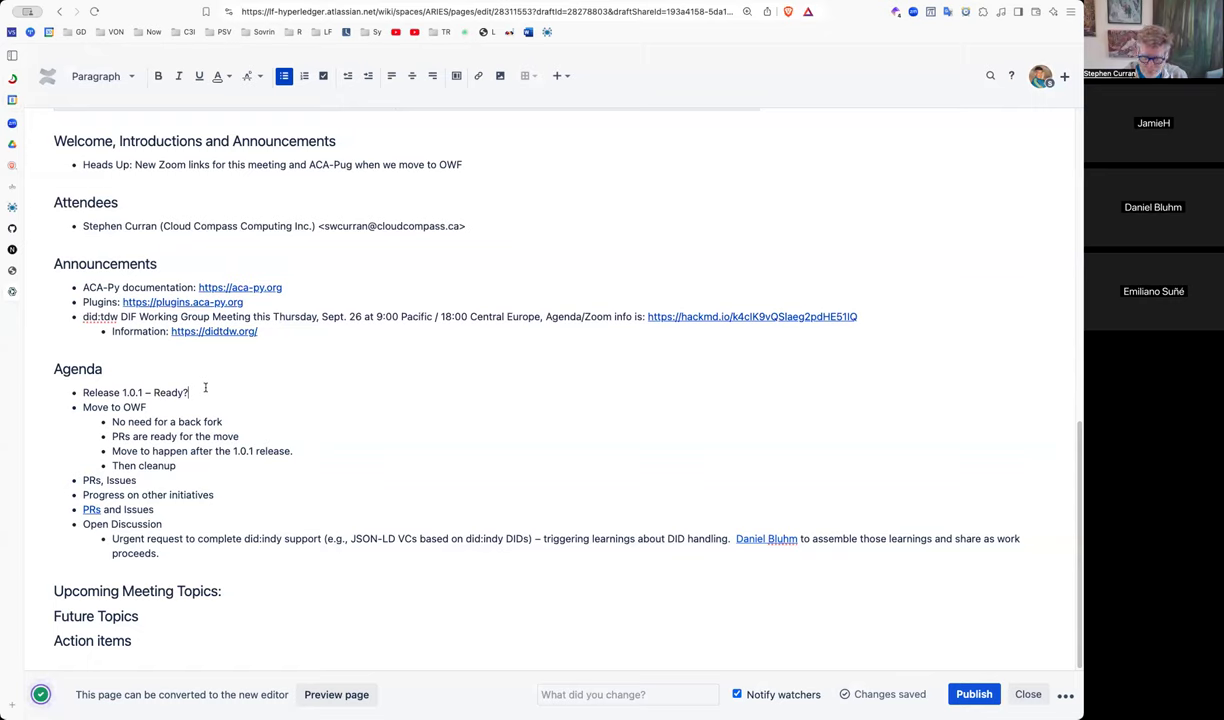
- Add a Release 1.0.1 sub-point: 'All the tests are running. Only updates are dependabot.'
key("Return")
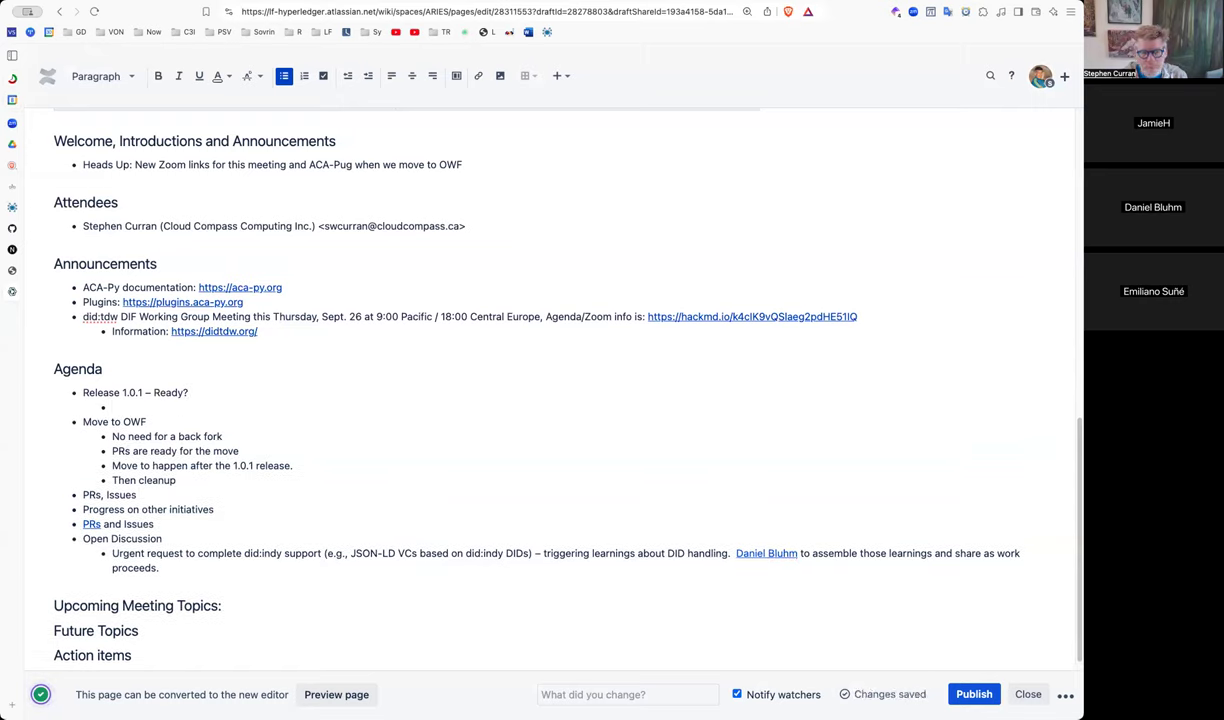
type("All th")
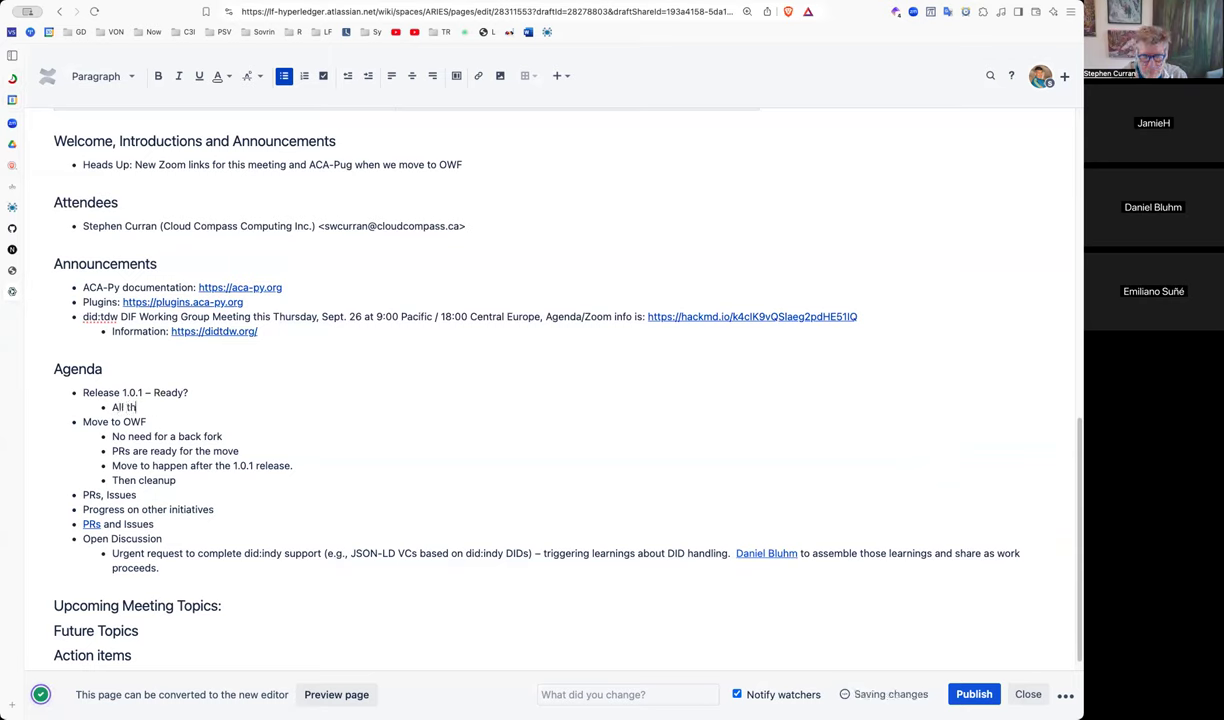
type("e tests are ru")
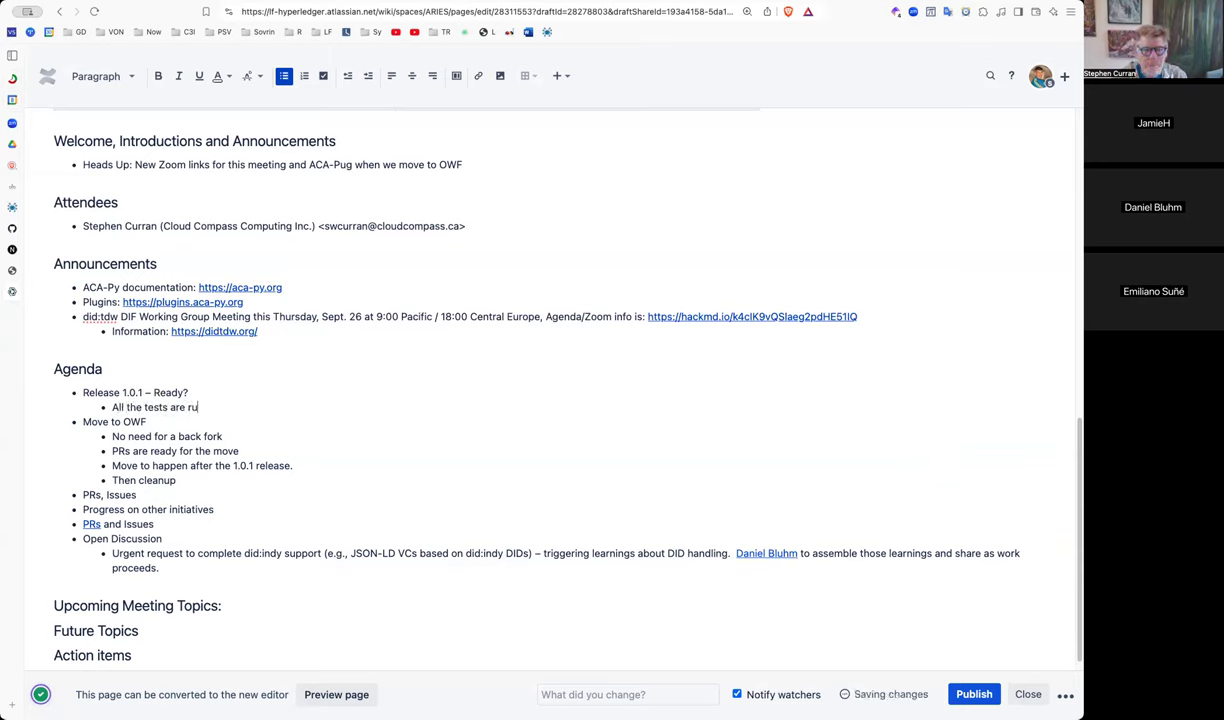
type("nning.")
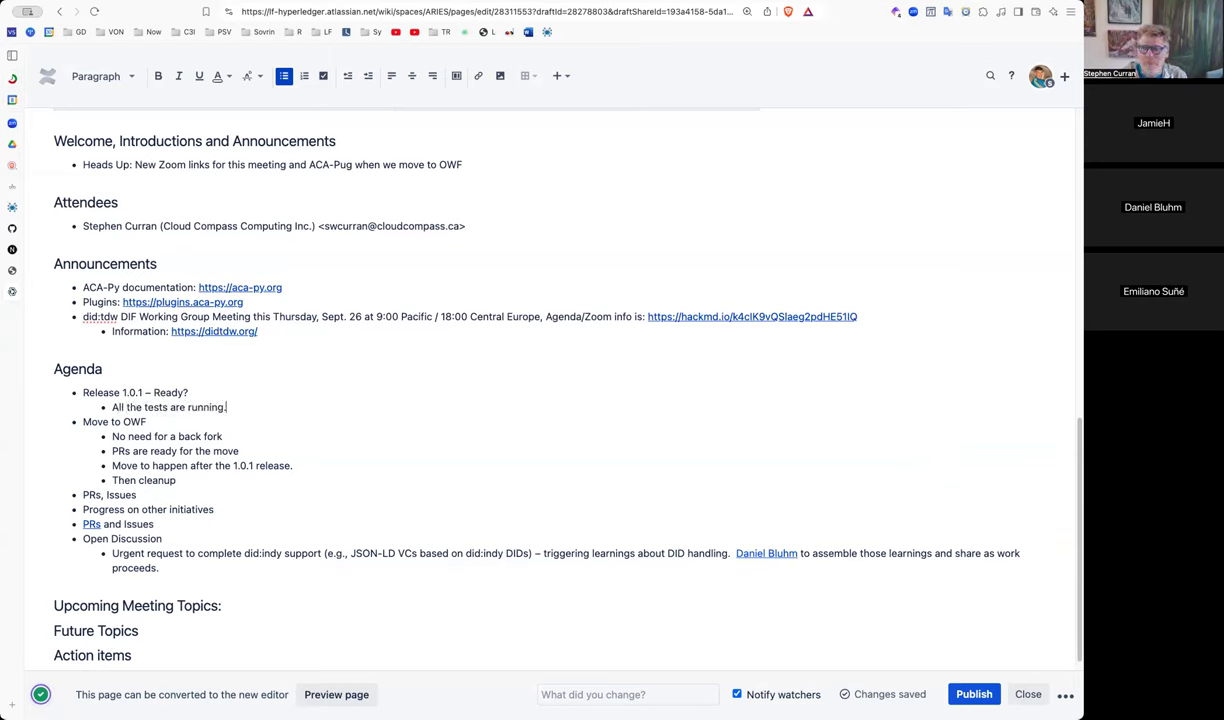
type("Only")
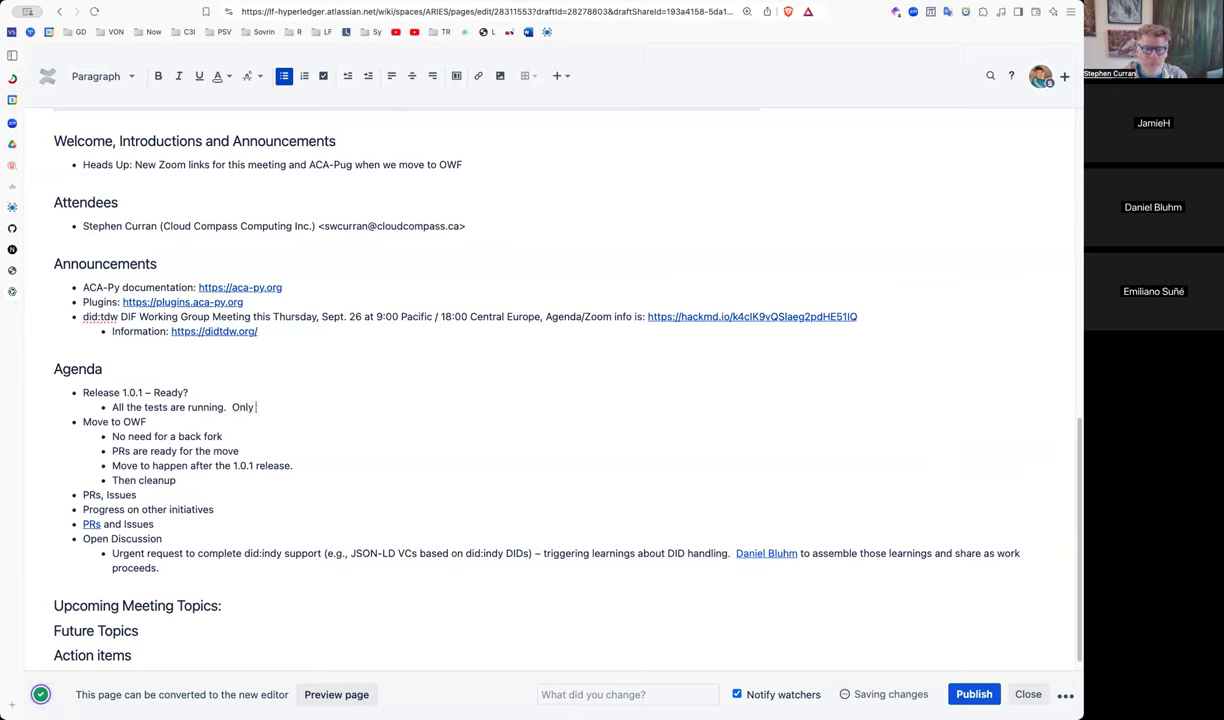
type("updates are")
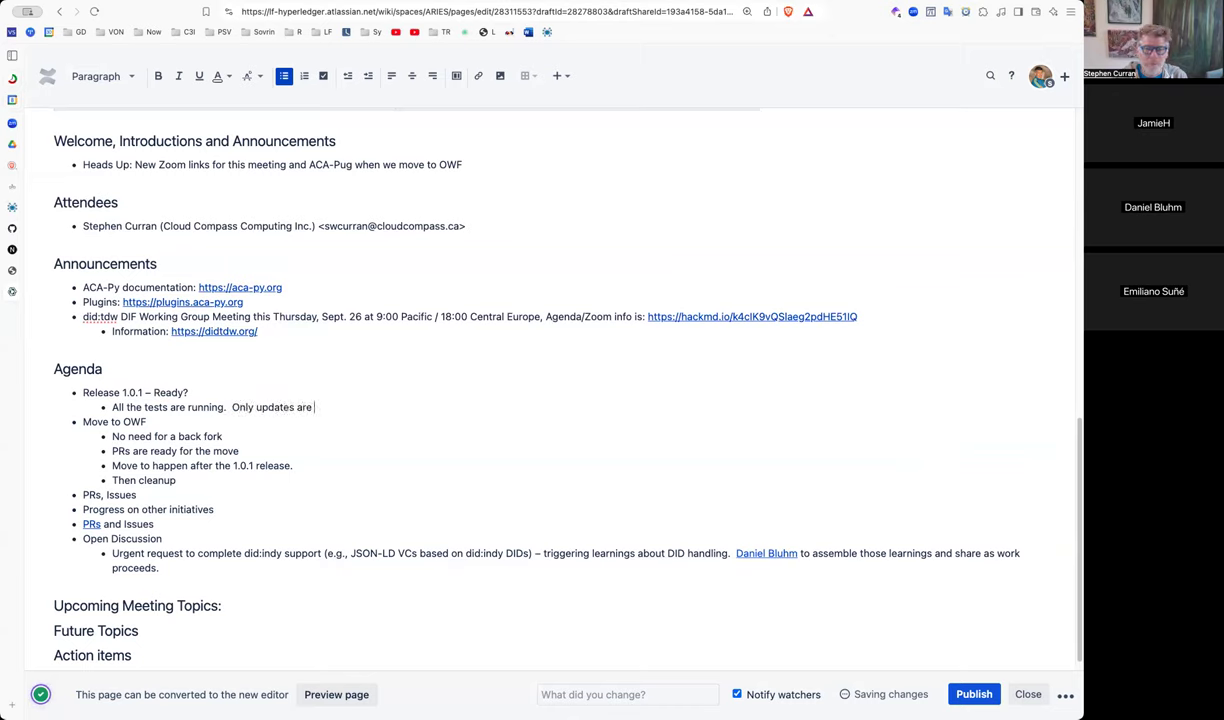
type("dependabo")
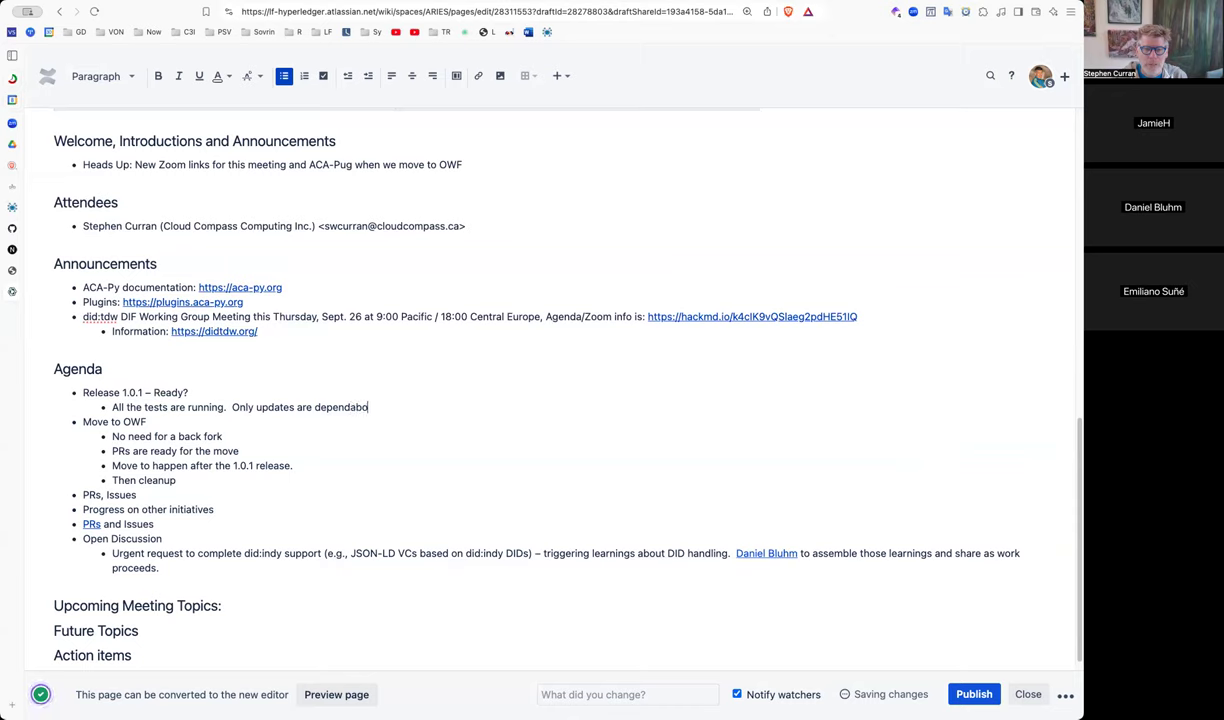
type("t.")
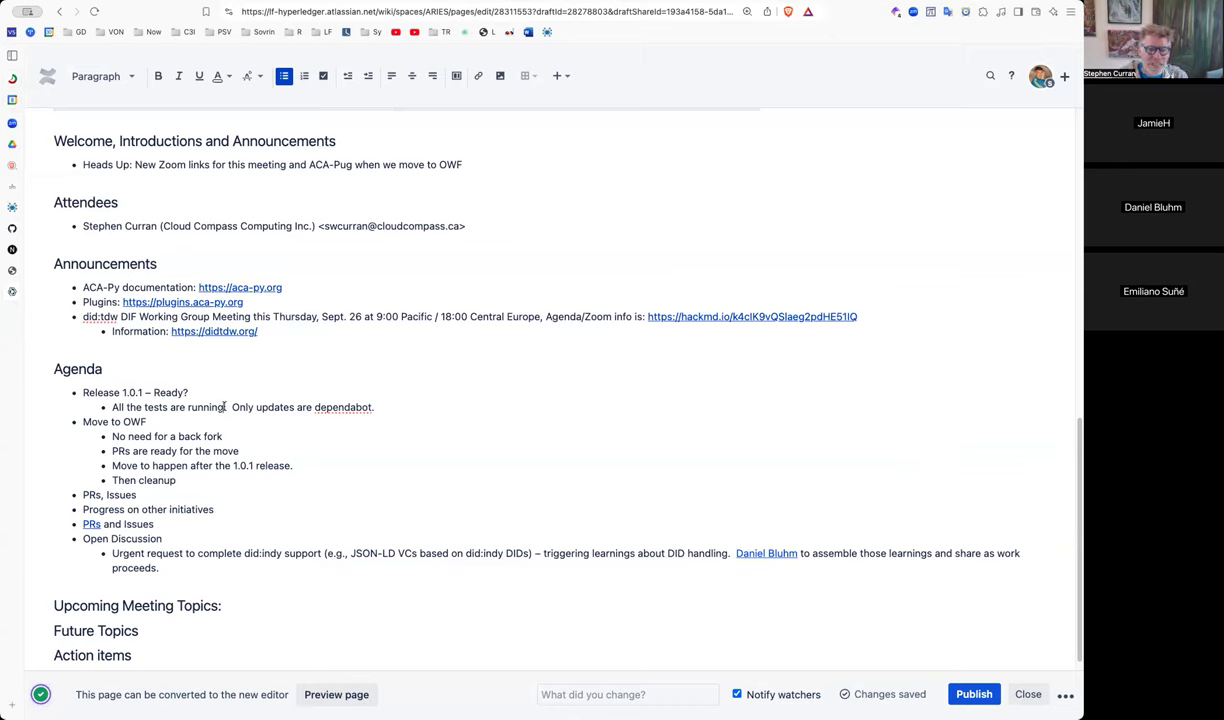
- Note the tests formerly run manually after RC releases are included, and add 'We're ready!'
type("includ")
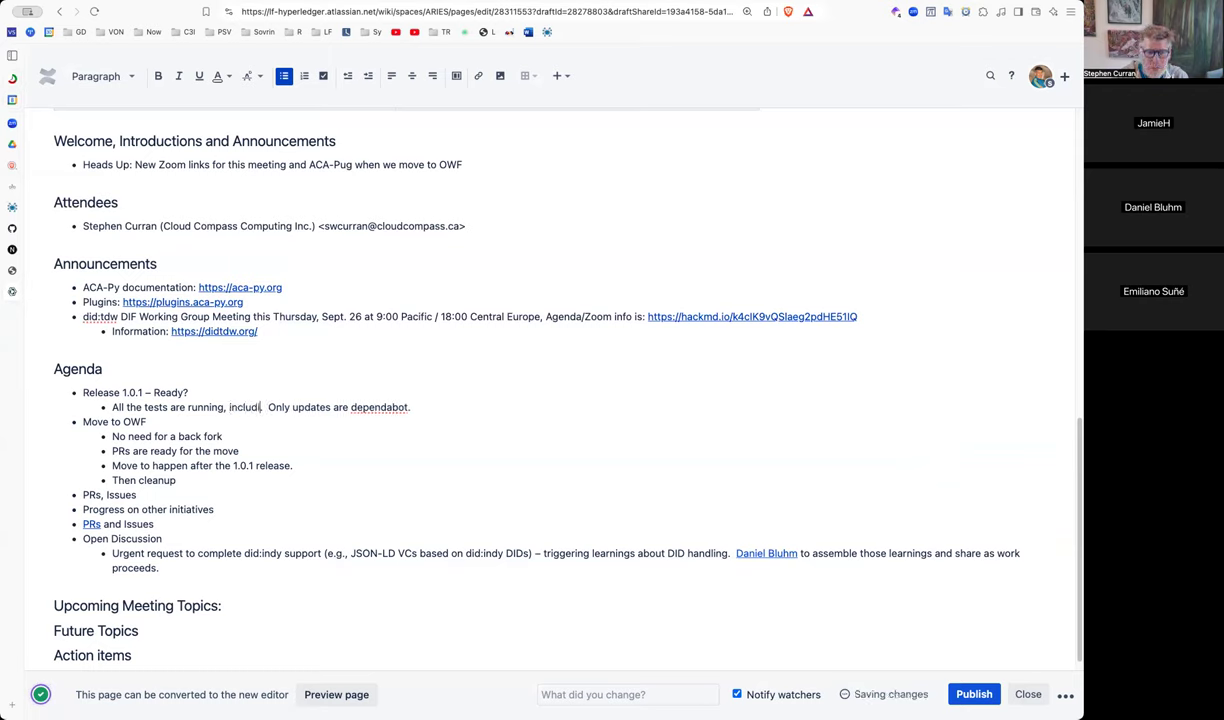
type("ing the tests")
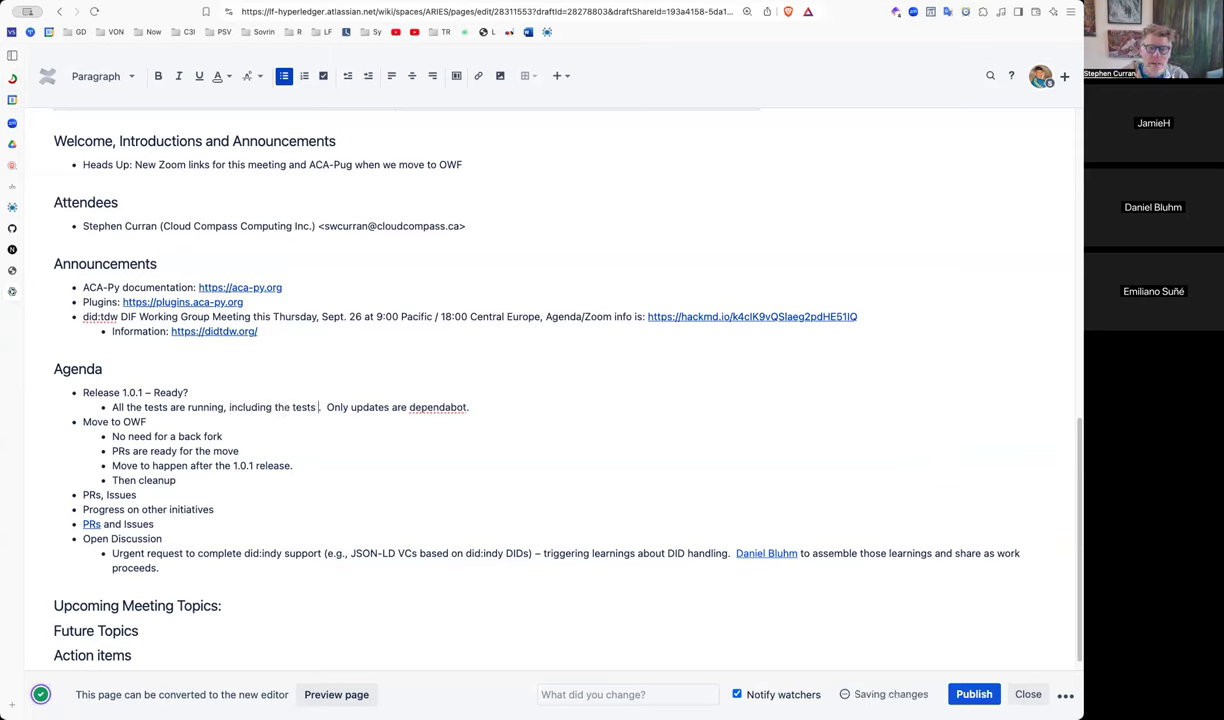
type("that used to be")
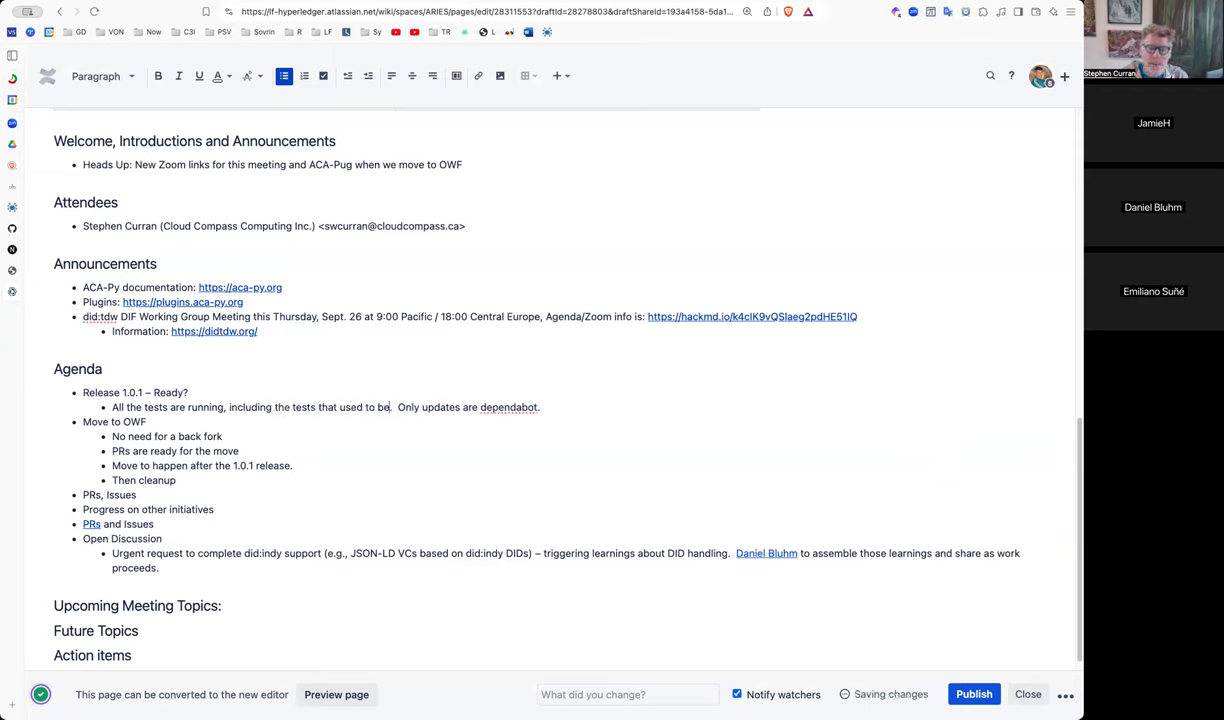
type("manually")
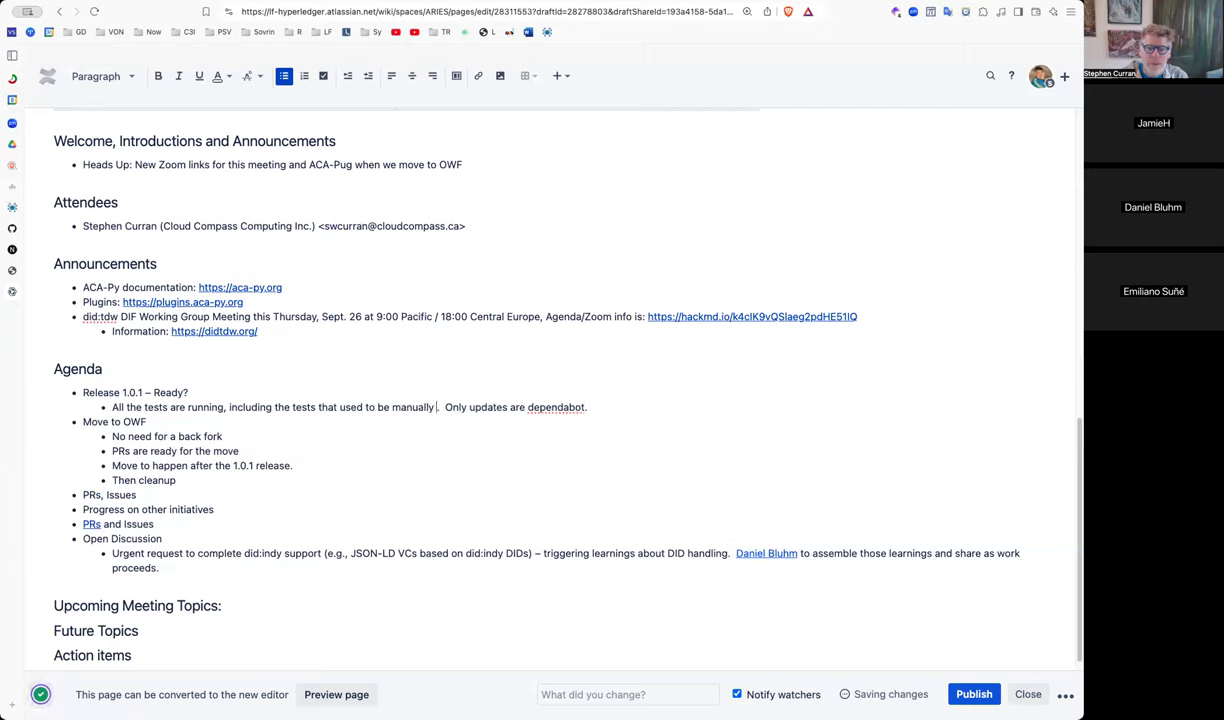
type("run after")
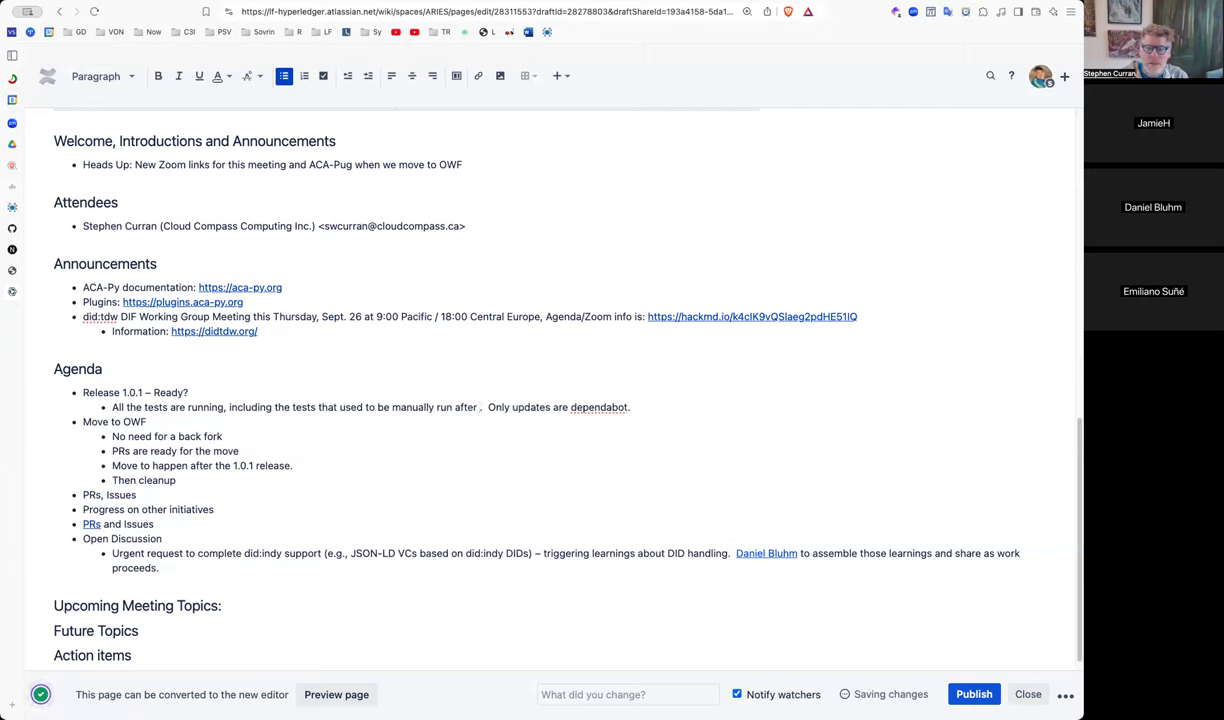
type("RC")
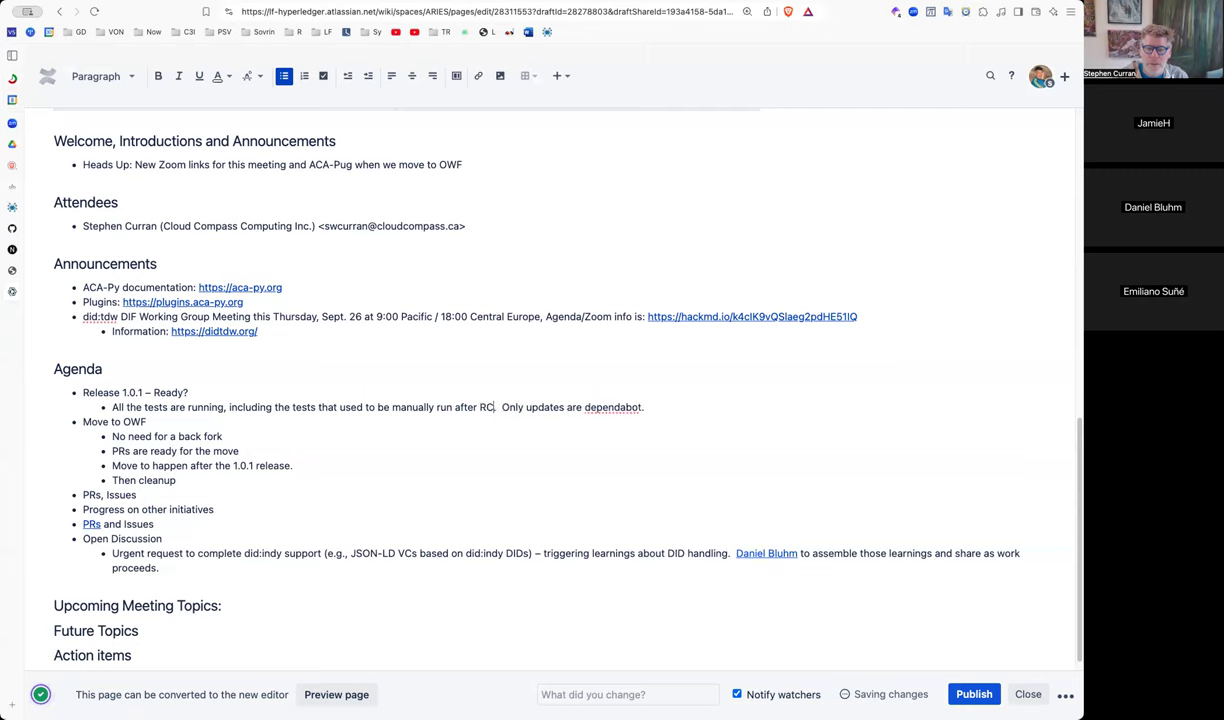
type("releases")
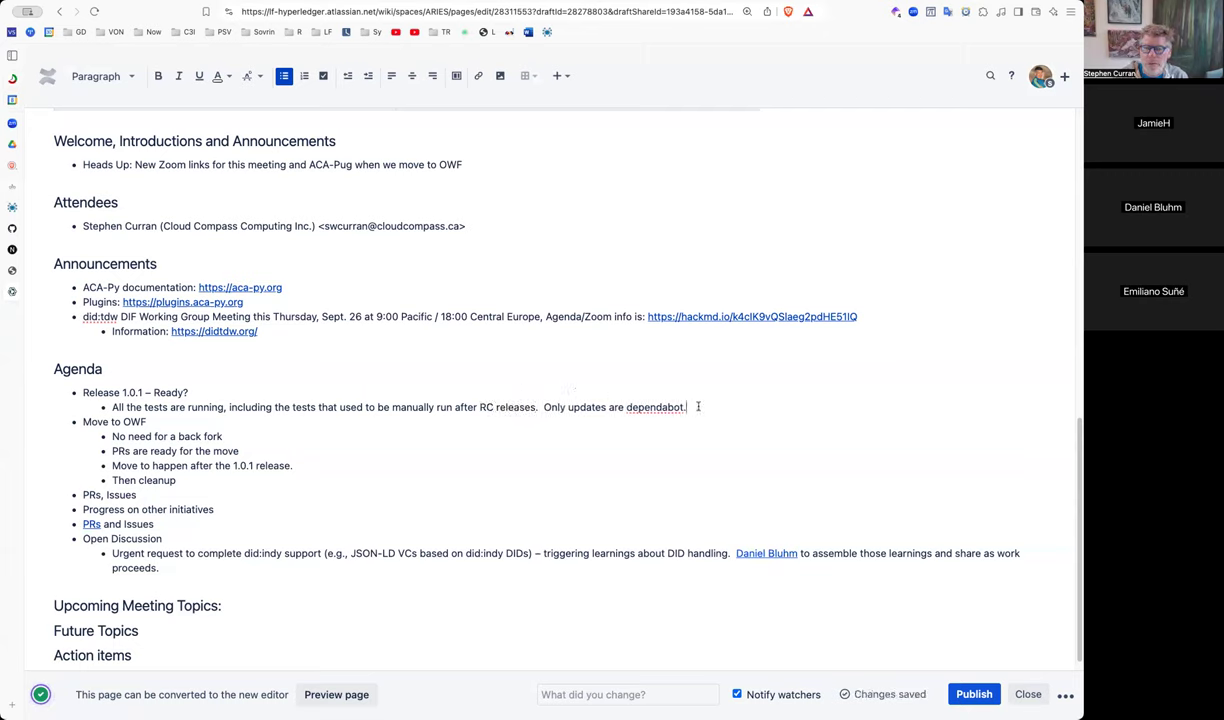
type("We're")
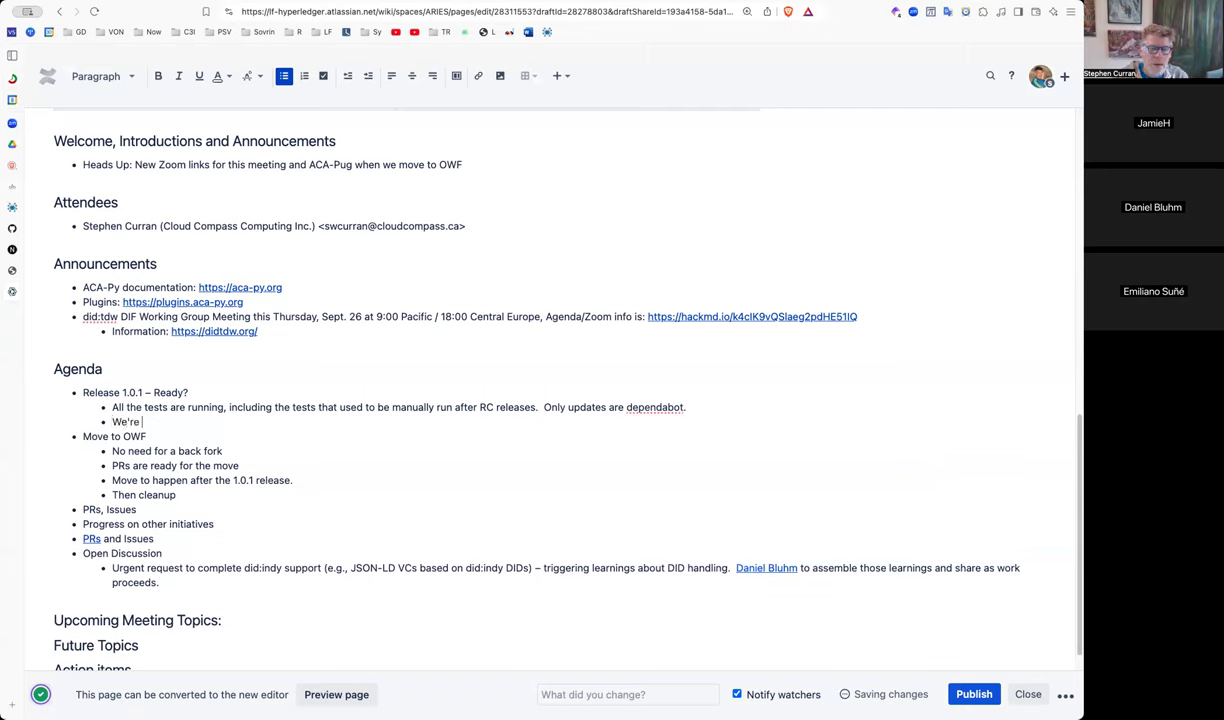
type("ready")
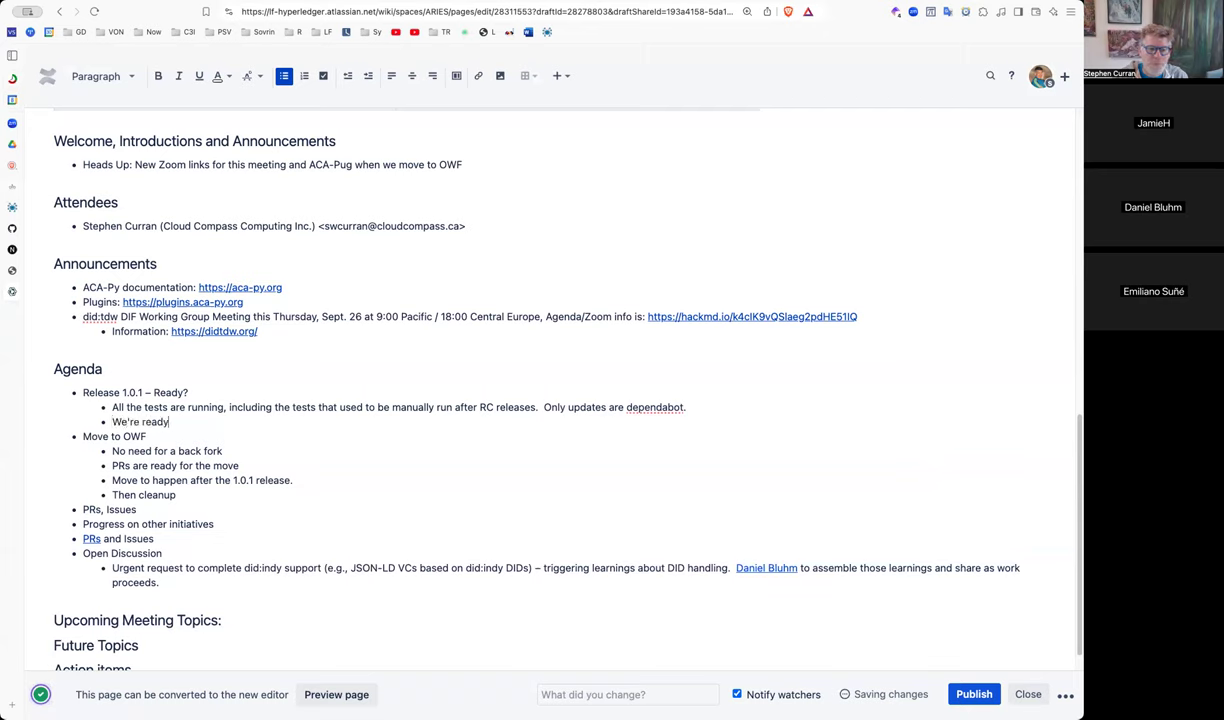
type("!")
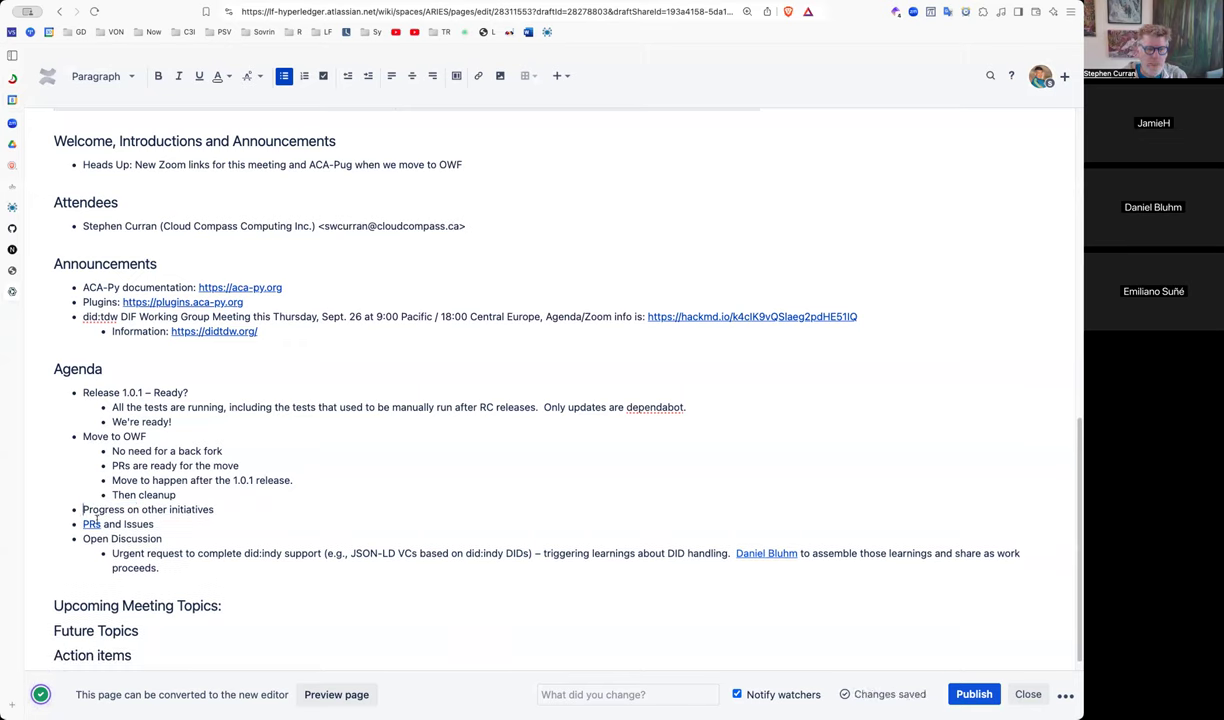
- Go to the ACA-Py repository's list of open pull requests on GitHub
left_click(91, 523)
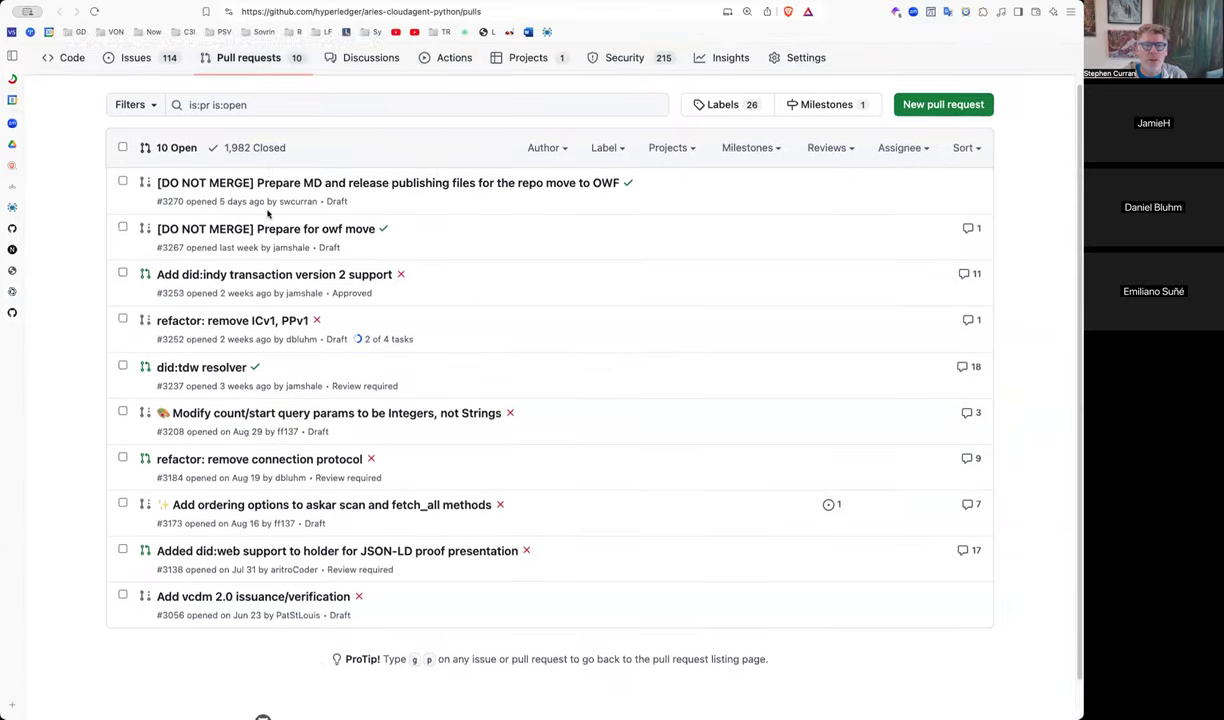
scroll("down", 3)
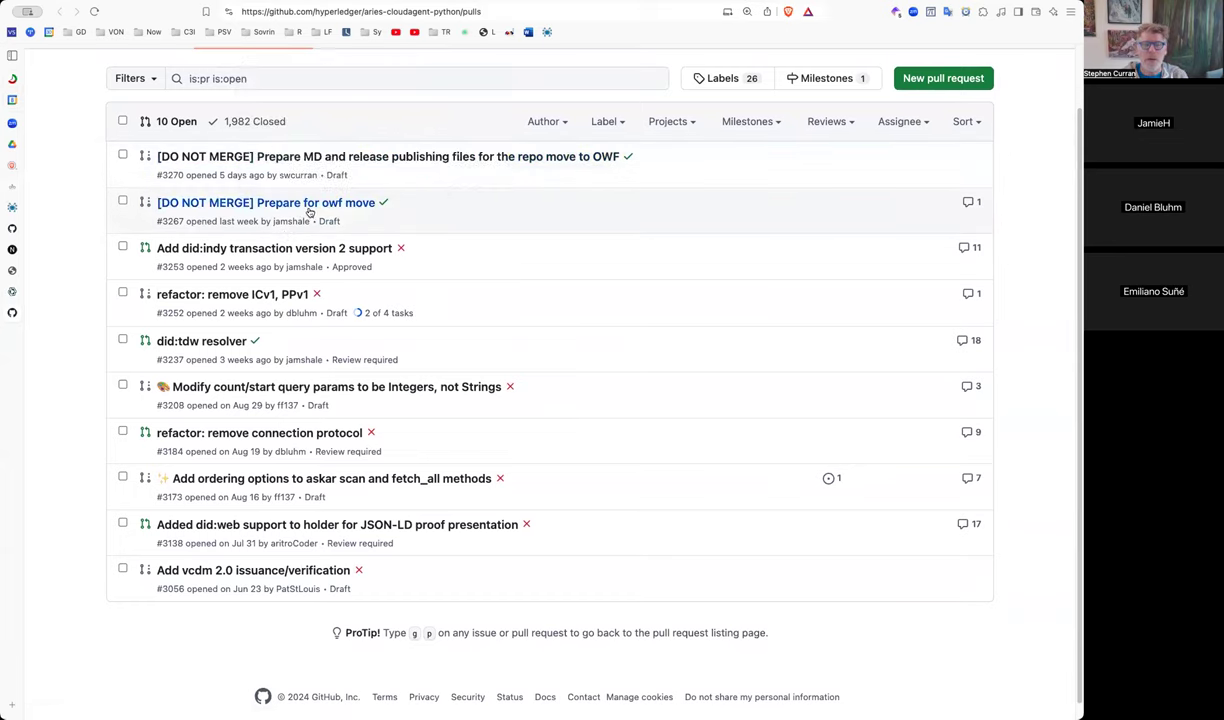
mouse_move(540, 170)
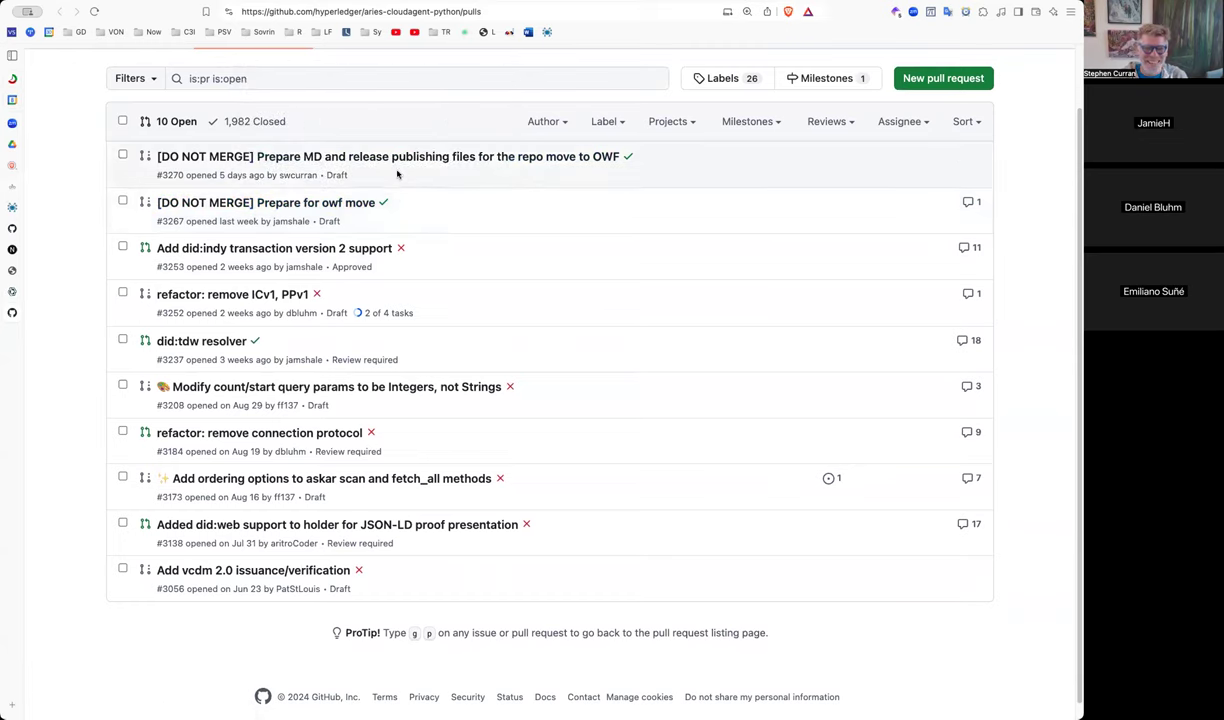
mouse_move(373, 218)
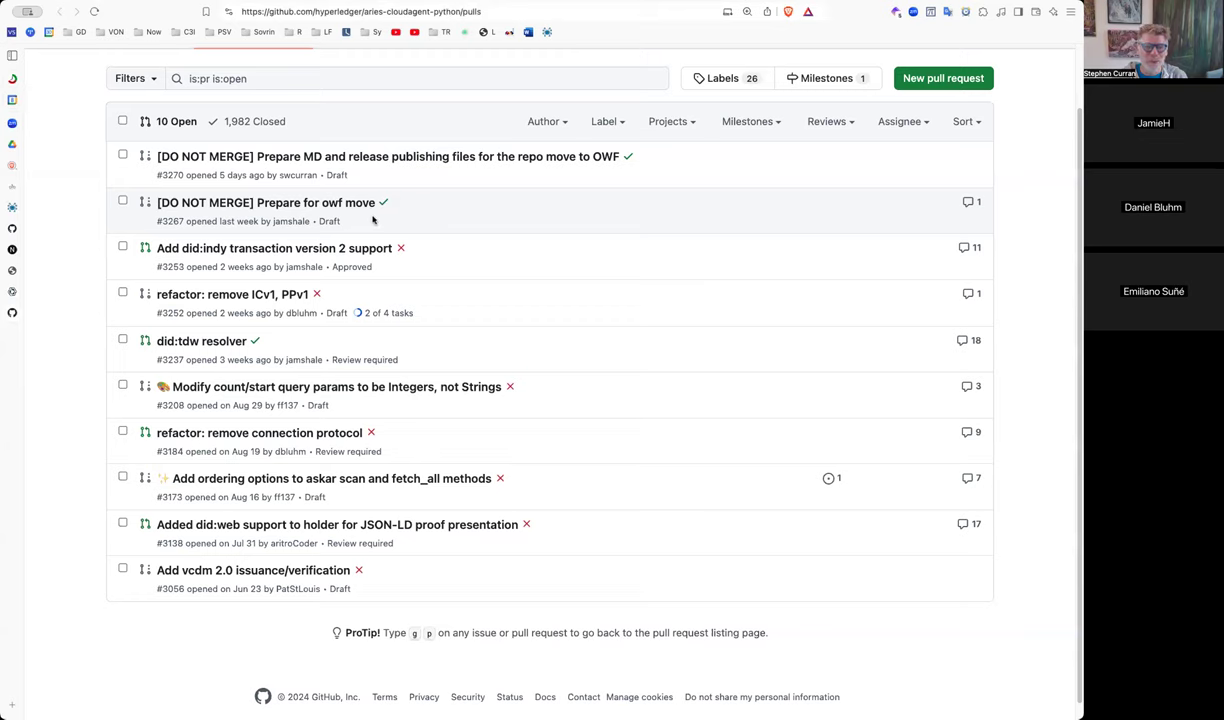
mouse_move(225, 303)
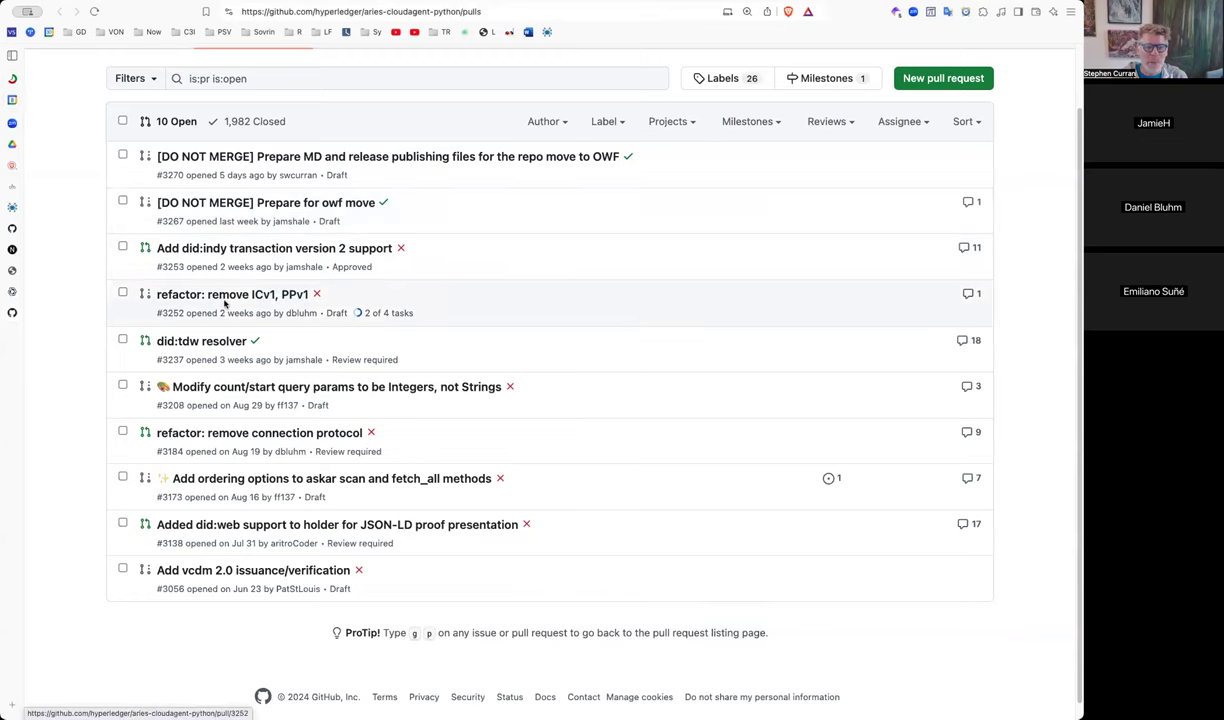
mouse_move(224, 483)
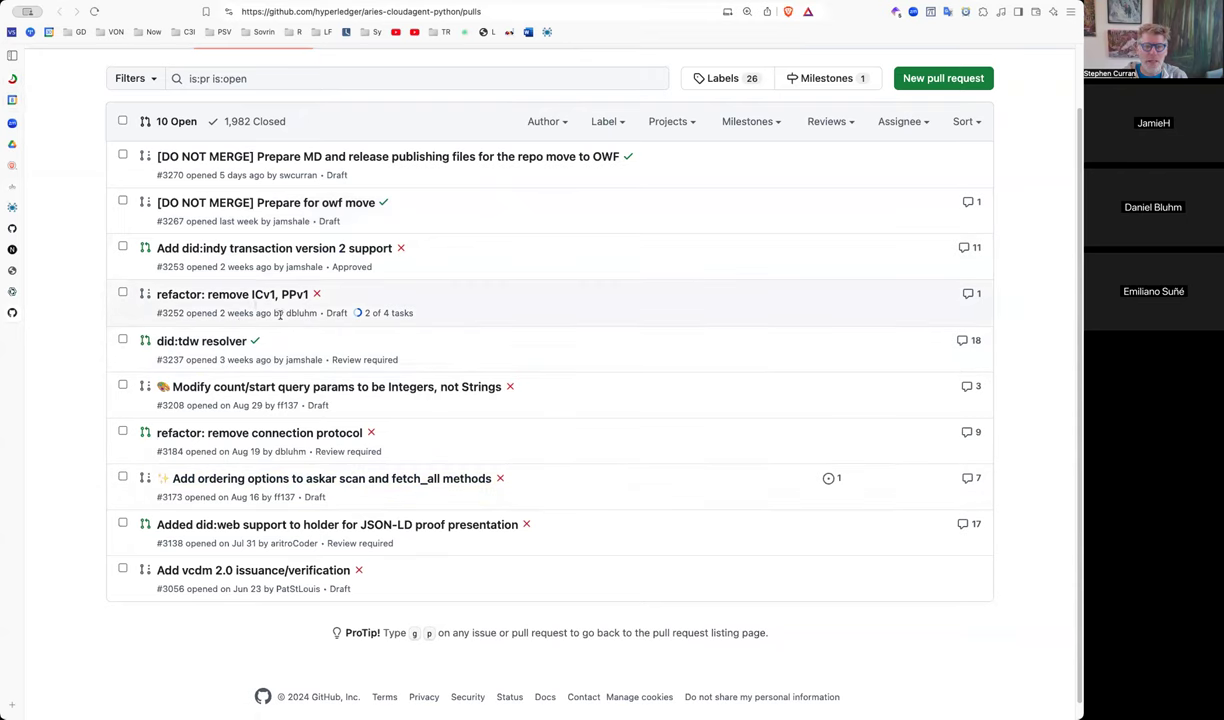
mouse_move(314, 342)
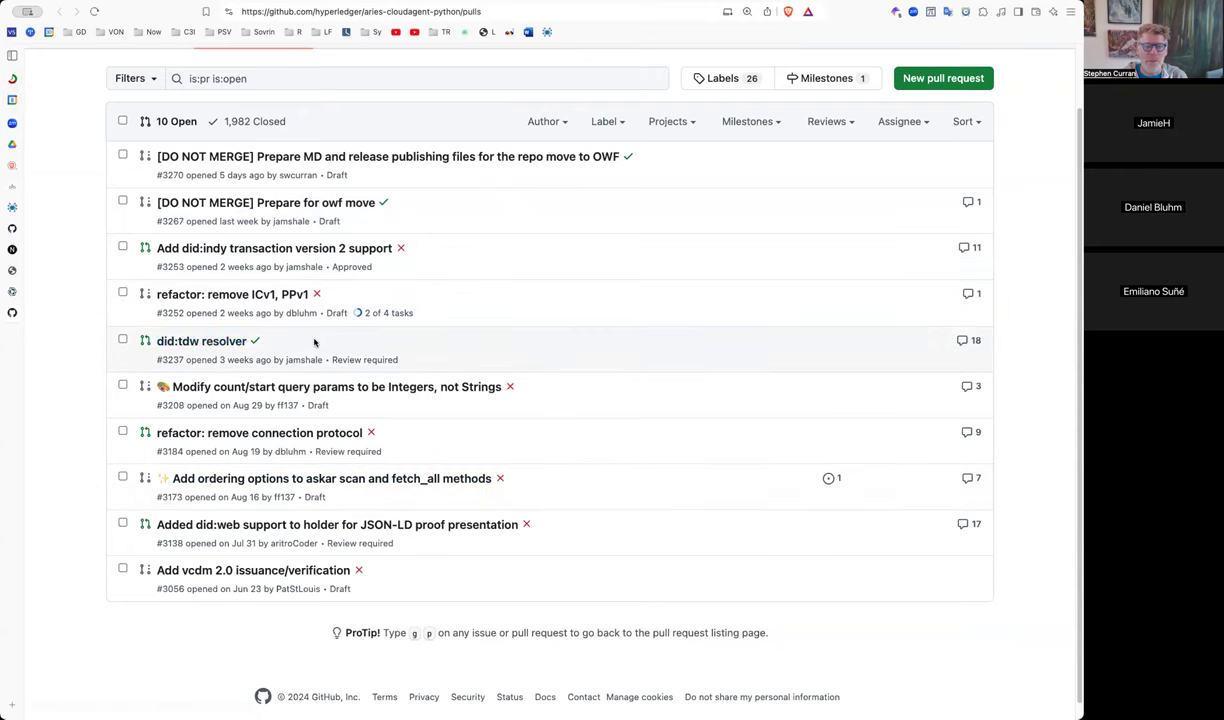
mouse_move(297, 337)
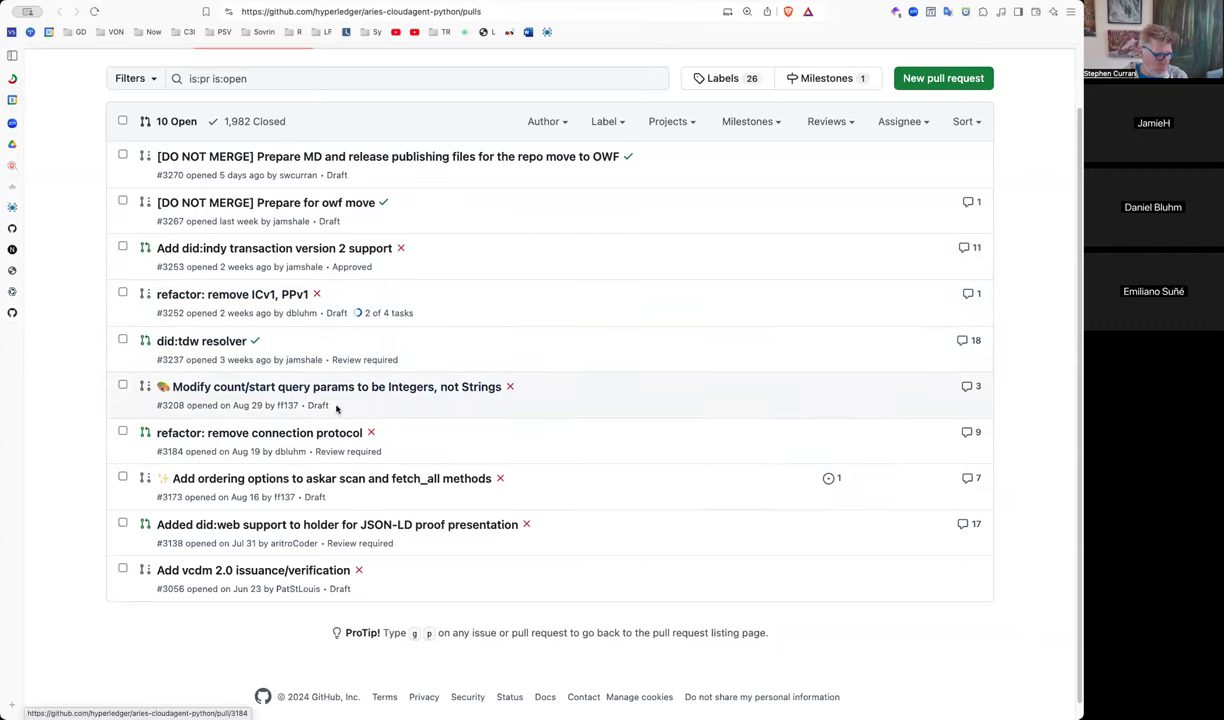
mouse_move(365, 359)
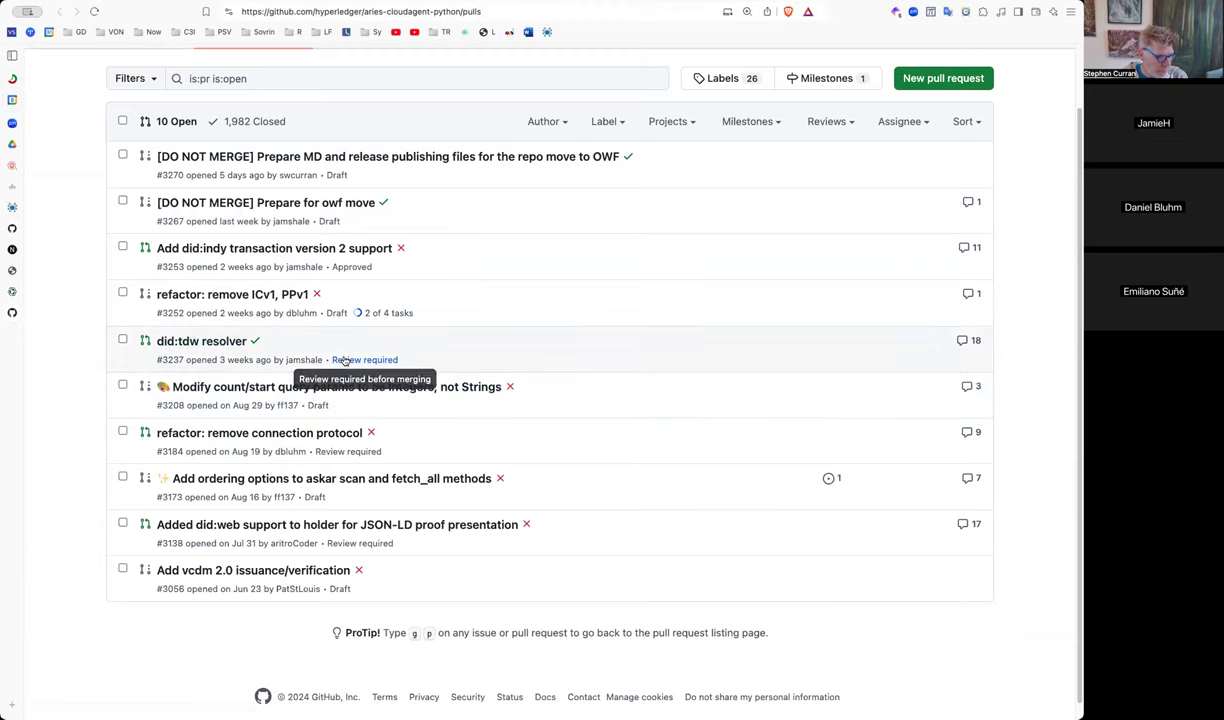
mouse_move(347, 328)
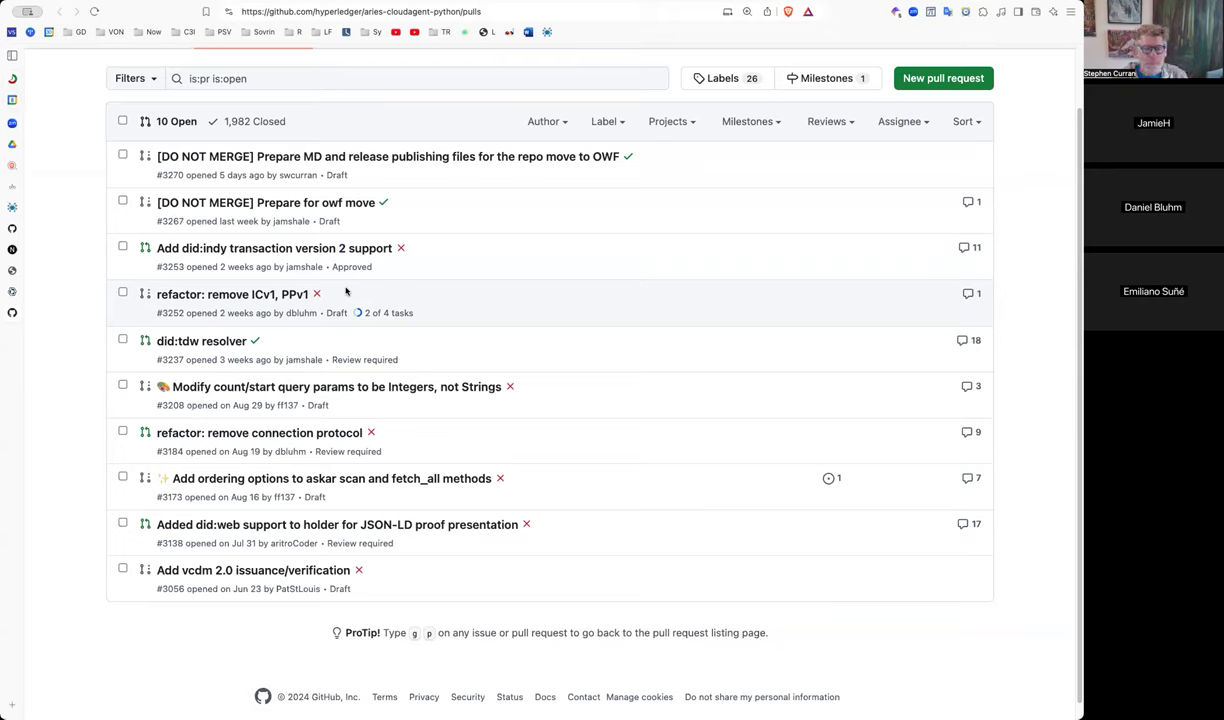
mouse_move(337, 387)
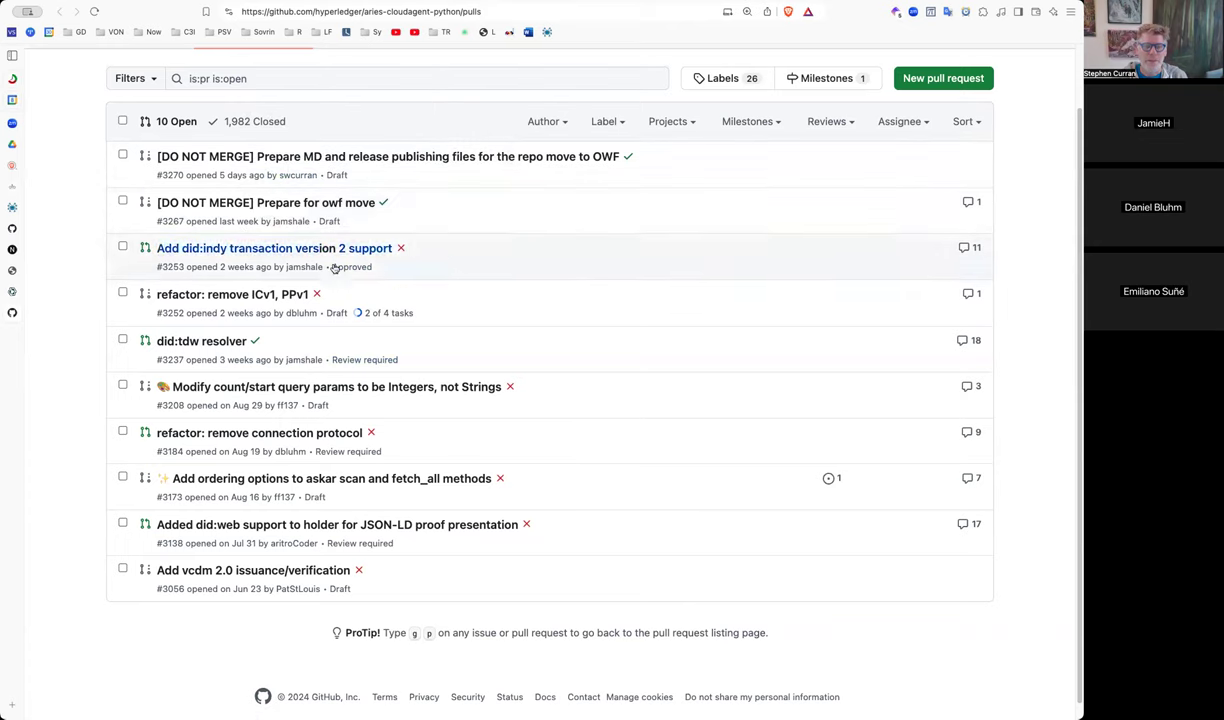
mouse_move(470, 267)
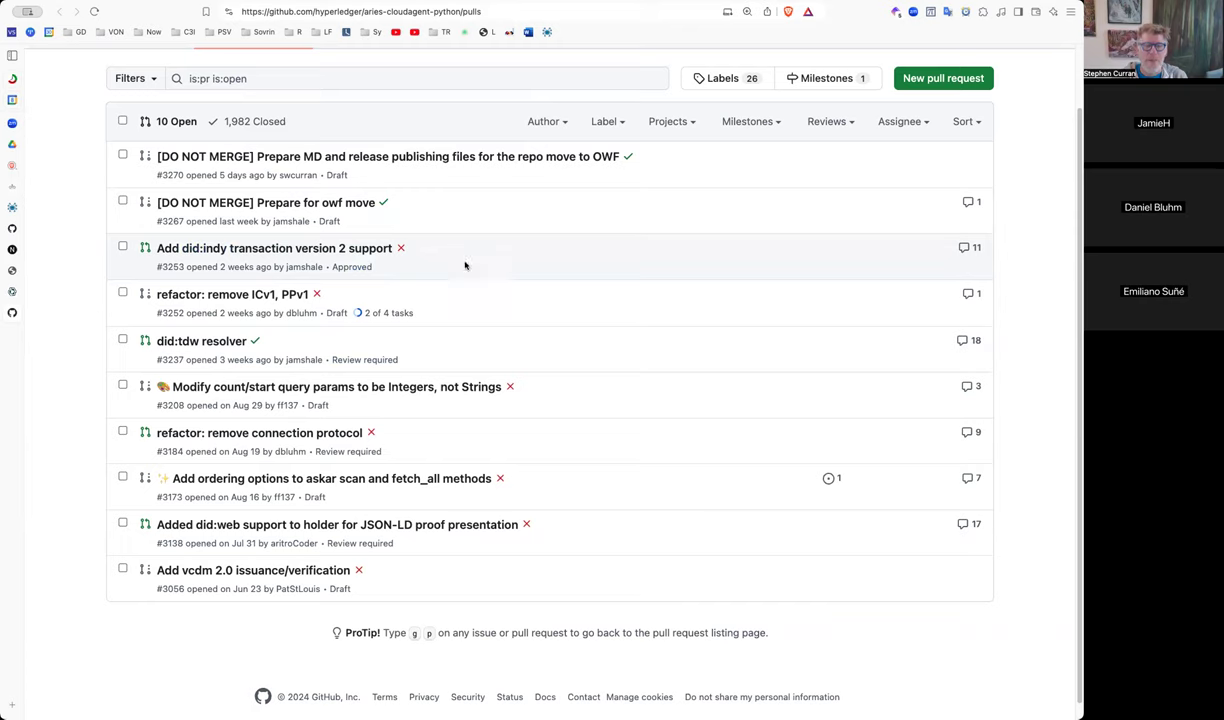
mouse_move(413, 251)
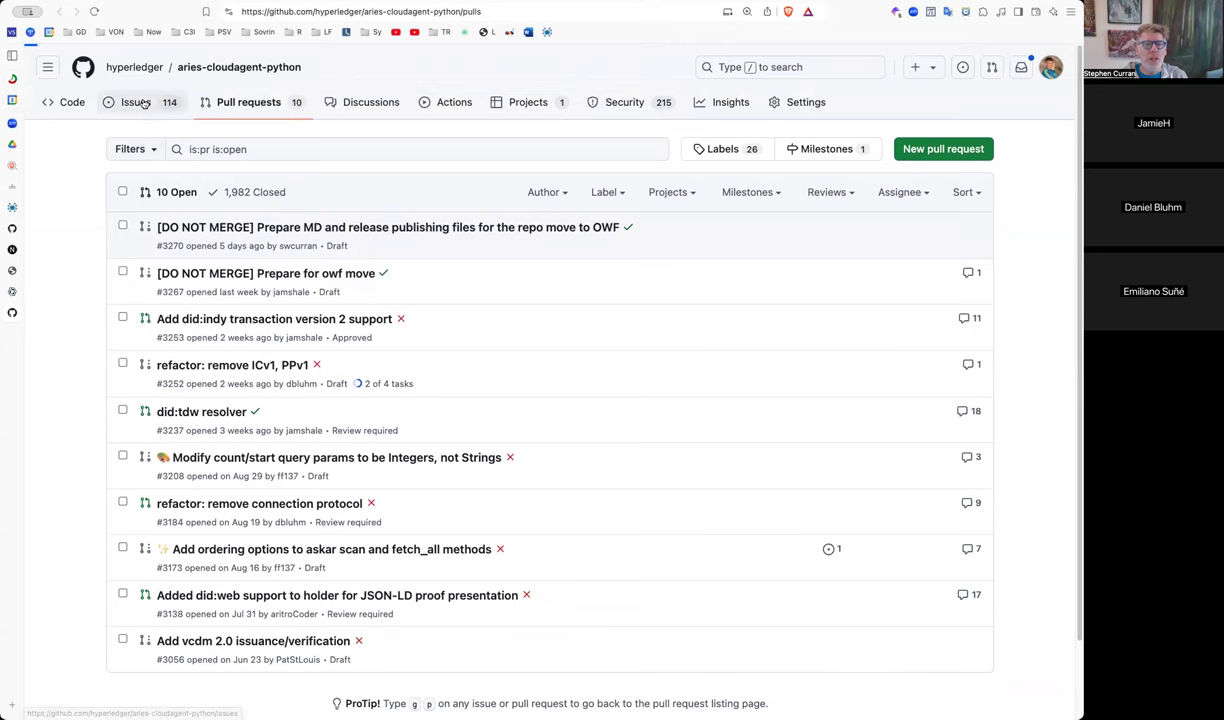
- Move from pull requests to the repository's Issues list and scroll through it
left_click(135, 102)
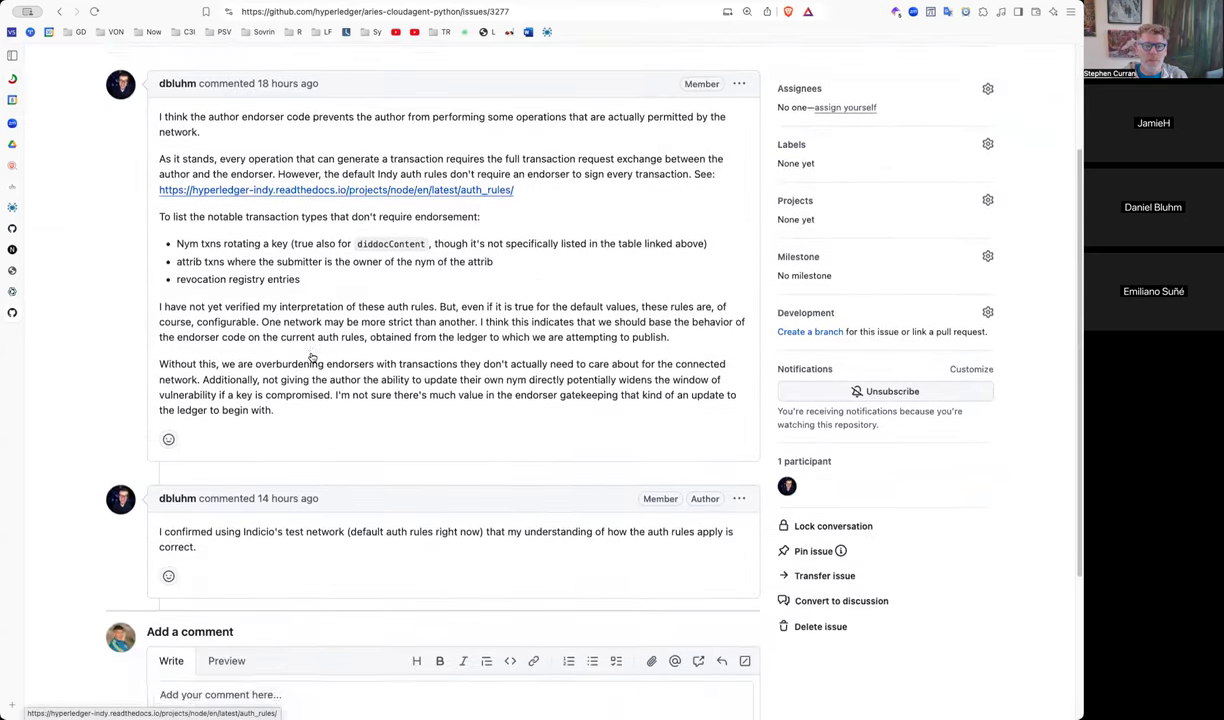
scroll("up", 3)
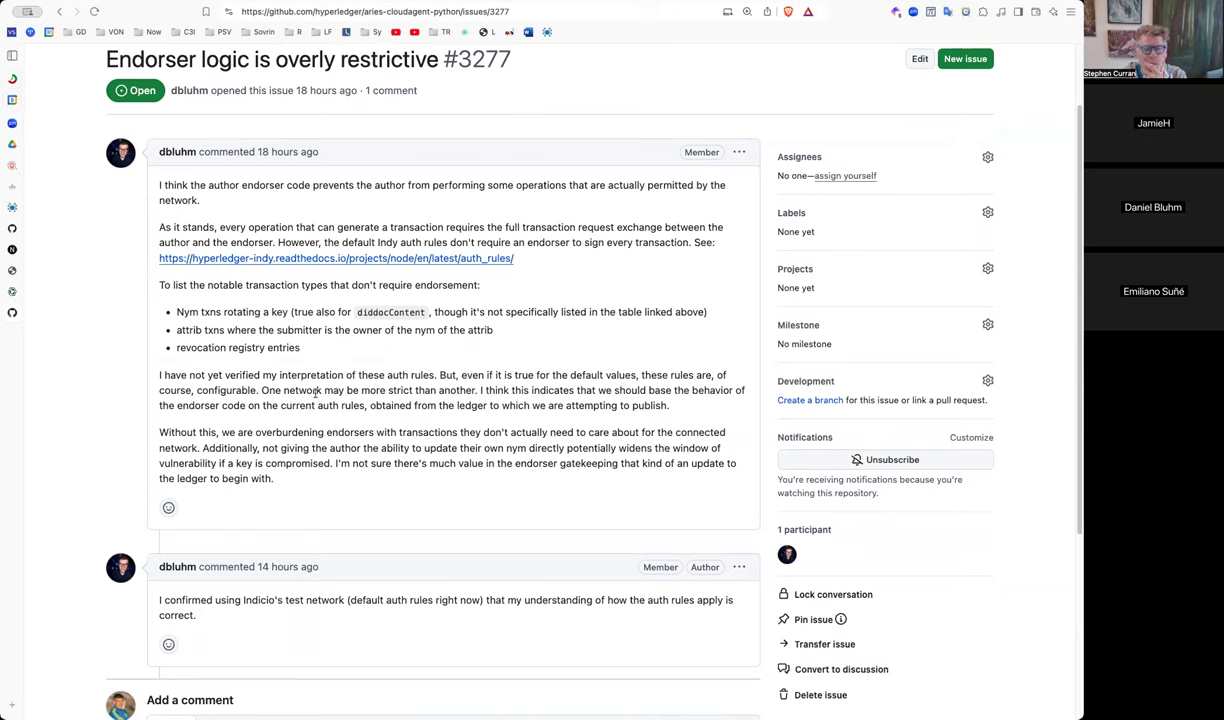
scroll("down", 3)
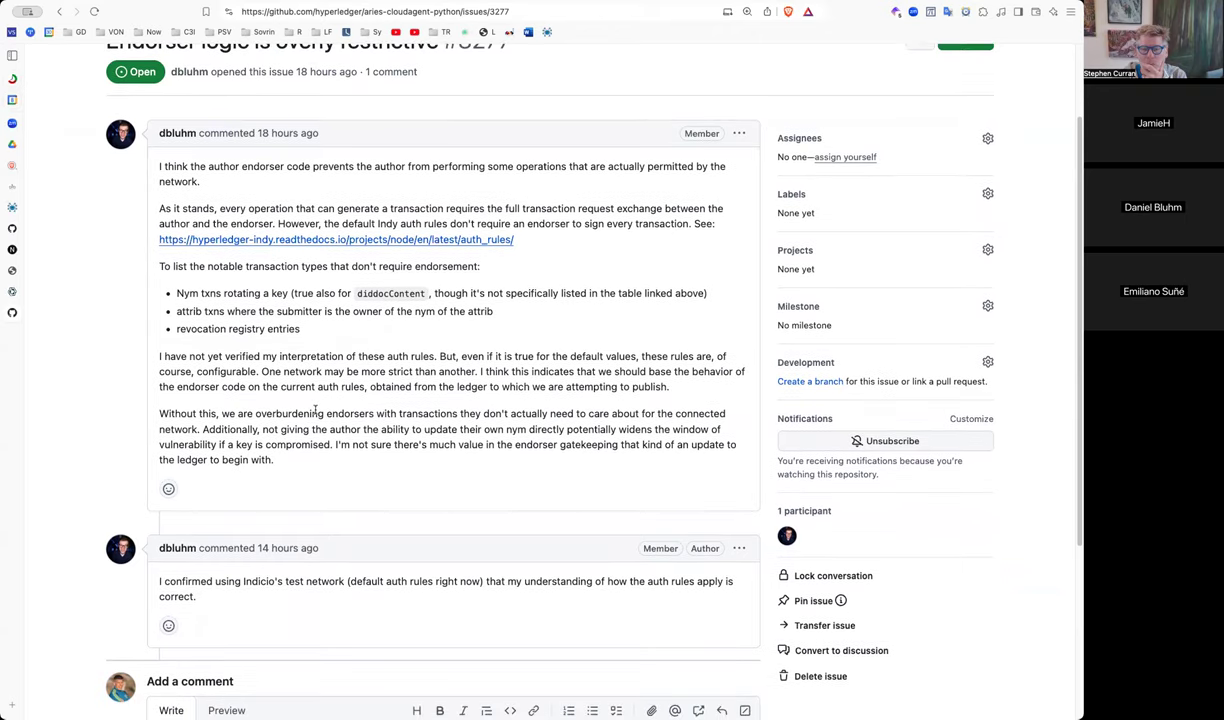
scroll("down", 3)
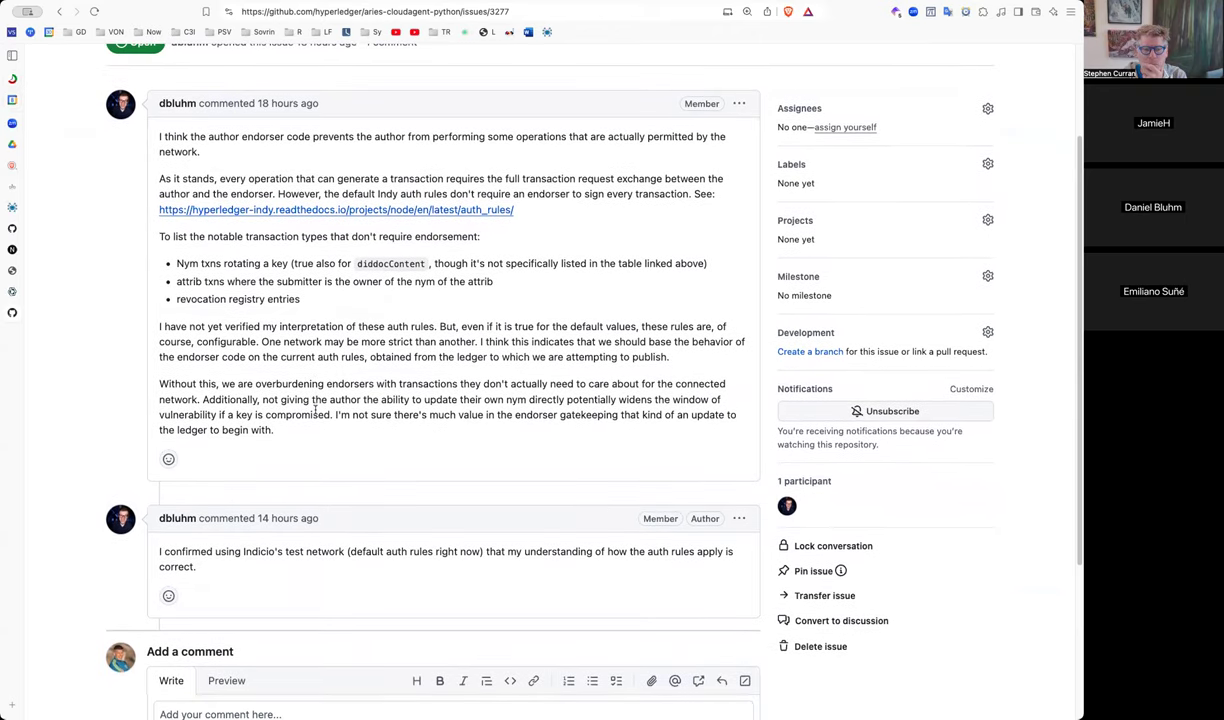
scroll("up", 3)
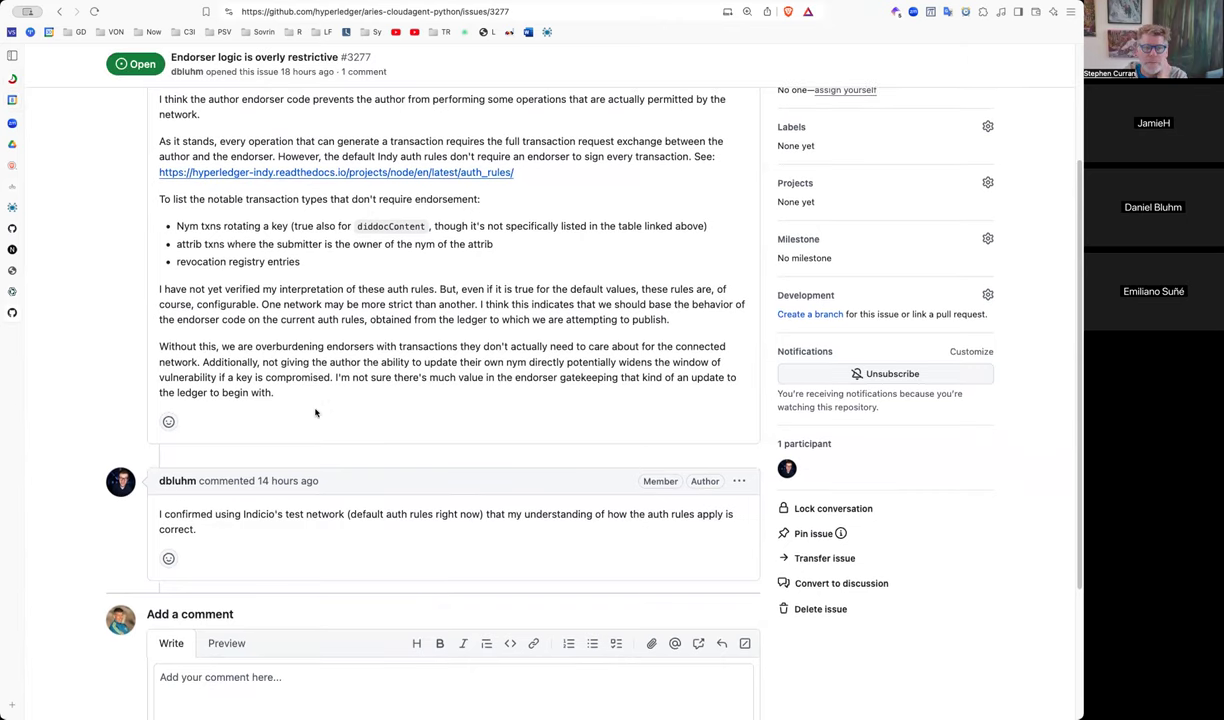
scroll("up", 3)
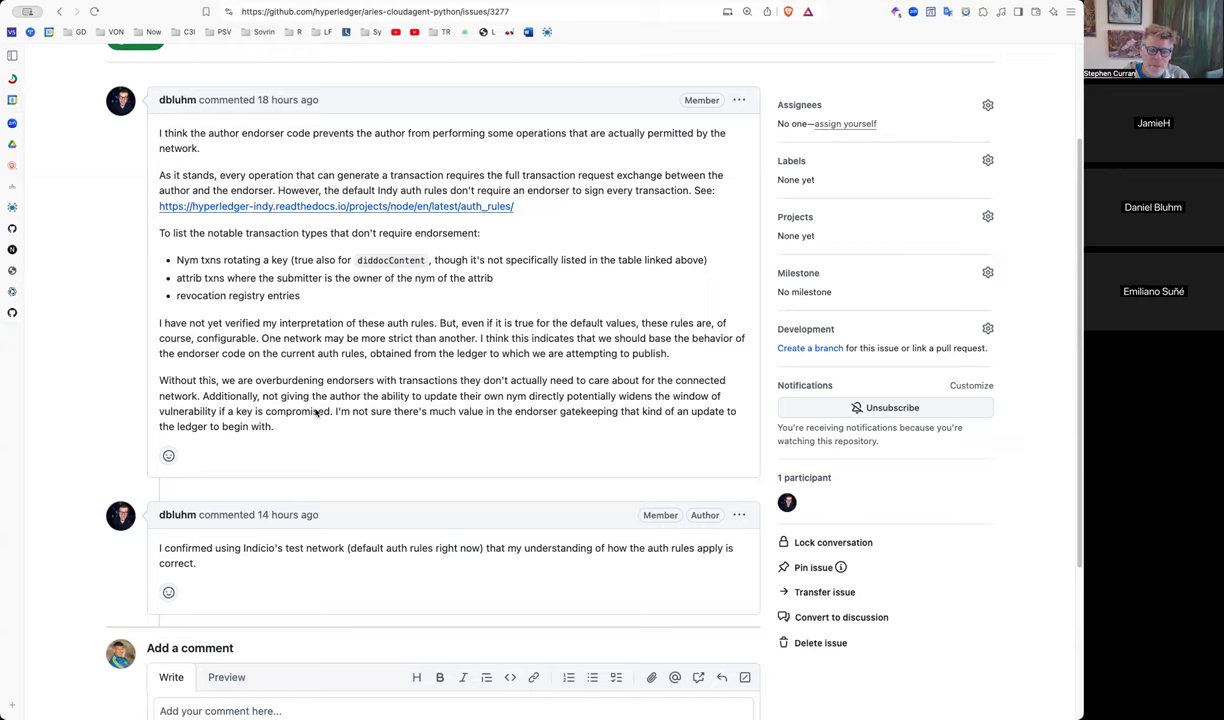
mouse_move(318, 548)
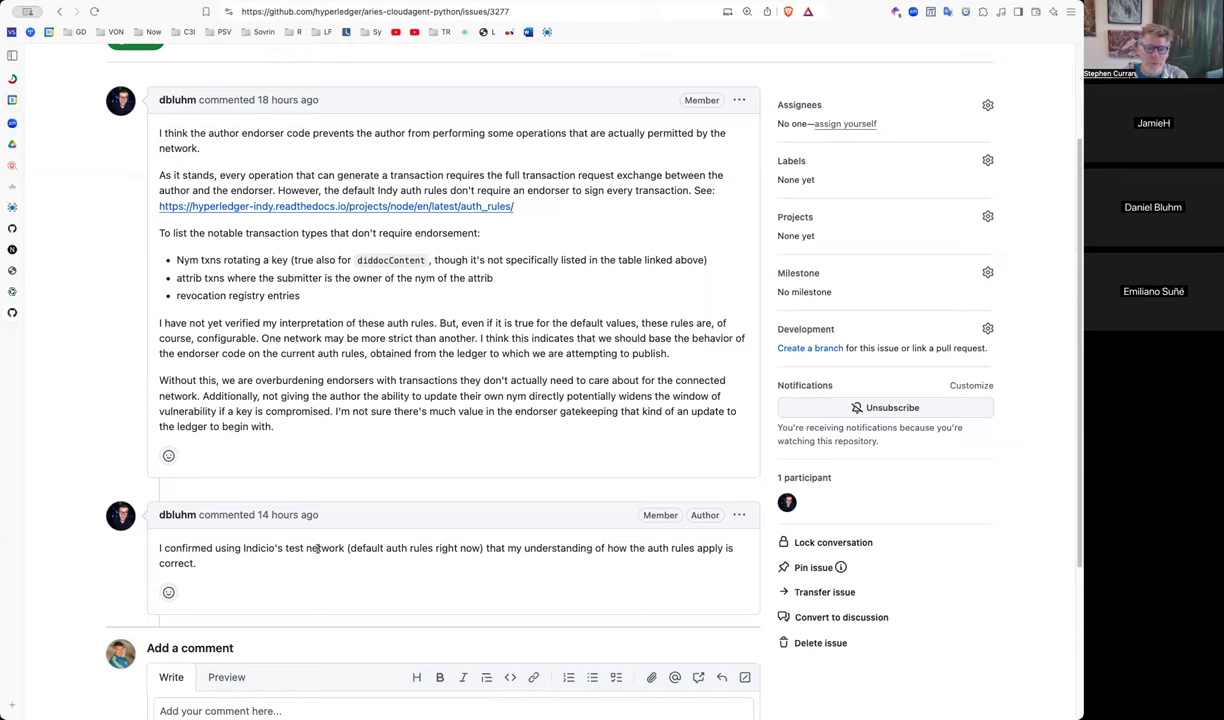
- Scroll issue #3277 back up to its title and dbluhm's opening comment
scroll("up", 3)
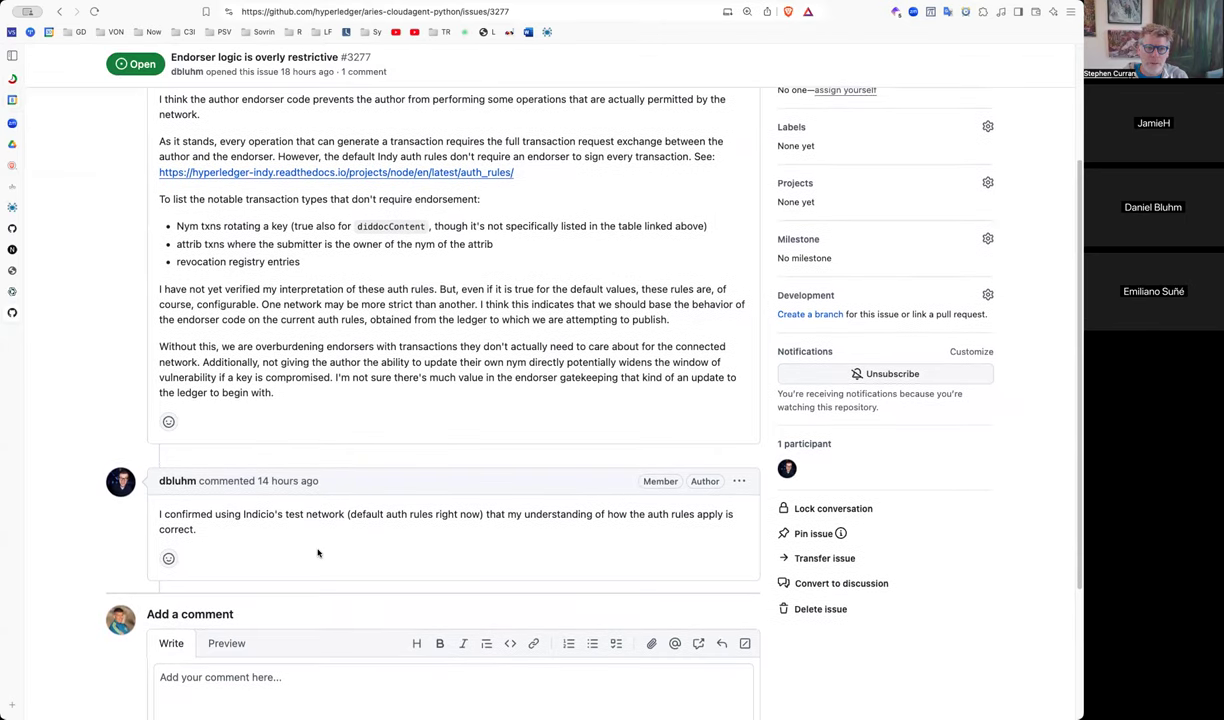
scroll("up", 3)
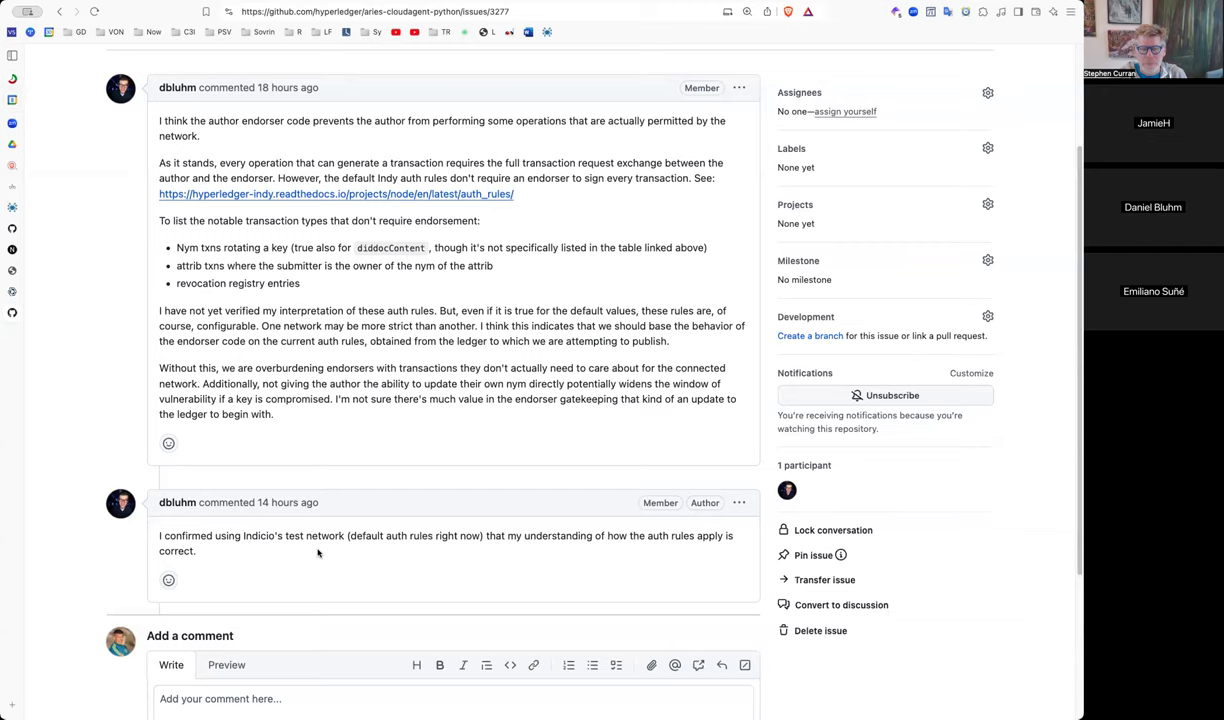
mouse_move(350, 553)
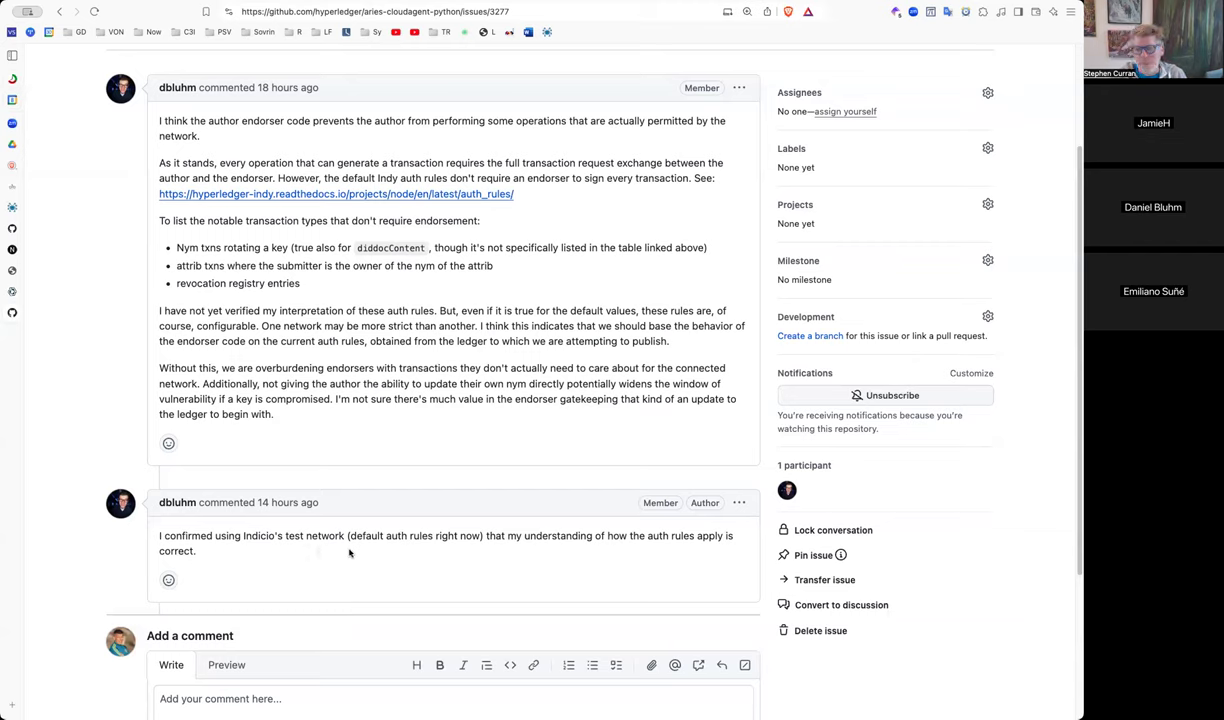
mouse_move(515, 508)
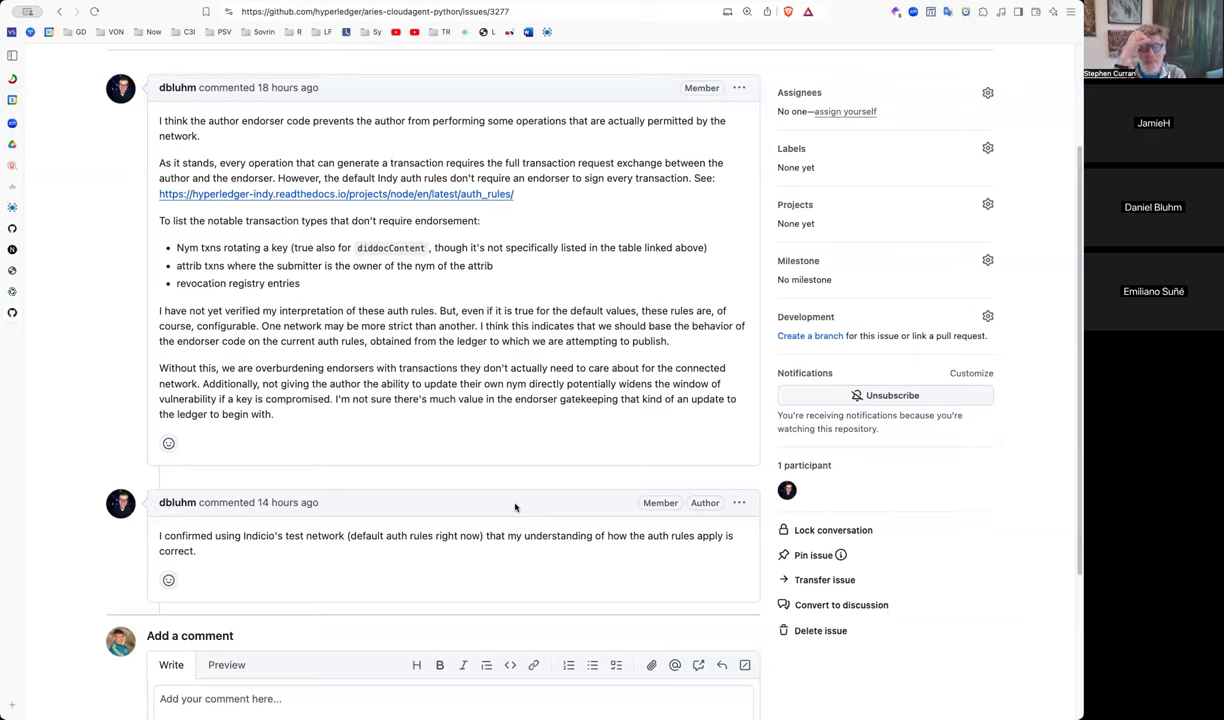
mouse_move(535, 510)
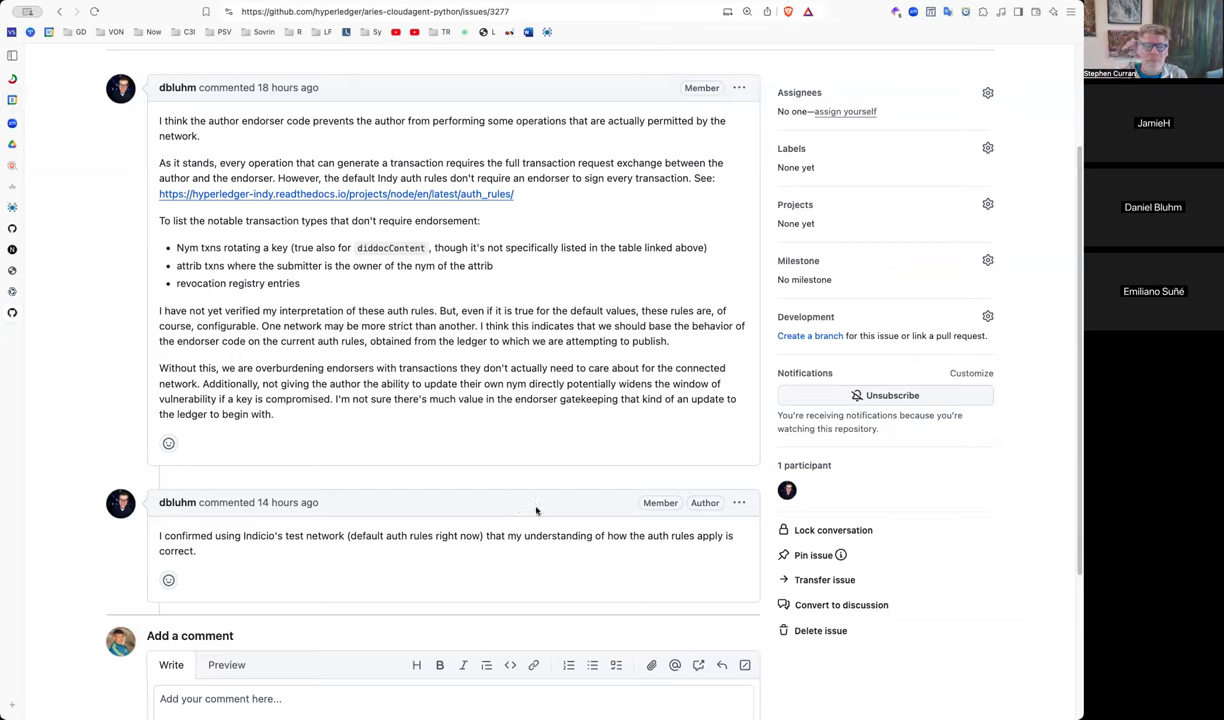
mouse_move(452, 363)
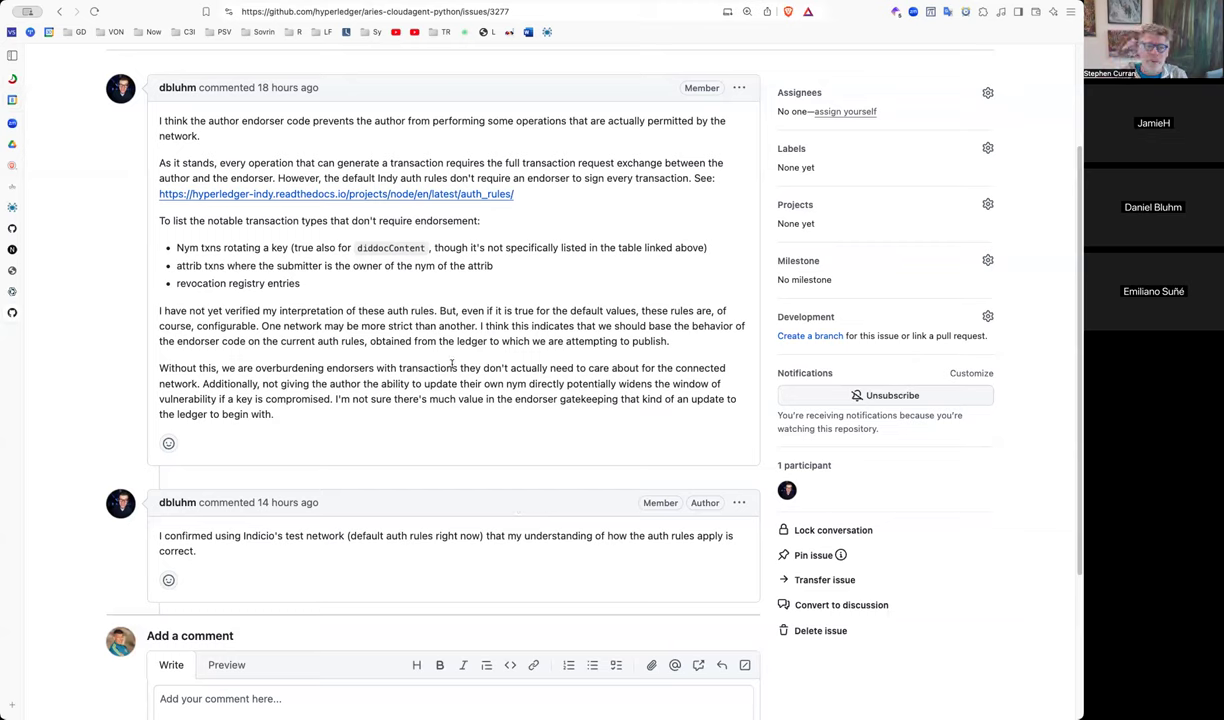
mouse_move(432, 419)
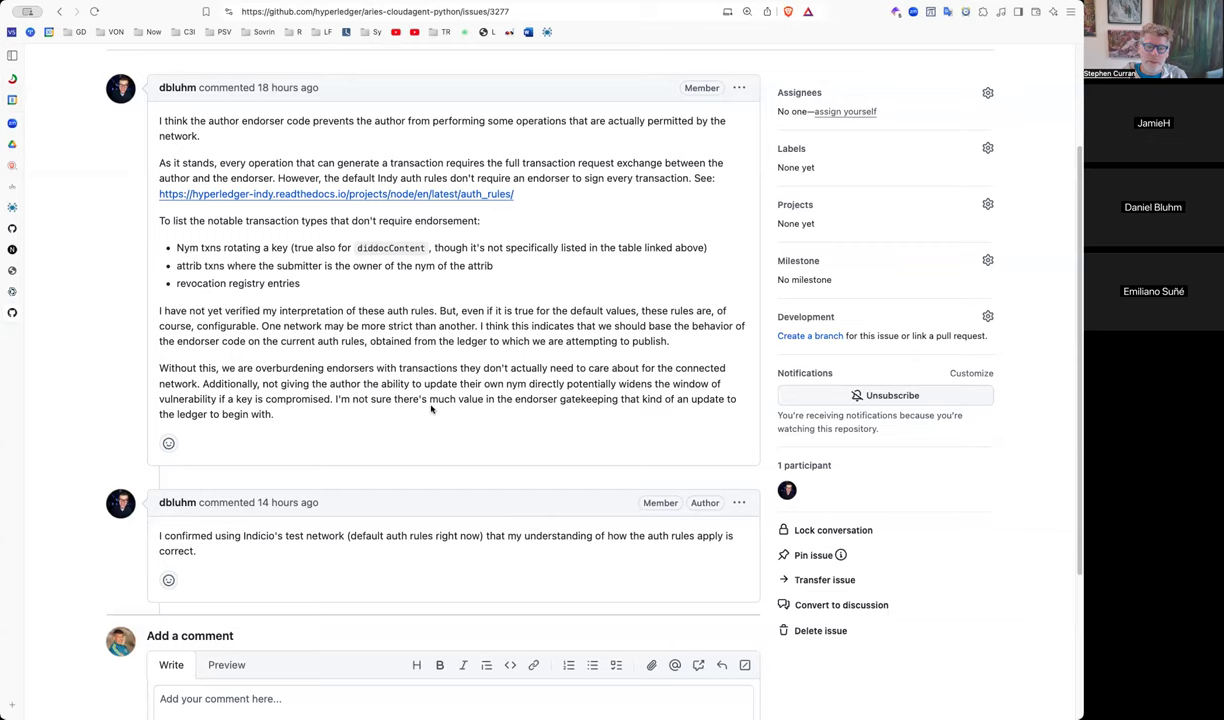
mouse_move(429, 360)
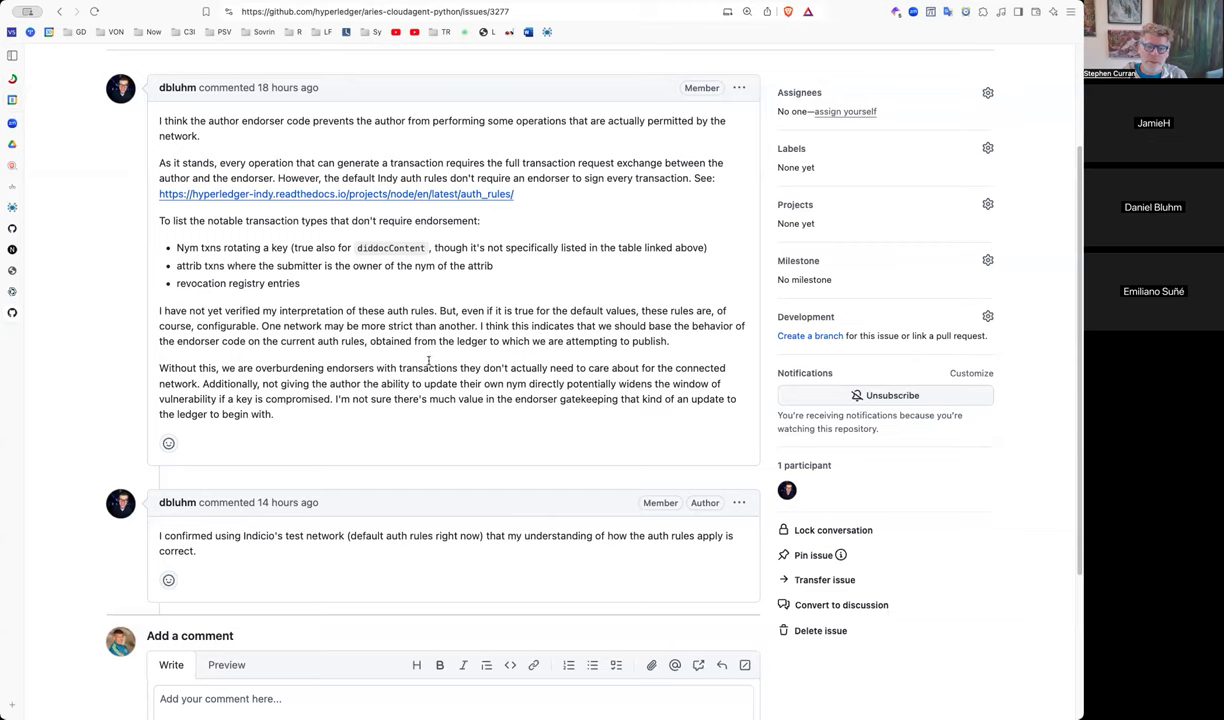
mouse_move(425, 291)
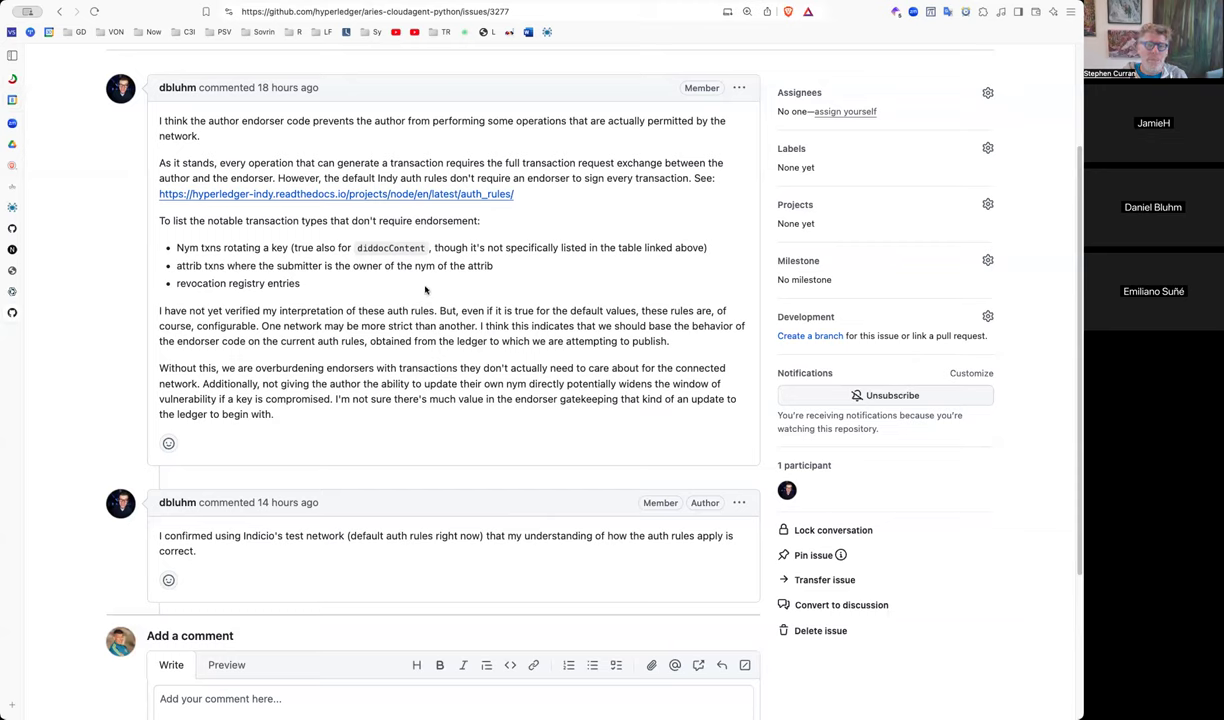
mouse_move(421, 224)
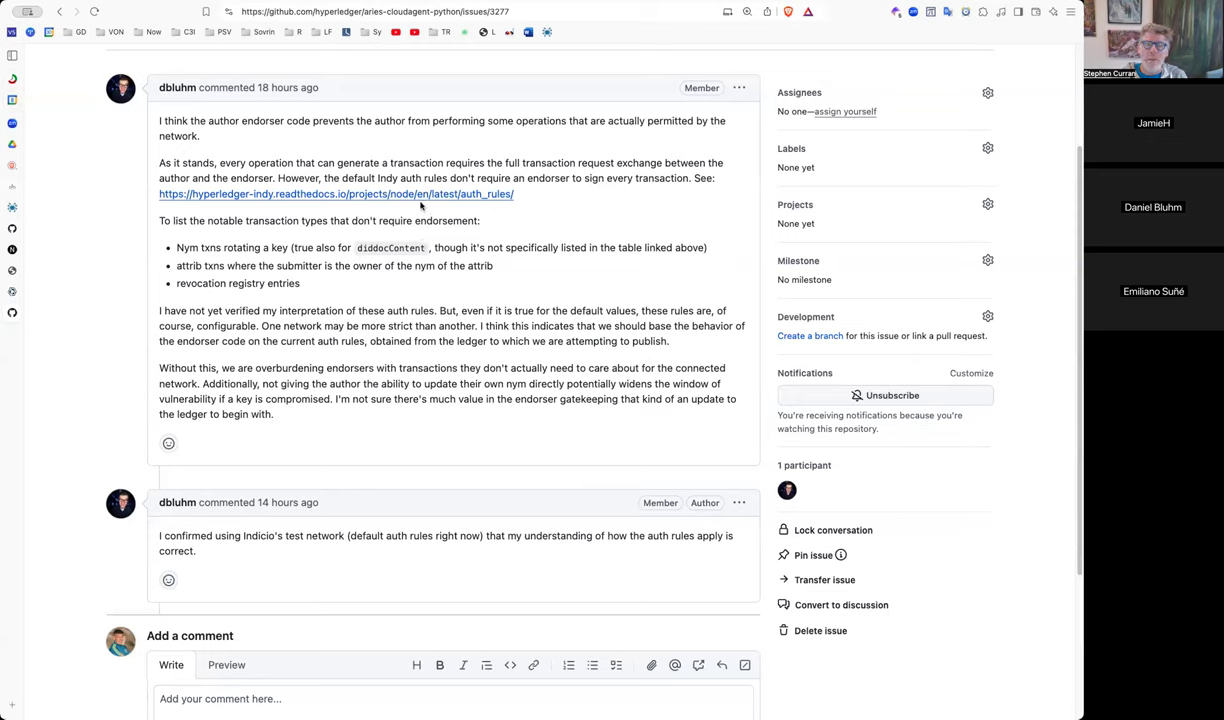
mouse_move(409, 139)
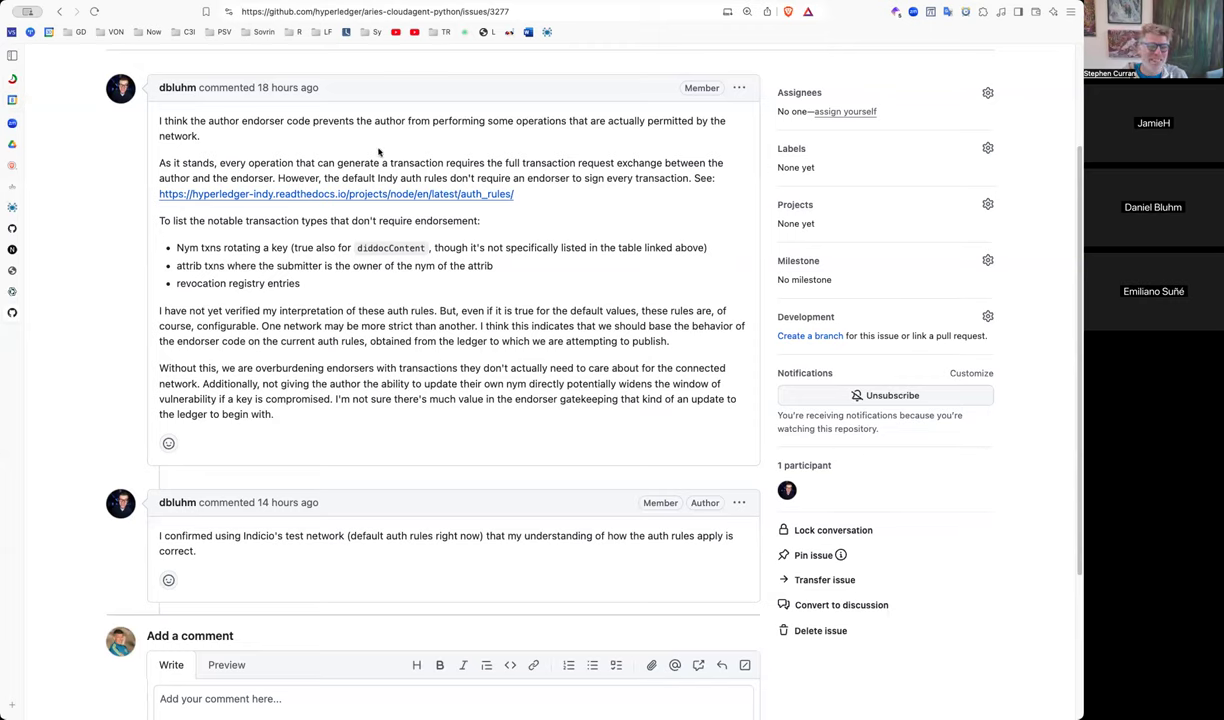
scroll("up", 3)
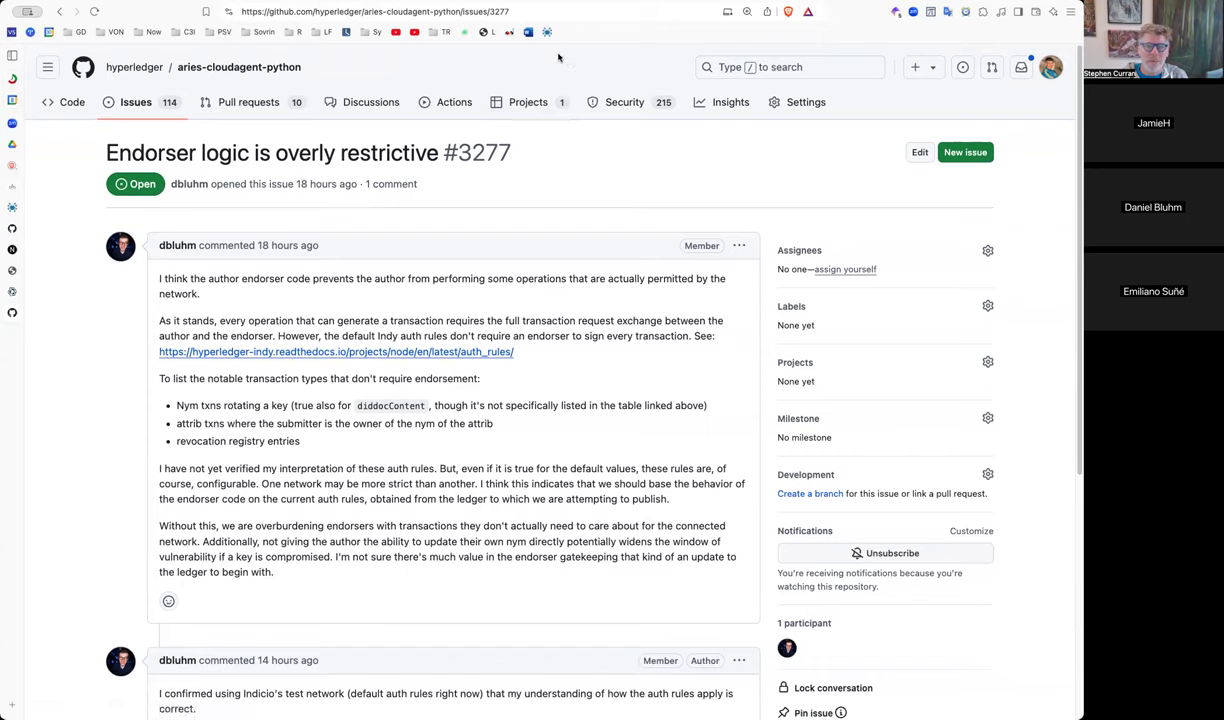
mouse_move(385, 60)
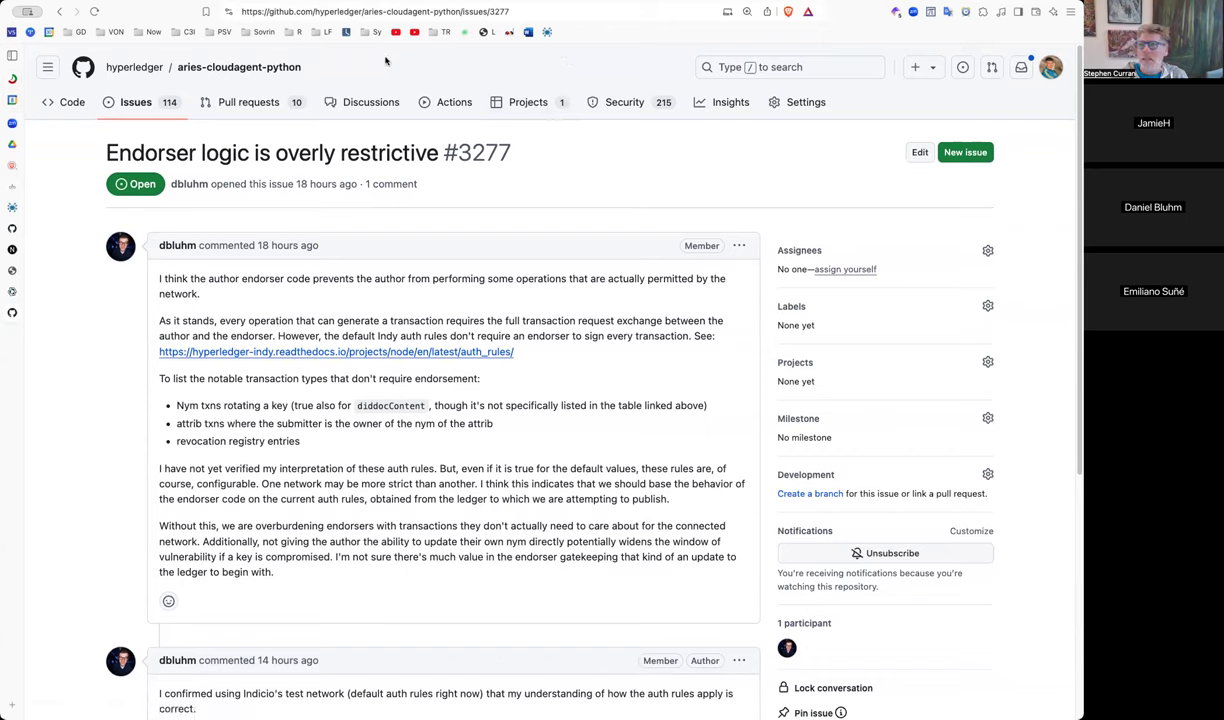
mouse_move(158, 95)
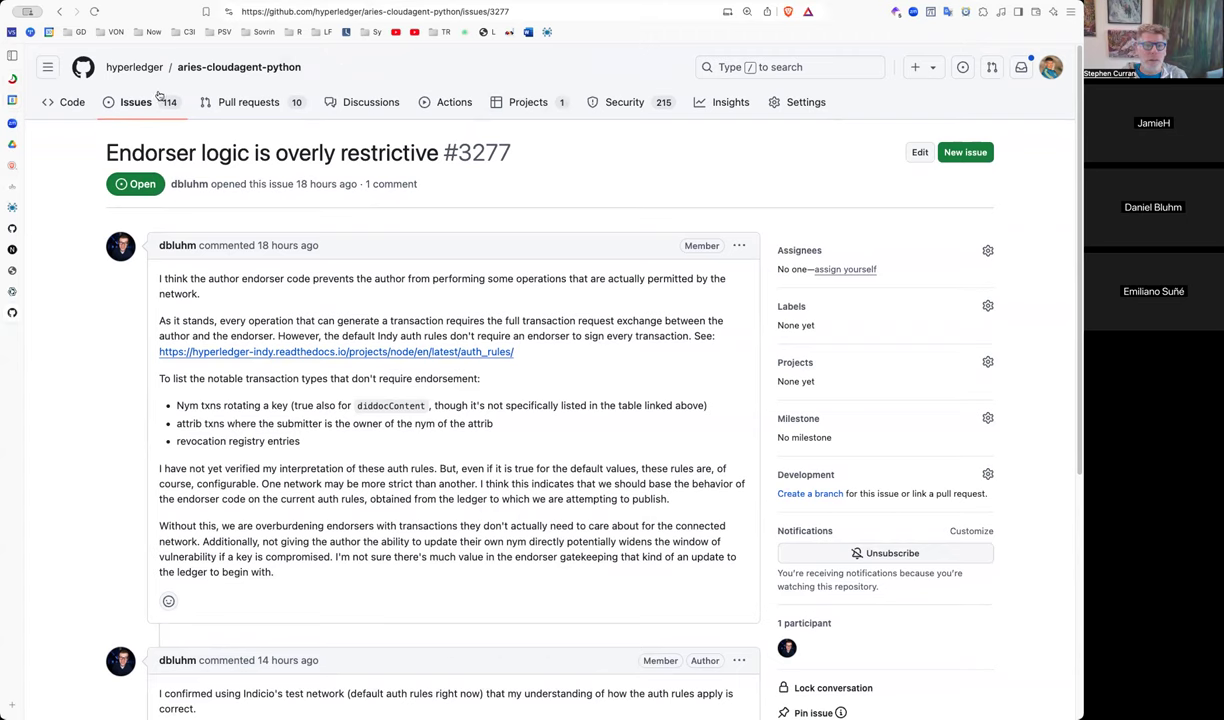
- Return to the ACA-Py open issues list showing 114 open issues
left_click(135, 101)
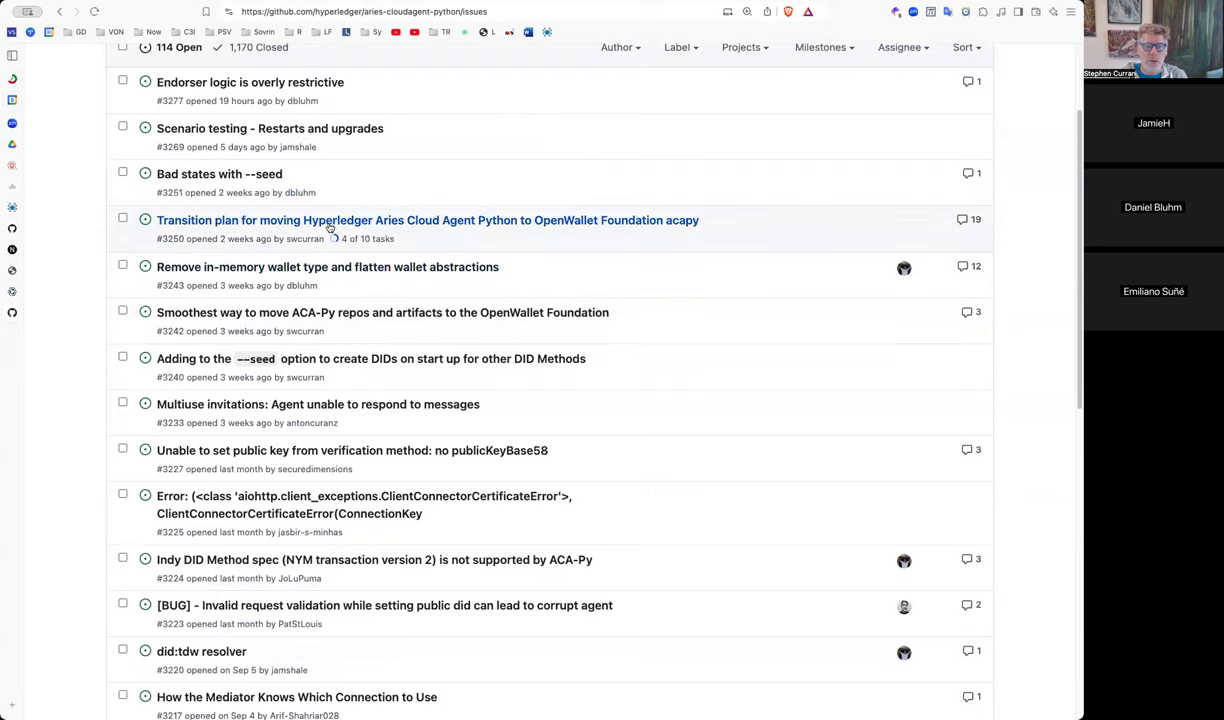
mouse_move(368, 227)
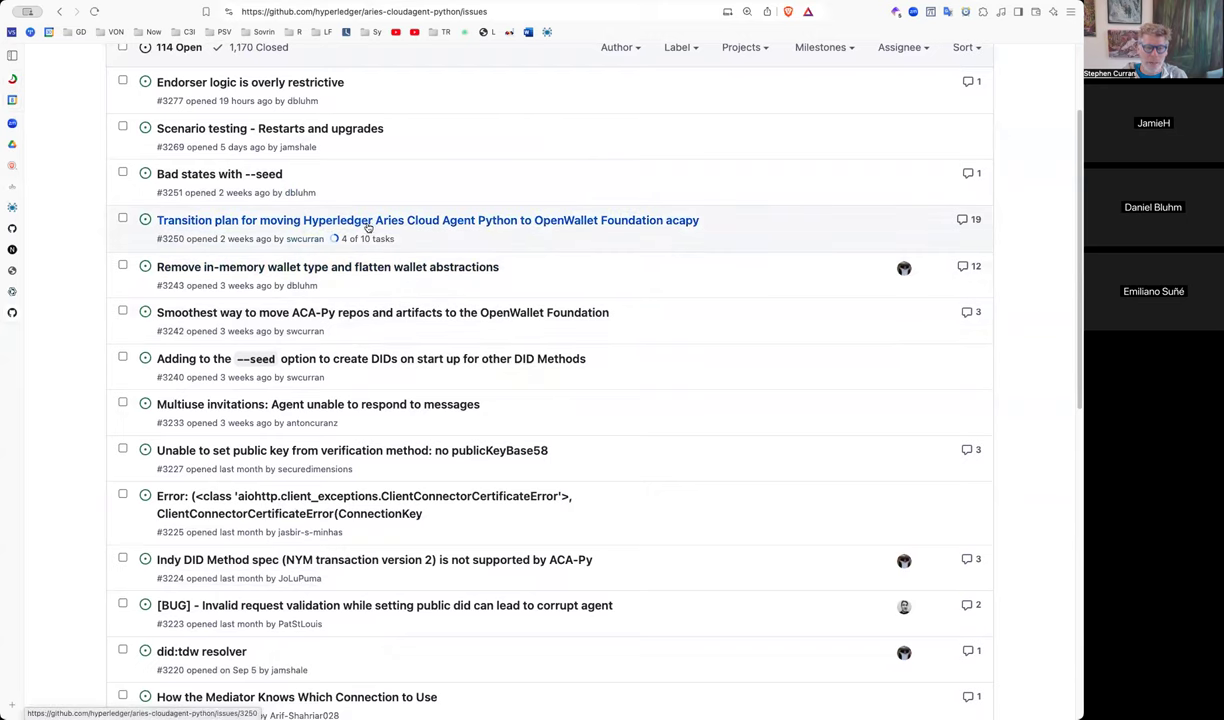
mouse_move(415, 238)
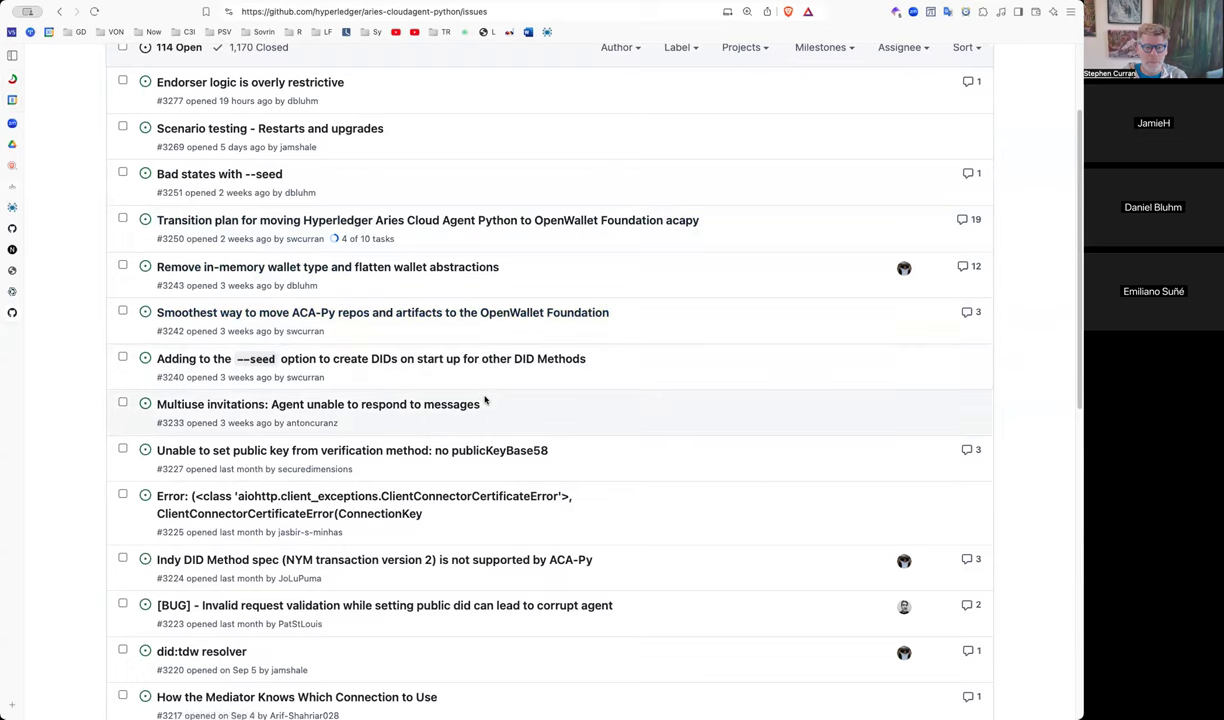
- Scroll down the open issues list and back up to its top
scroll("down", 3)
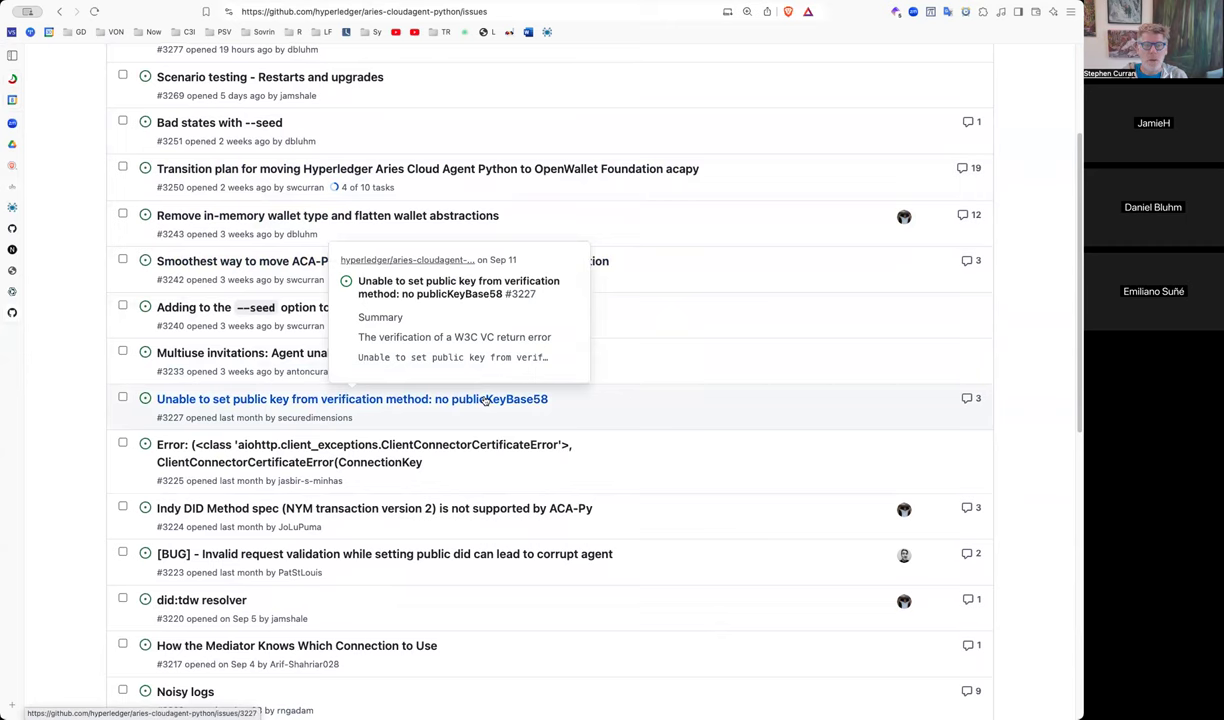
scroll("up", 3)
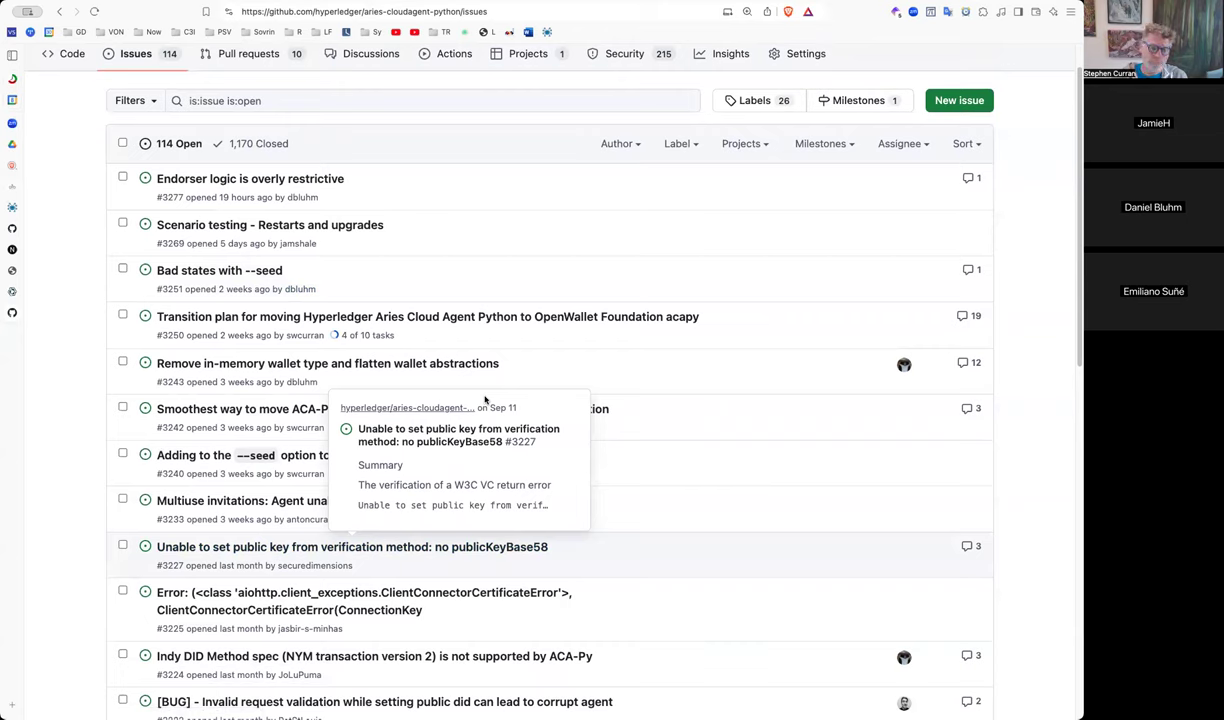
mouse_move(583, 217)
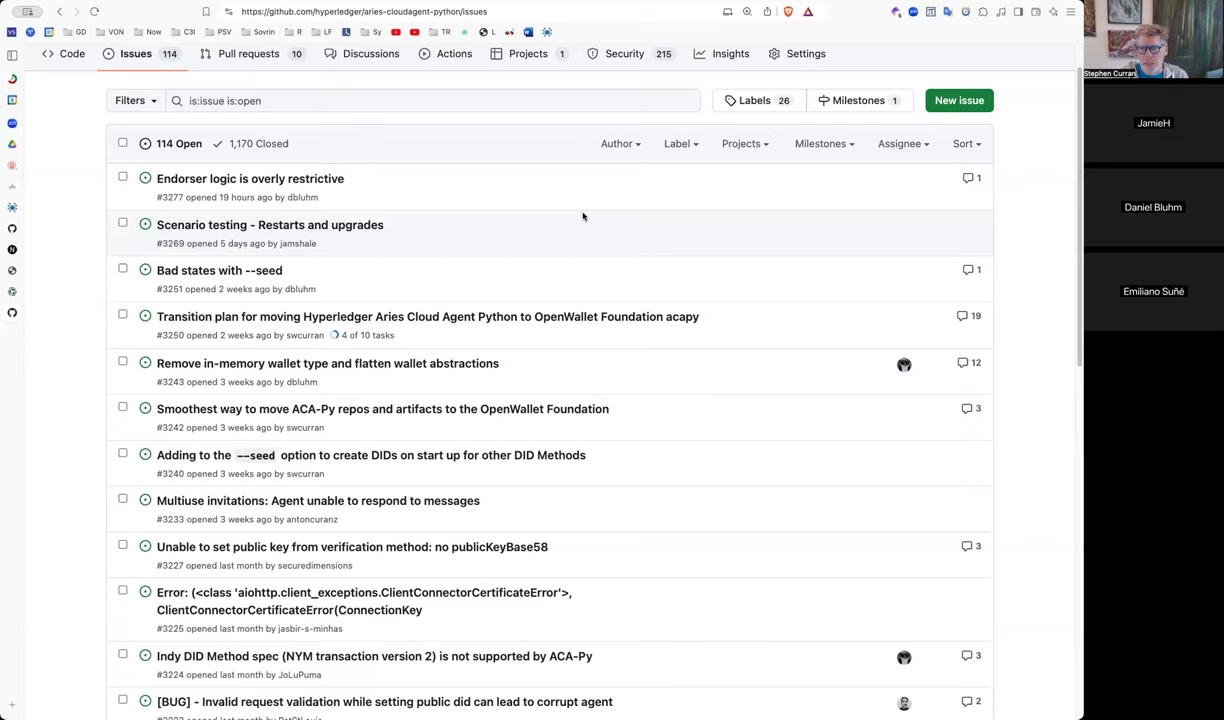
mouse_move(505, 344)
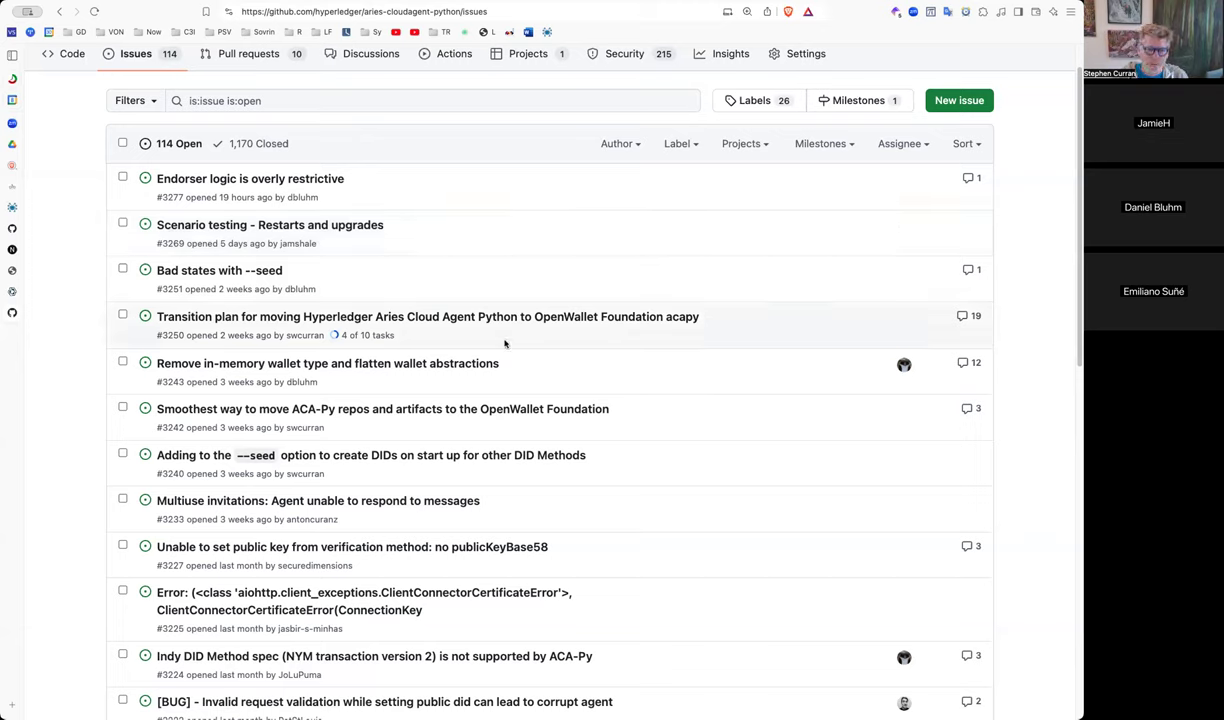
mouse_move(502, 432)
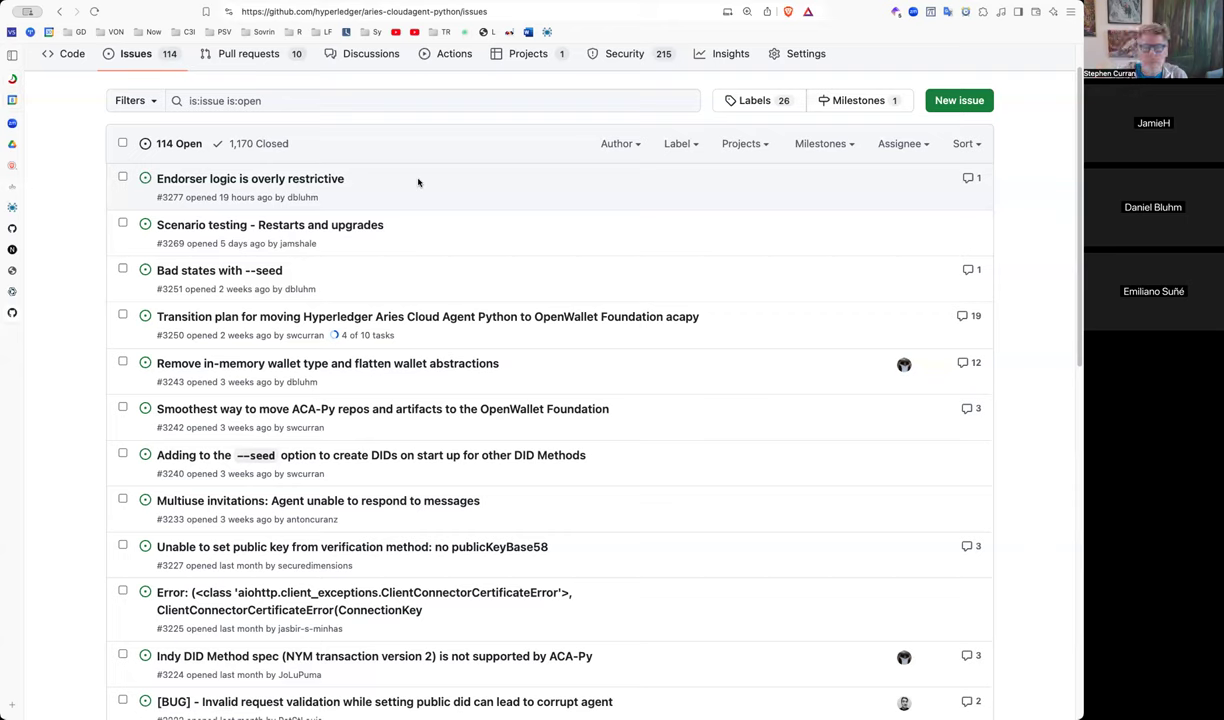
mouse_move(470, 160)
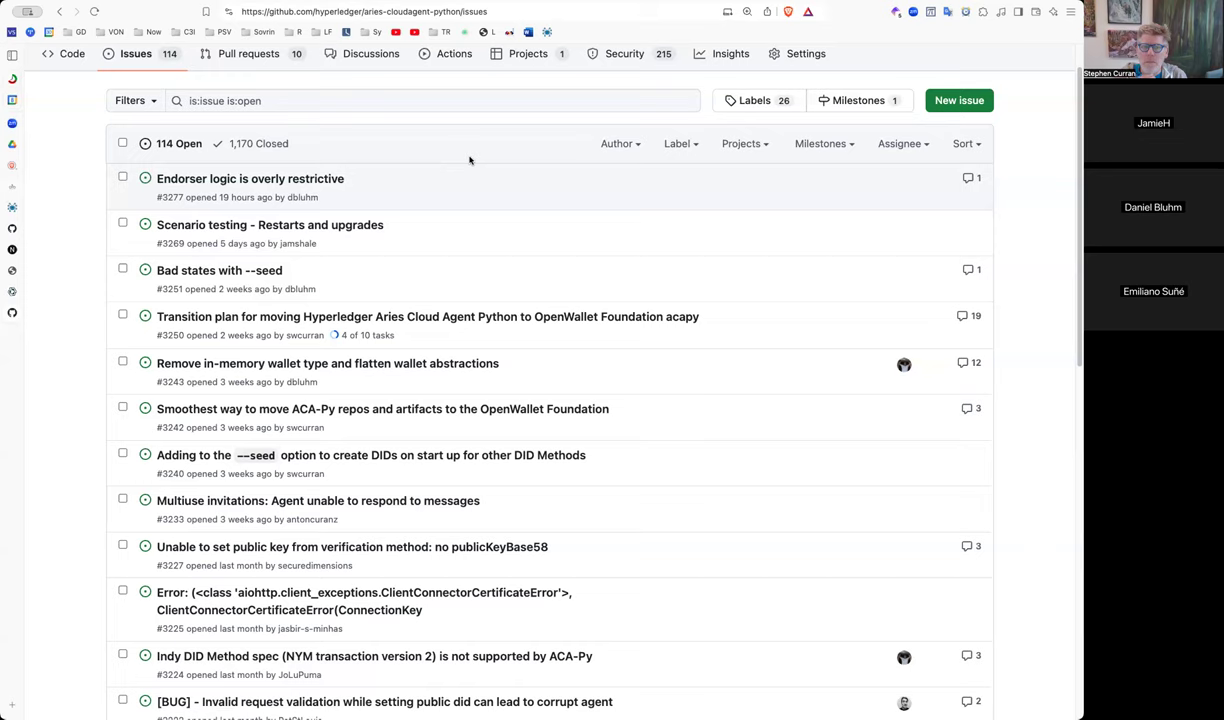
mouse_move(462, 156)
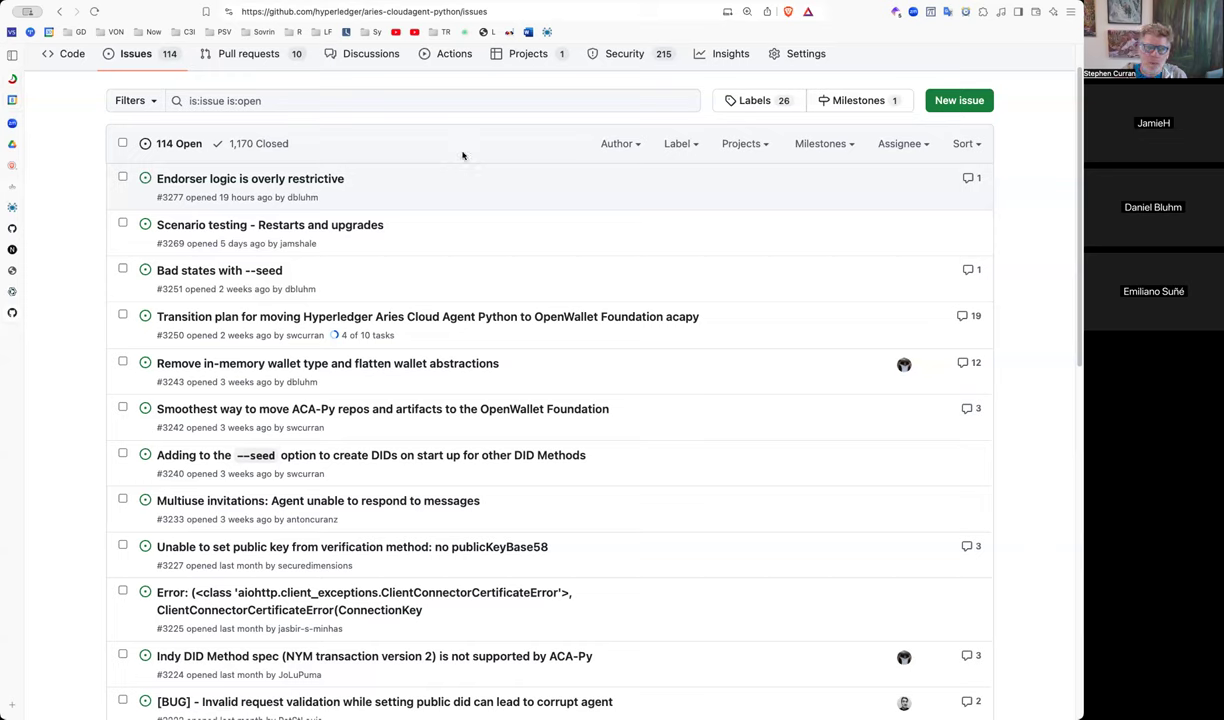
mouse_move(54, 281)
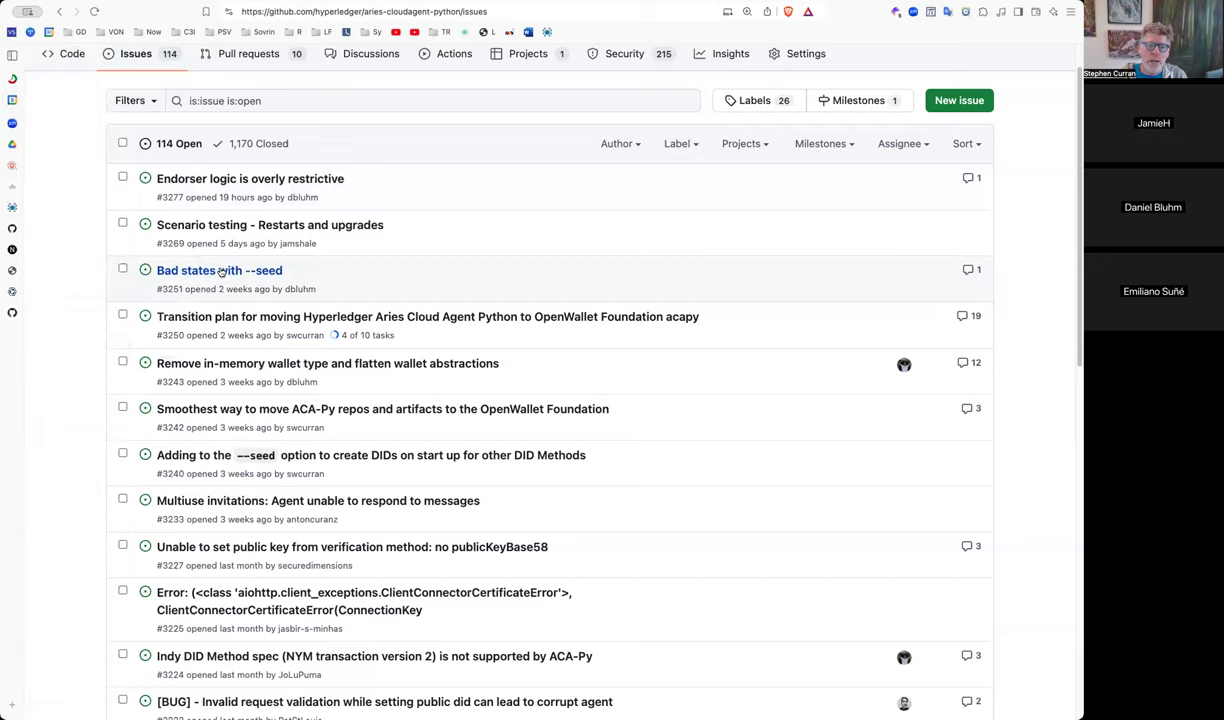
mouse_move(219, 270)
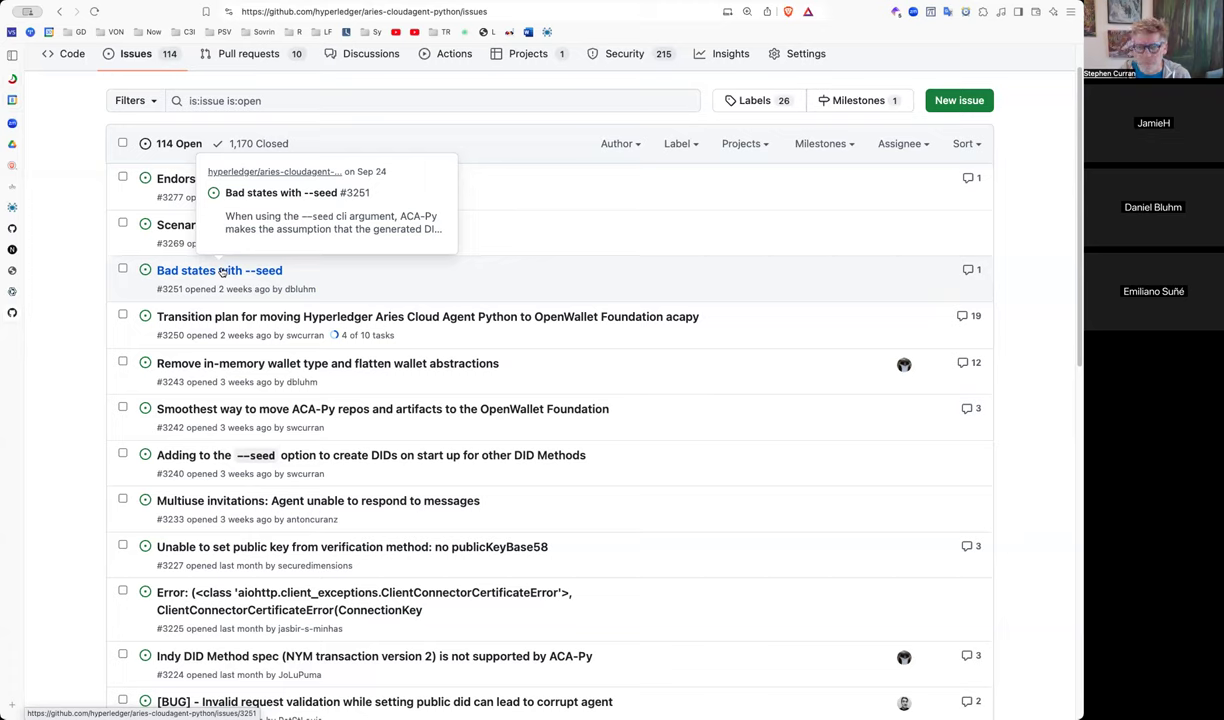
mouse_move(91, 267)
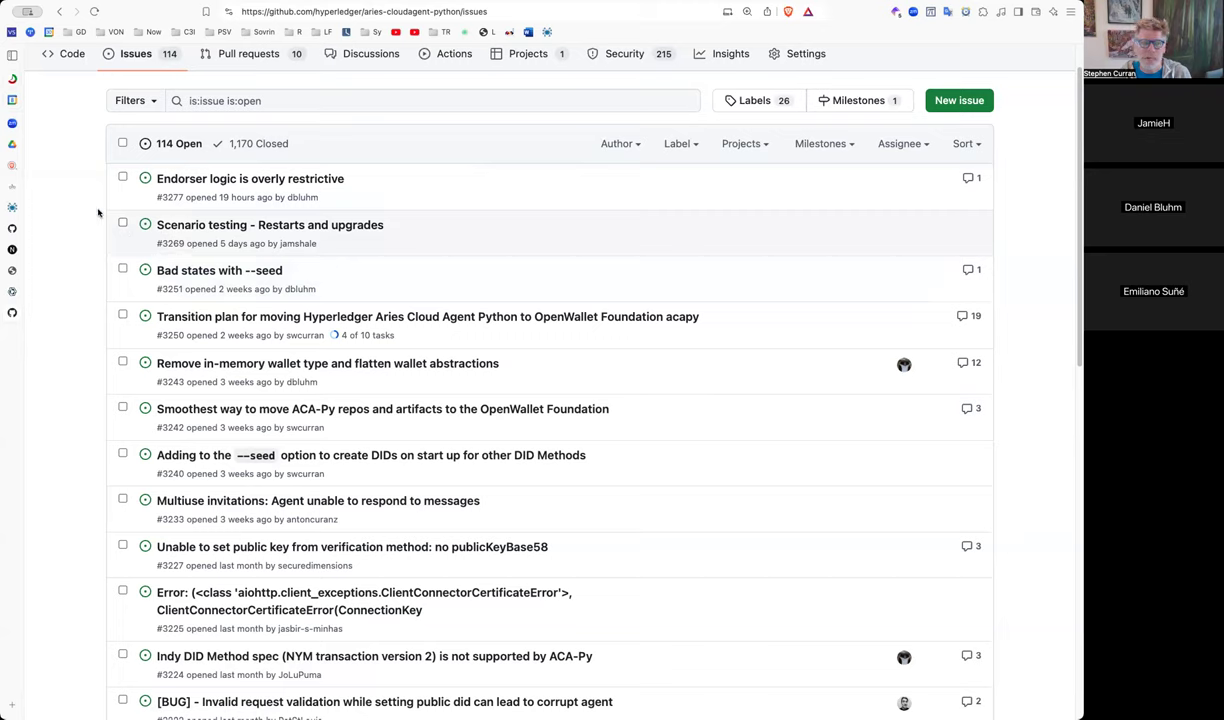
mouse_move(64, 284)
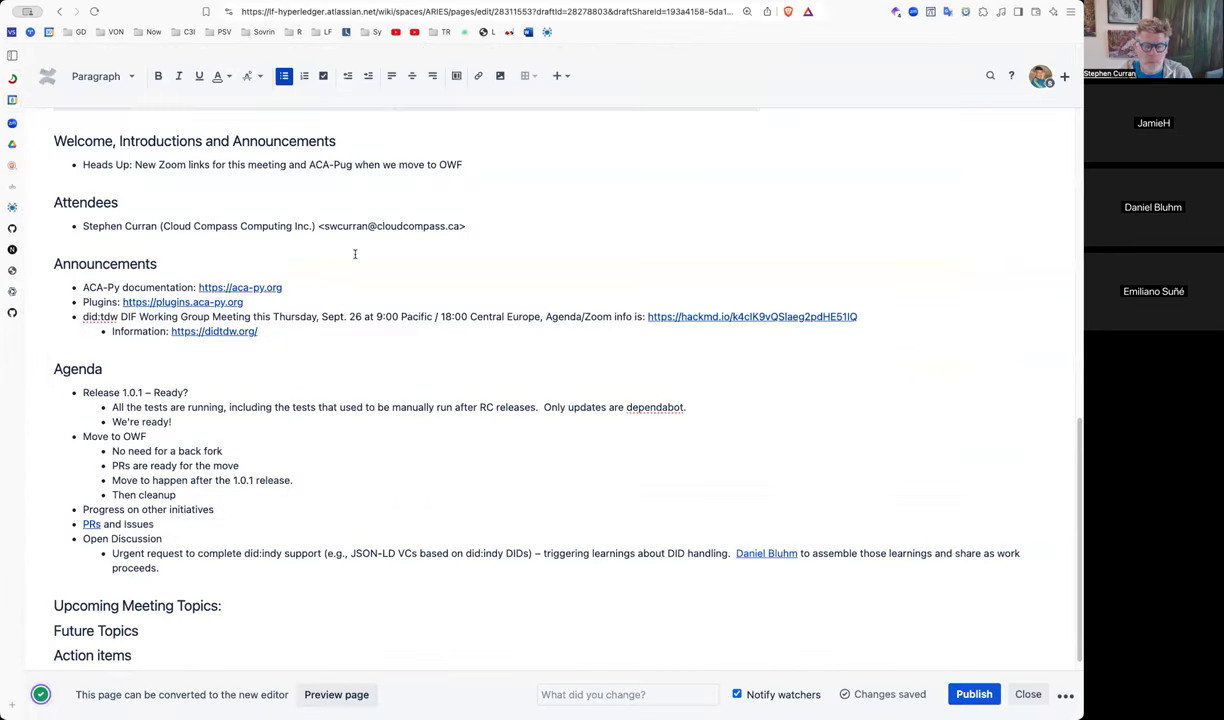
- Scroll up to review the meeting notes draft, then publish it
scroll("up", 3)
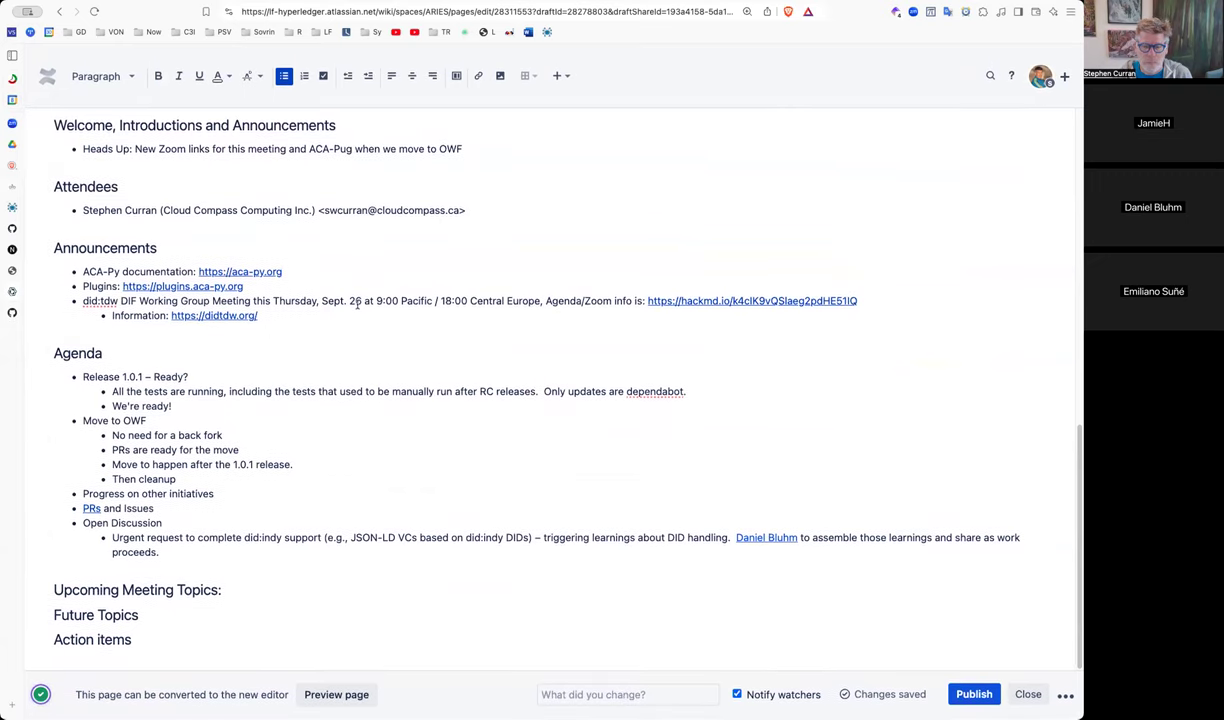
scroll("up", 3)
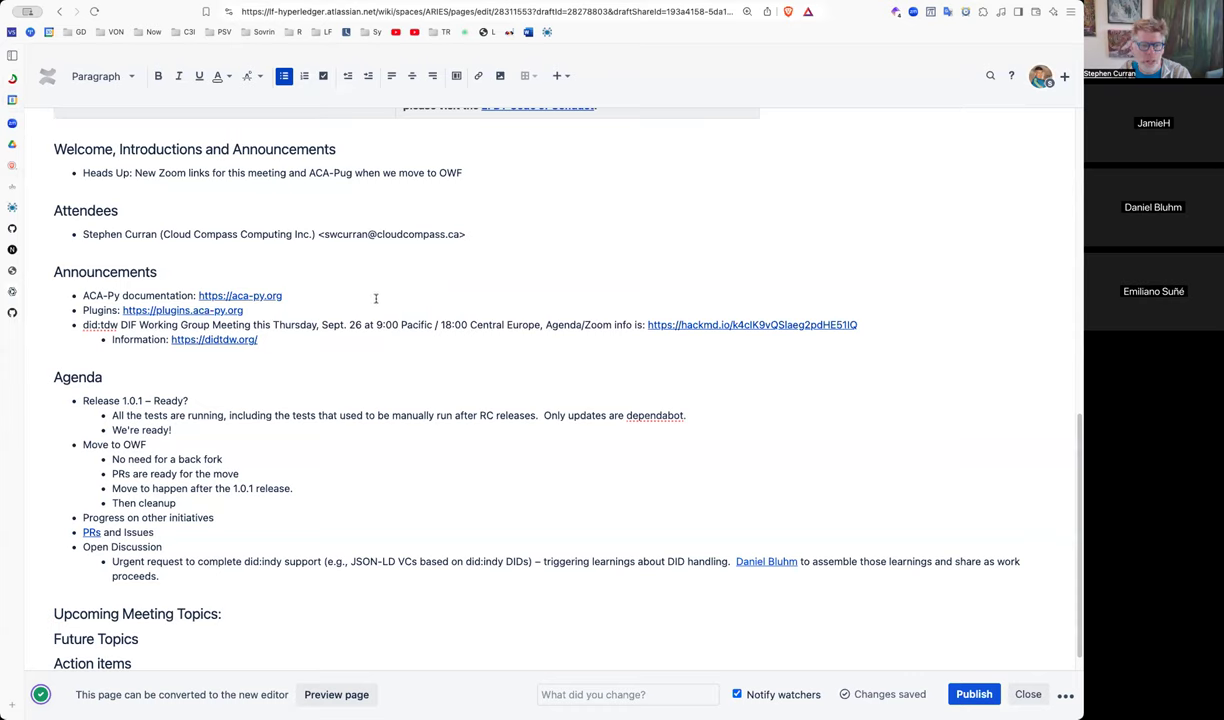
mouse_move(505, 290)
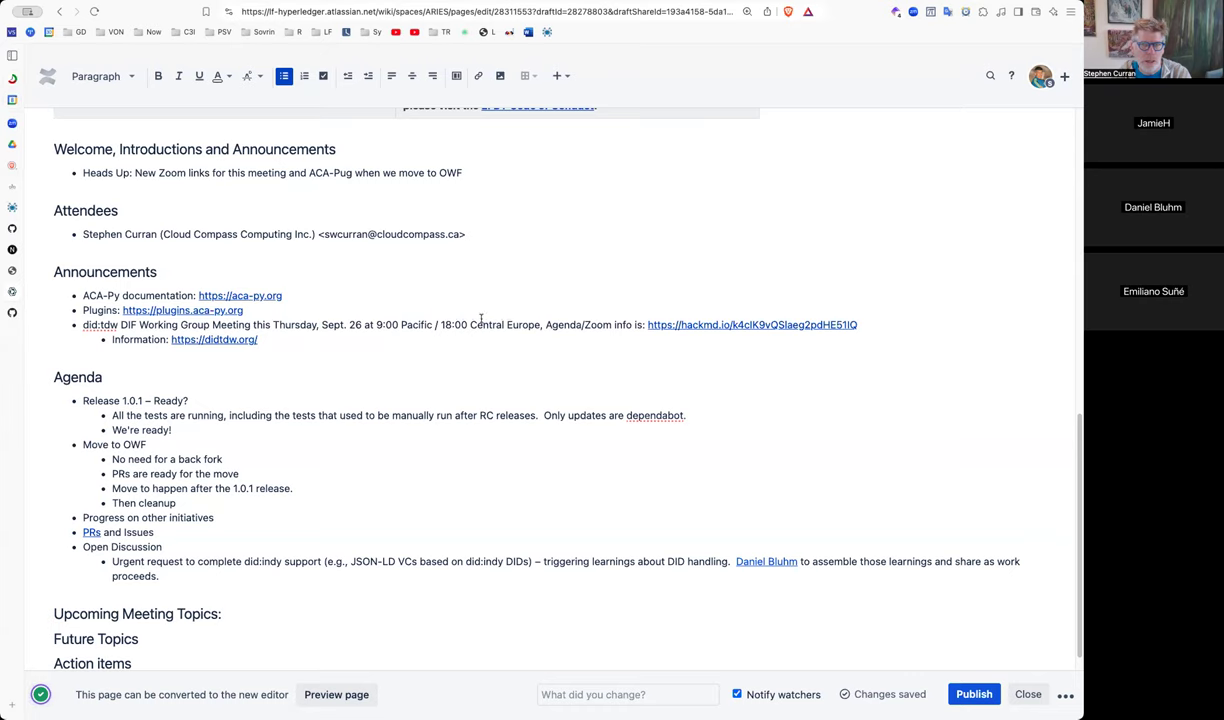
mouse_move(705, 382)
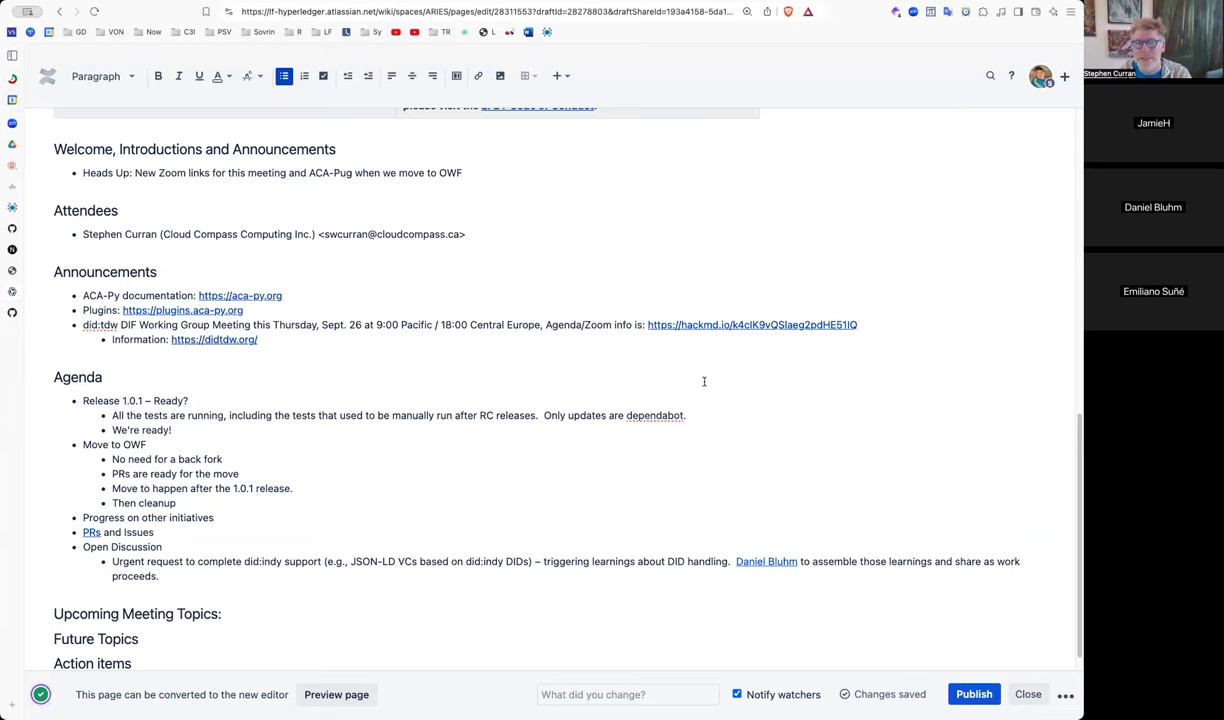
mouse_move(766, 496)
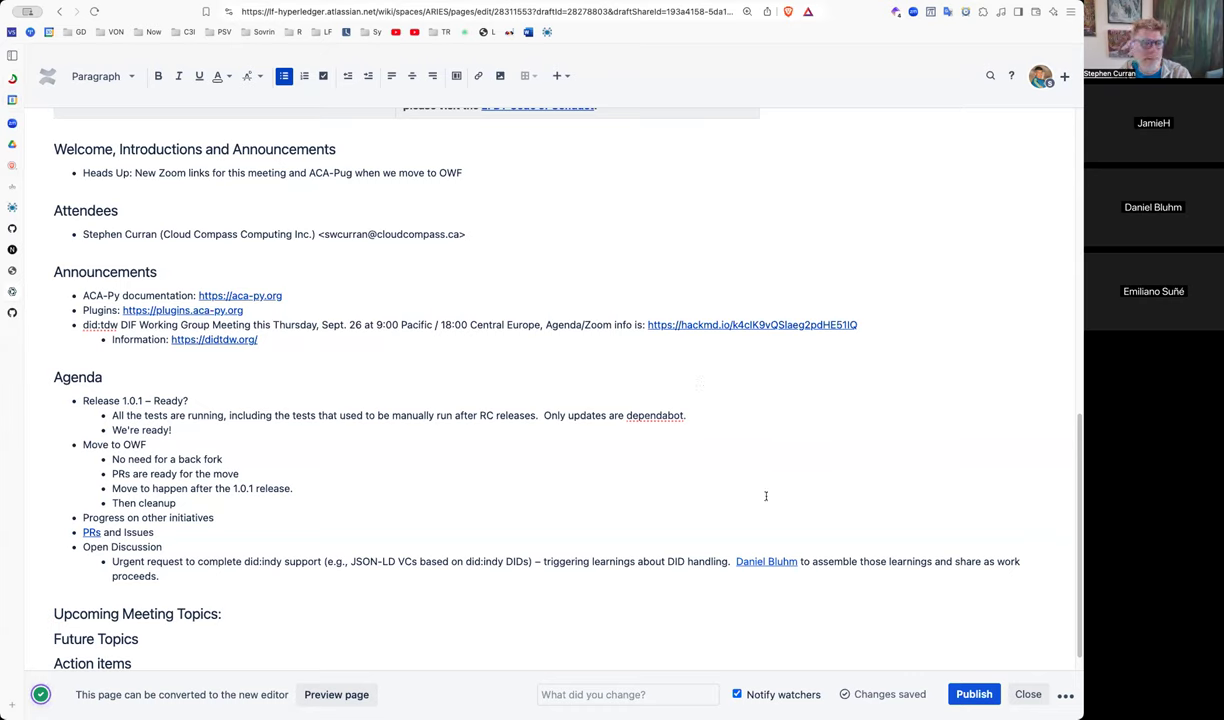
mouse_move(974, 694)
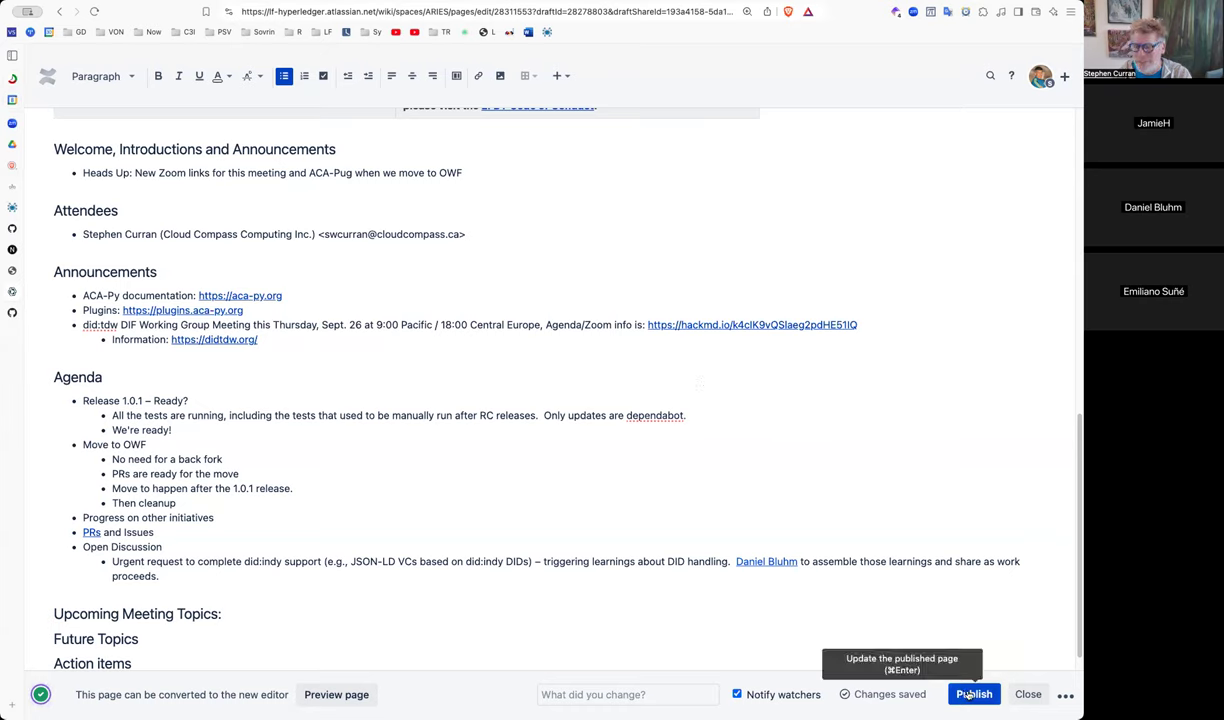
left_click(973, 694)
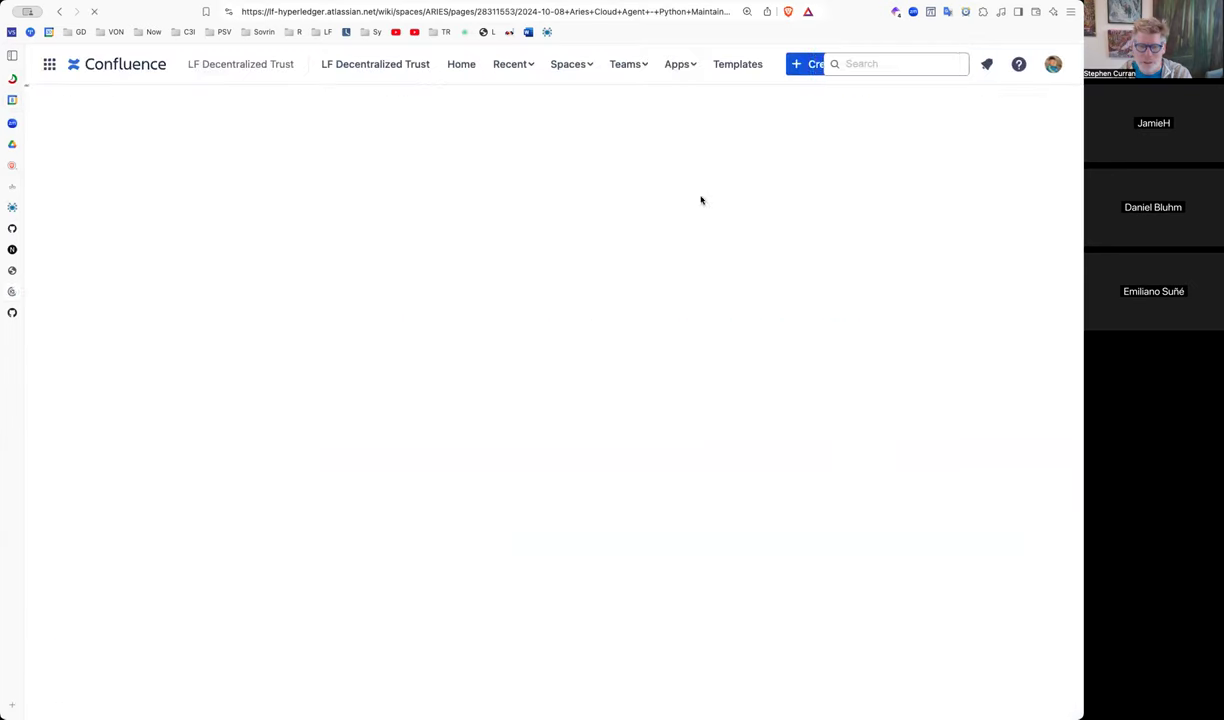